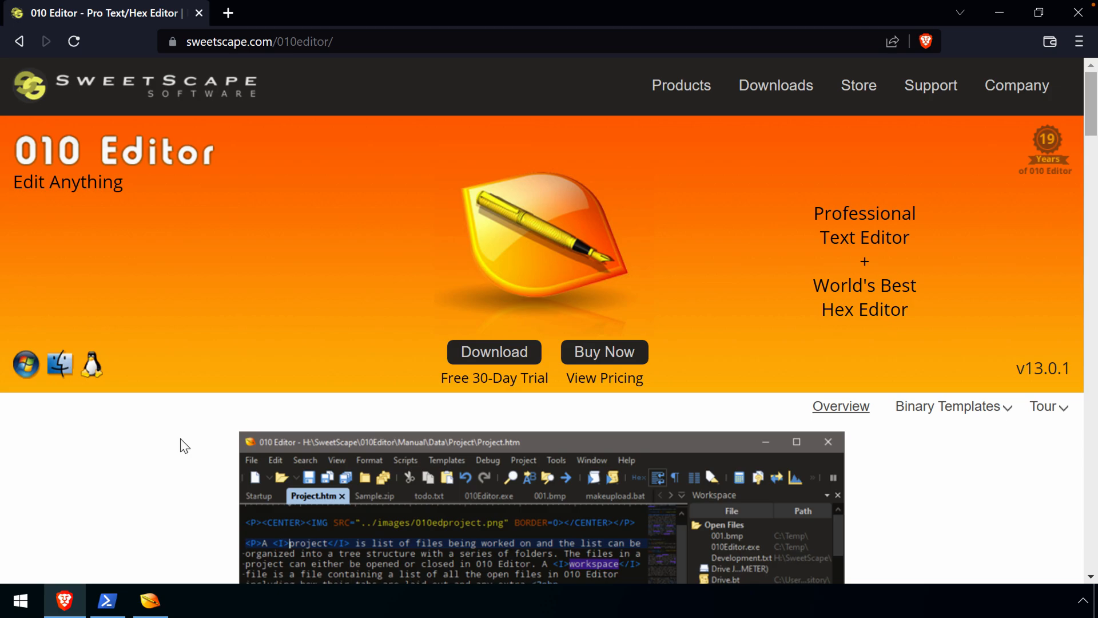
pyautogui.moveTo(214, 419)
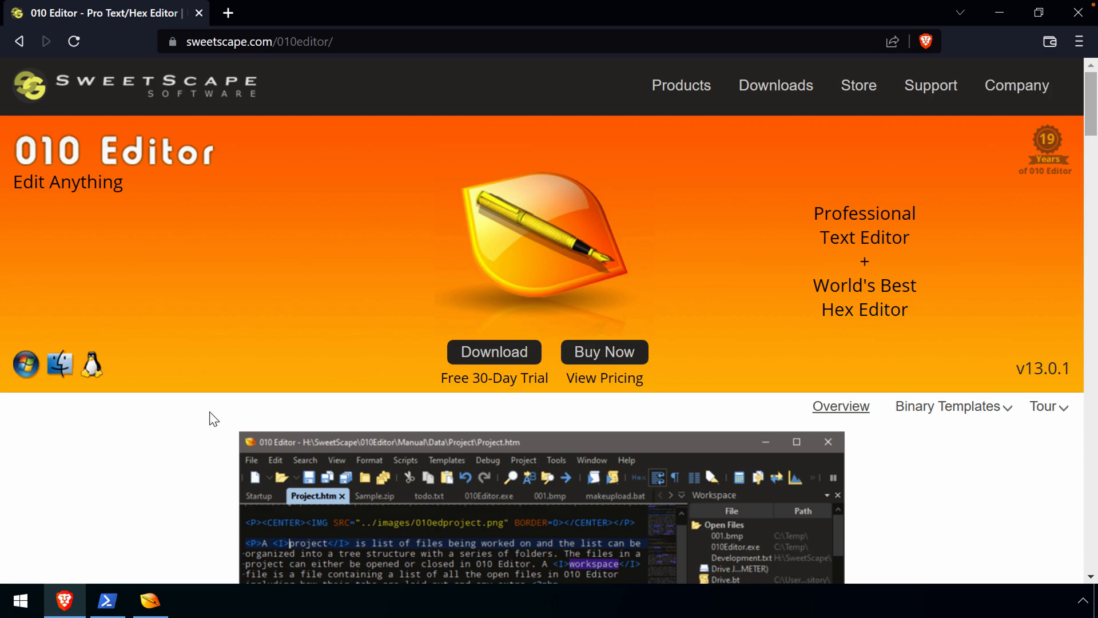
# Go to the 010 Editor download page via the Downloads navigation menu.
pyautogui.click(776, 84)
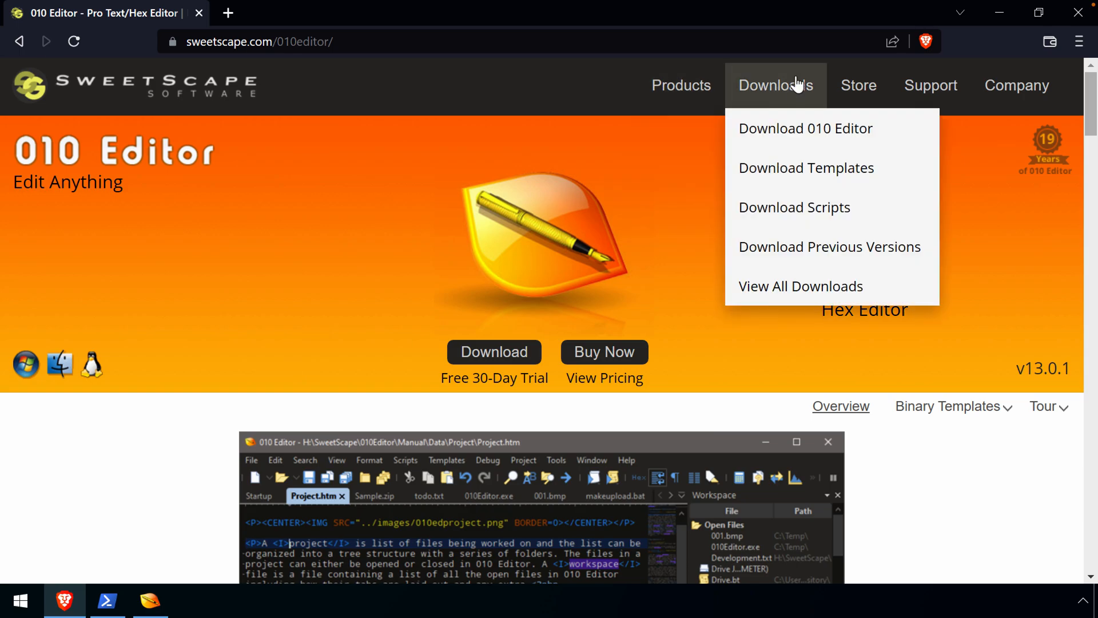
pyautogui.click(805, 128)
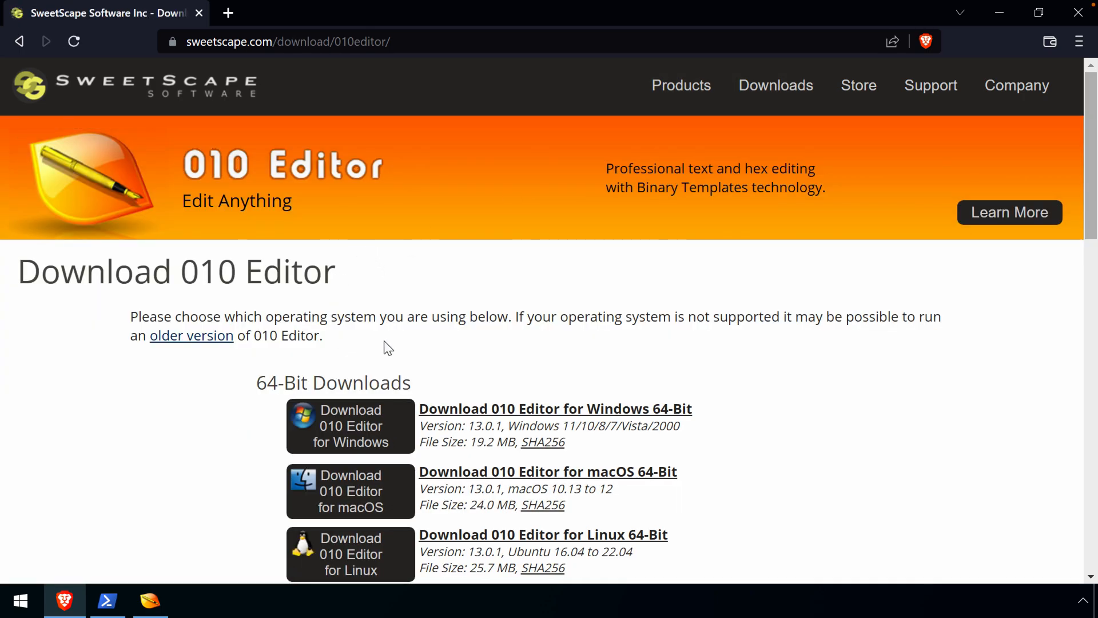
pyautogui.moveTo(176, 379)
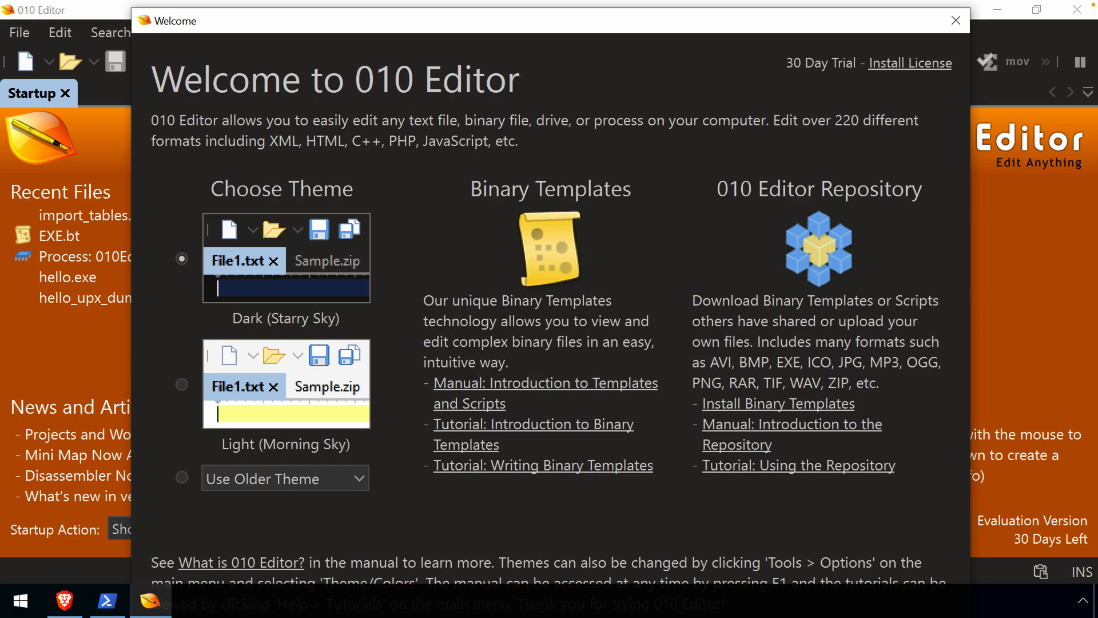
pyautogui.moveTo(285, 270)
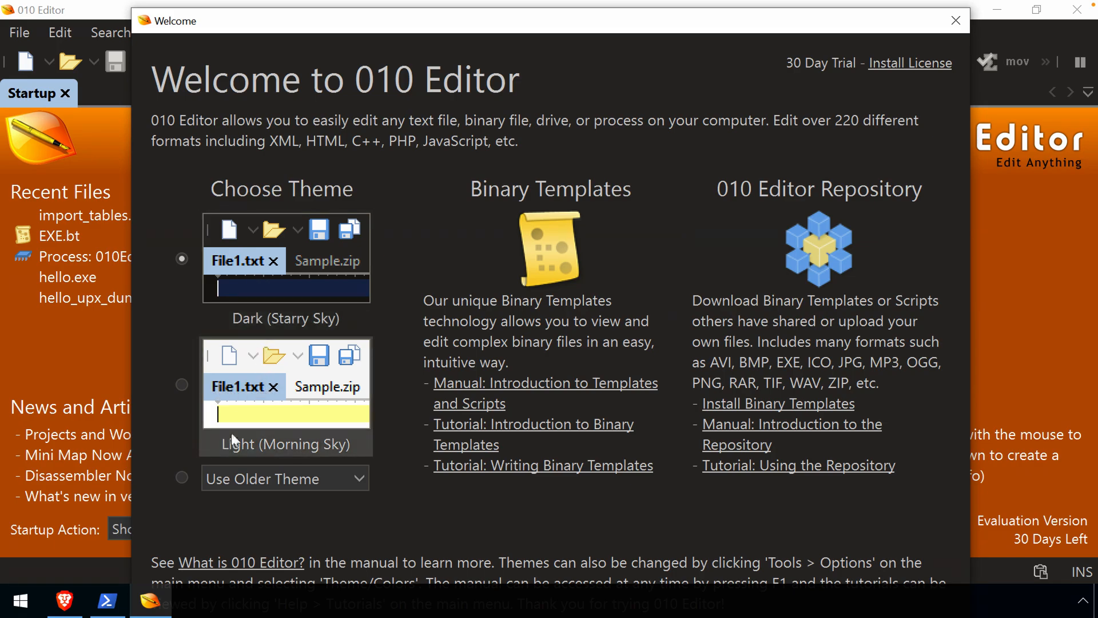
# Keep the Dark (Starry Sky) theme selected in the Welcome dialog.
pyautogui.click(285, 478)
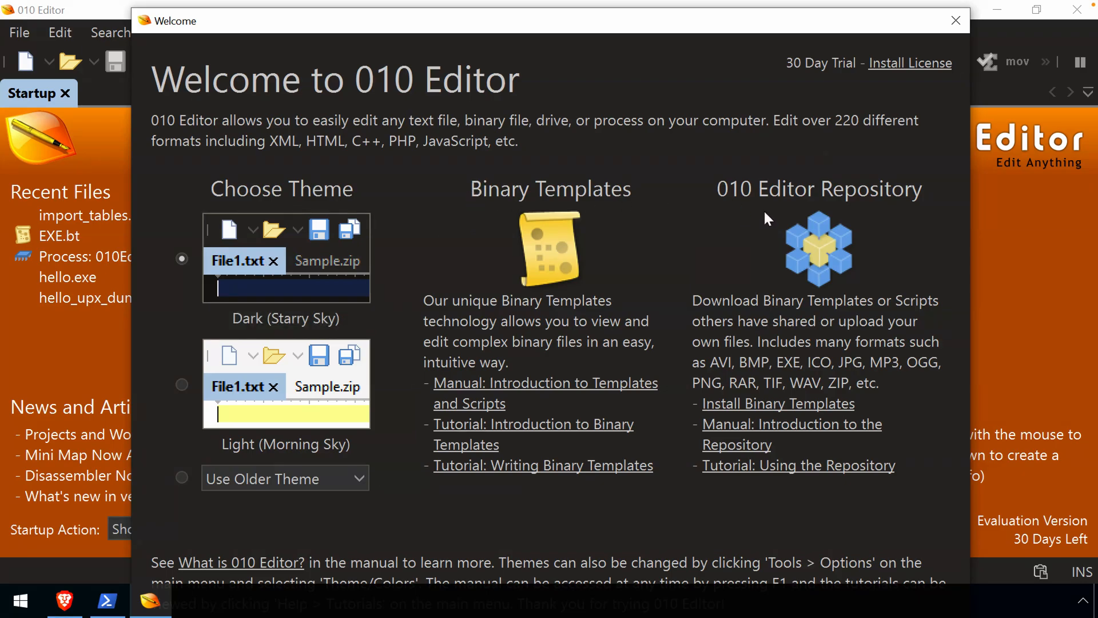
pyautogui.moveTo(539, 208)
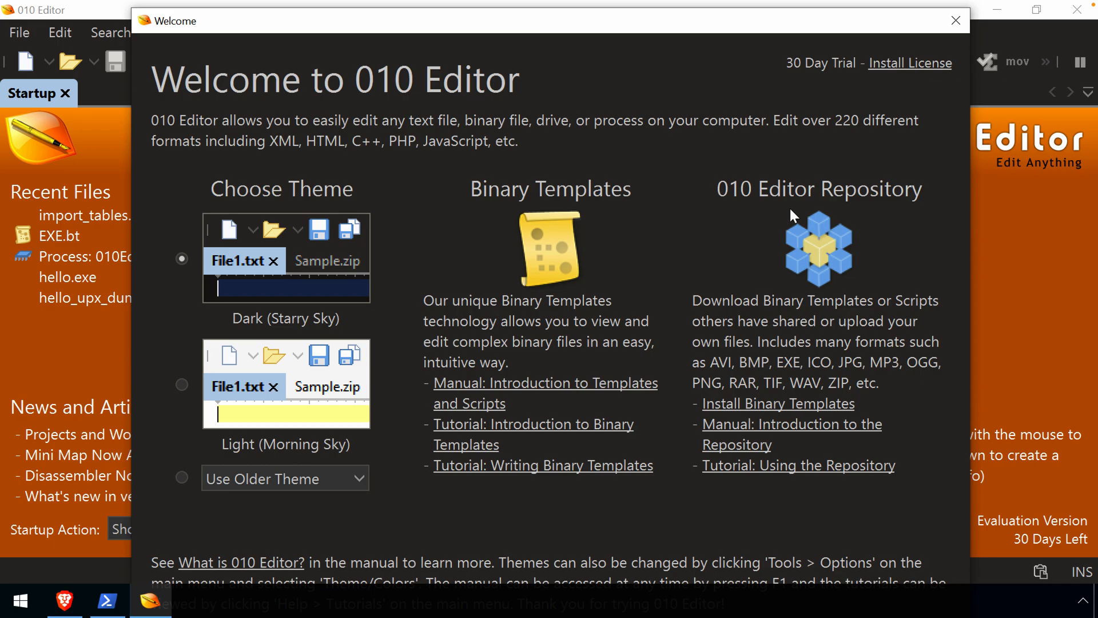
pyautogui.moveTo(946, 30)
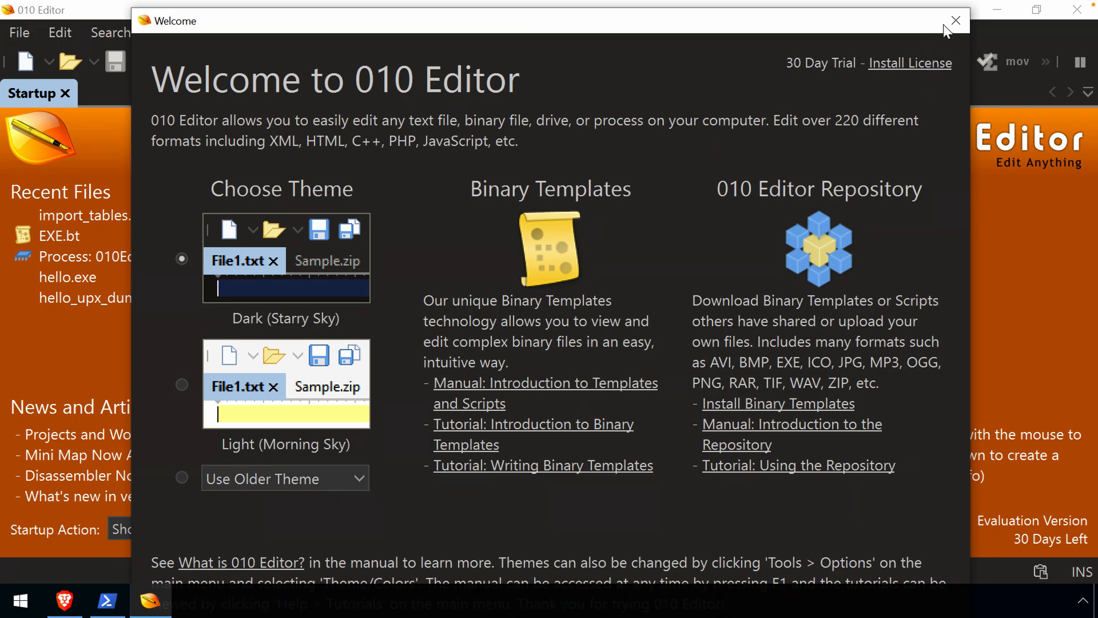
# Close the Welcome dialog and start opening import_tables.exe from the Startup page.
pyautogui.click(954, 21)
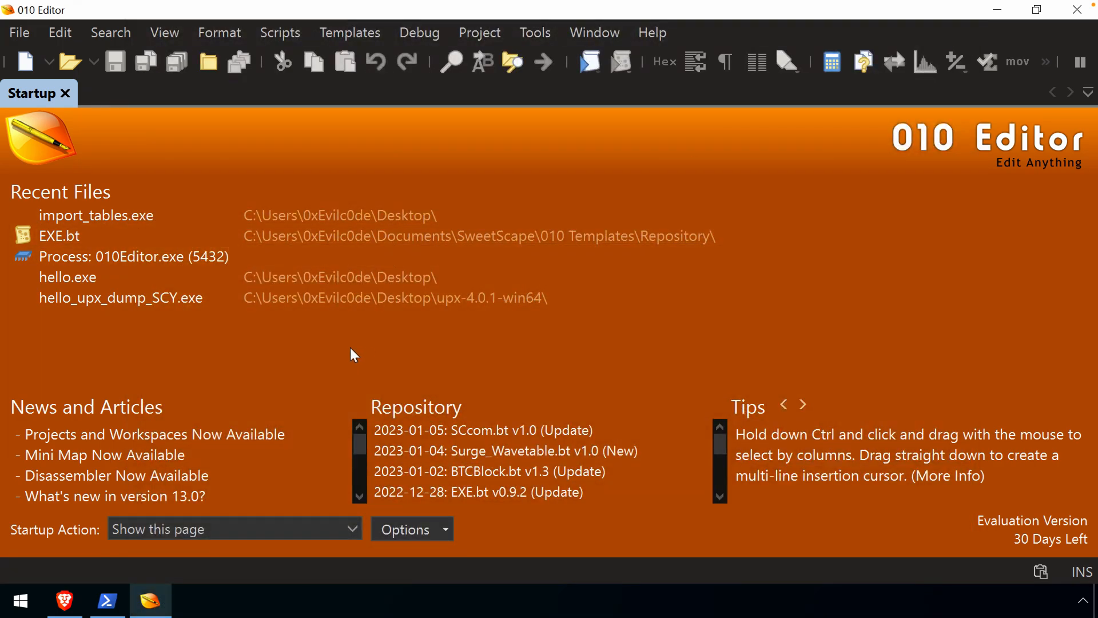
pyautogui.moveTo(220, 346)
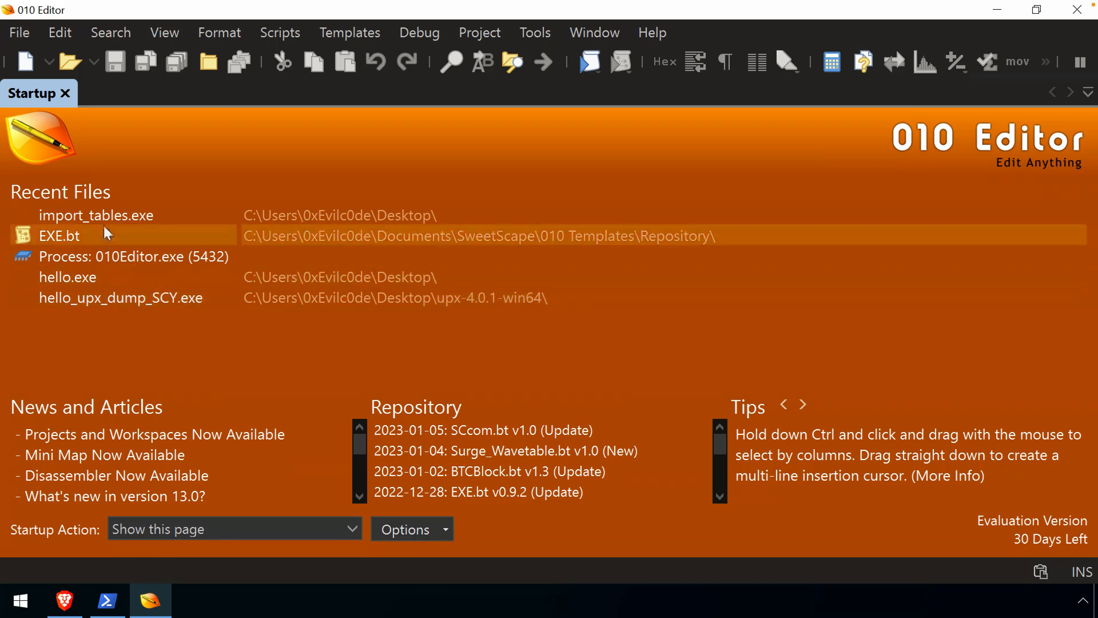
pyautogui.moveTo(140, 298)
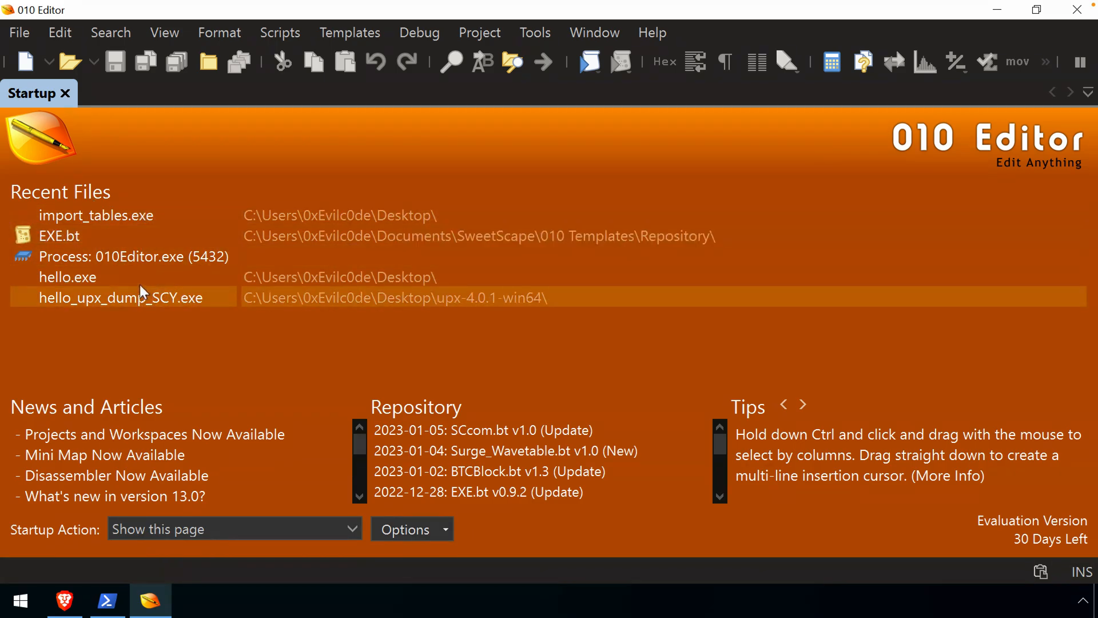
pyautogui.moveTo(126, 211)
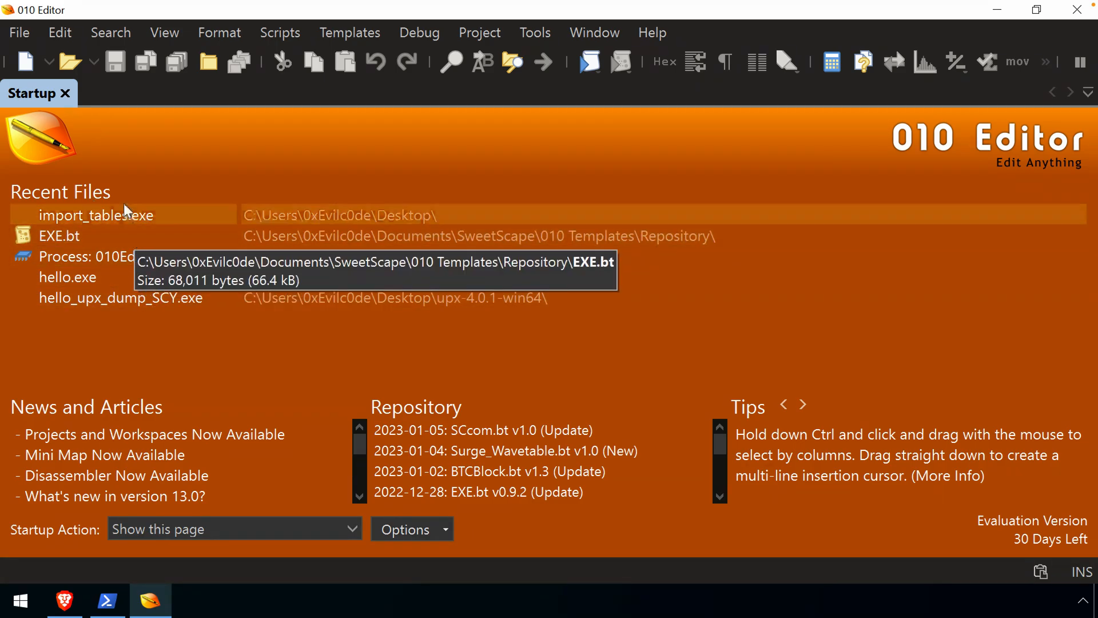
pyautogui.click(68, 62)
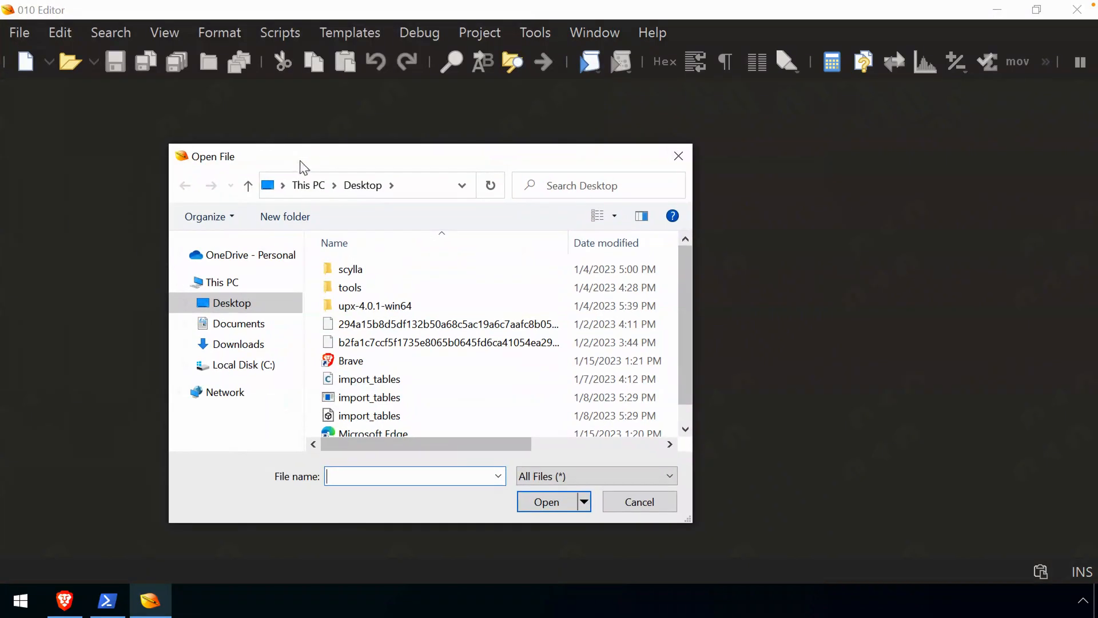
pyautogui.moveTo(67, 67)
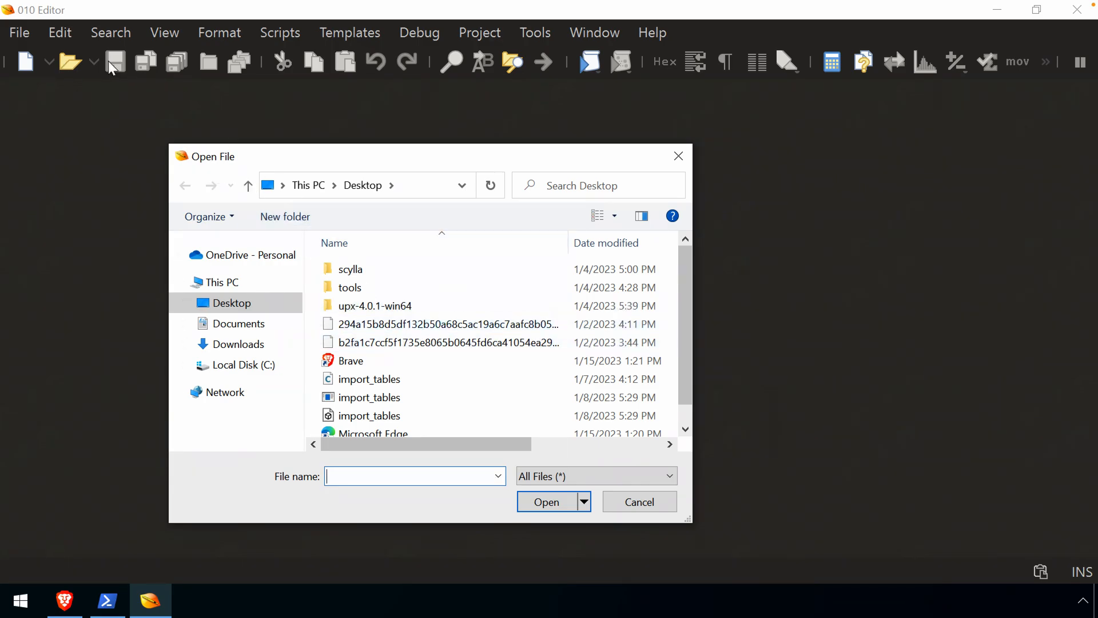
pyautogui.moveTo(56, 35)
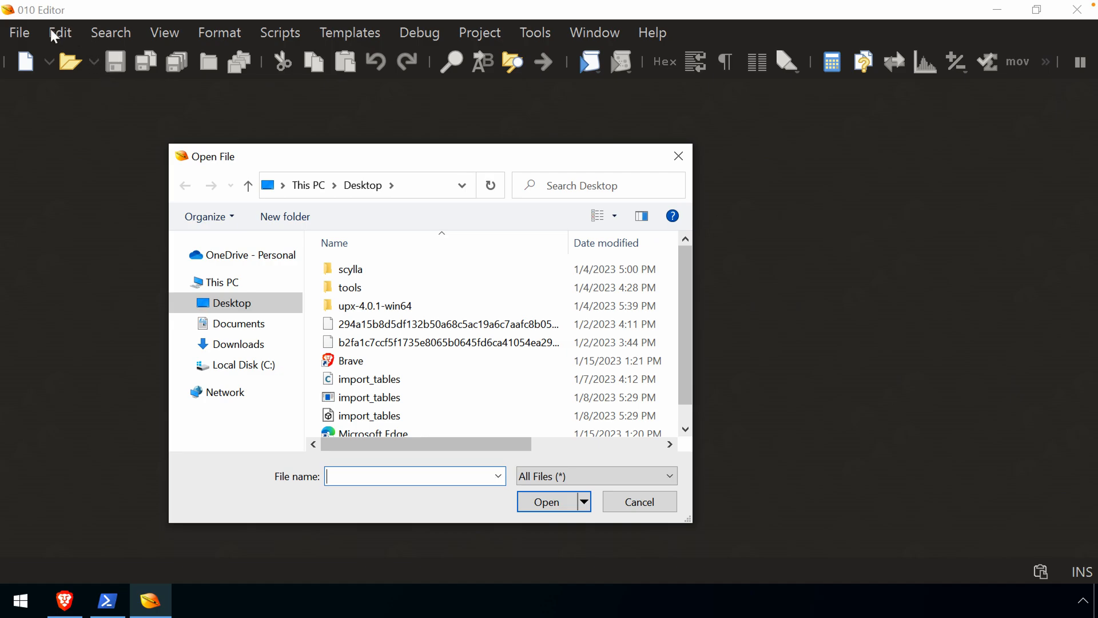
pyautogui.moveTo(219, 38)
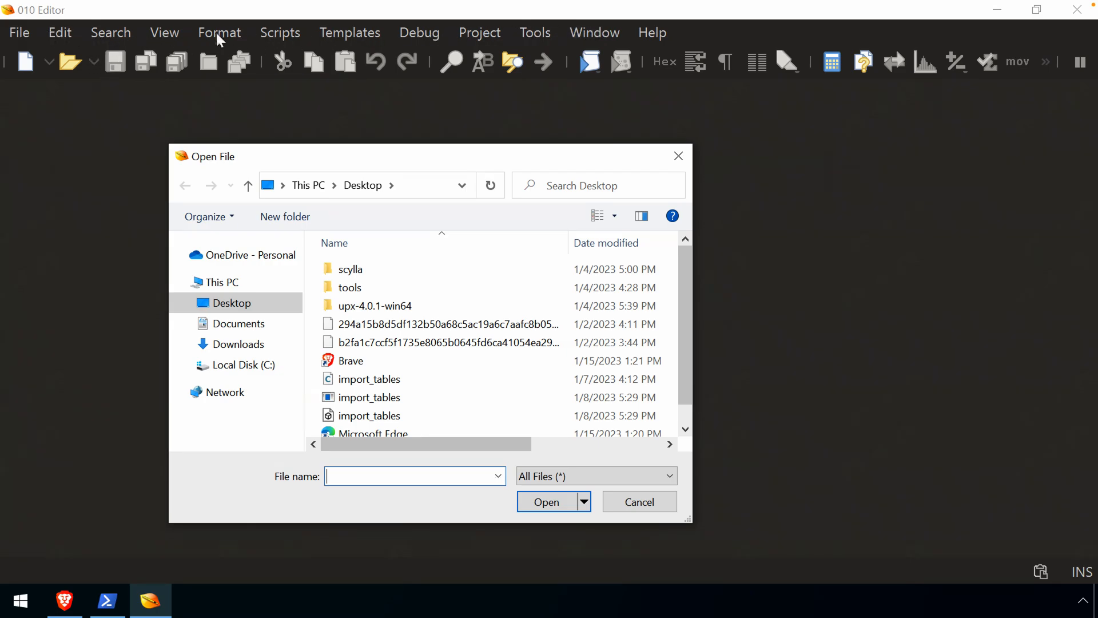
pyautogui.moveTo(403, 70)
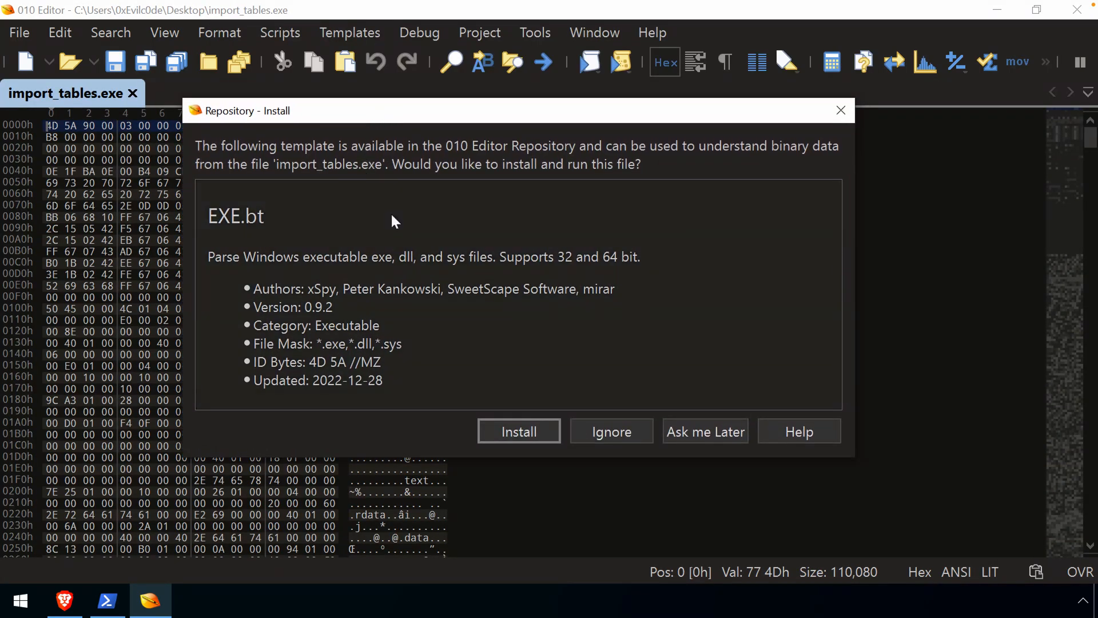
pyautogui.moveTo(350, 204)
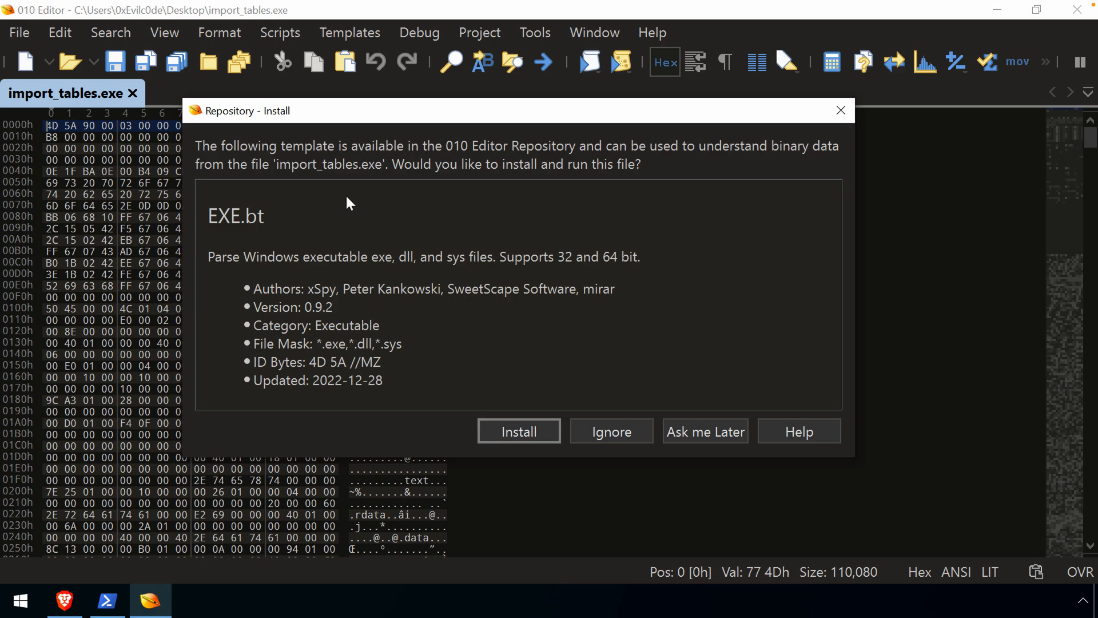
pyautogui.moveTo(358, 235)
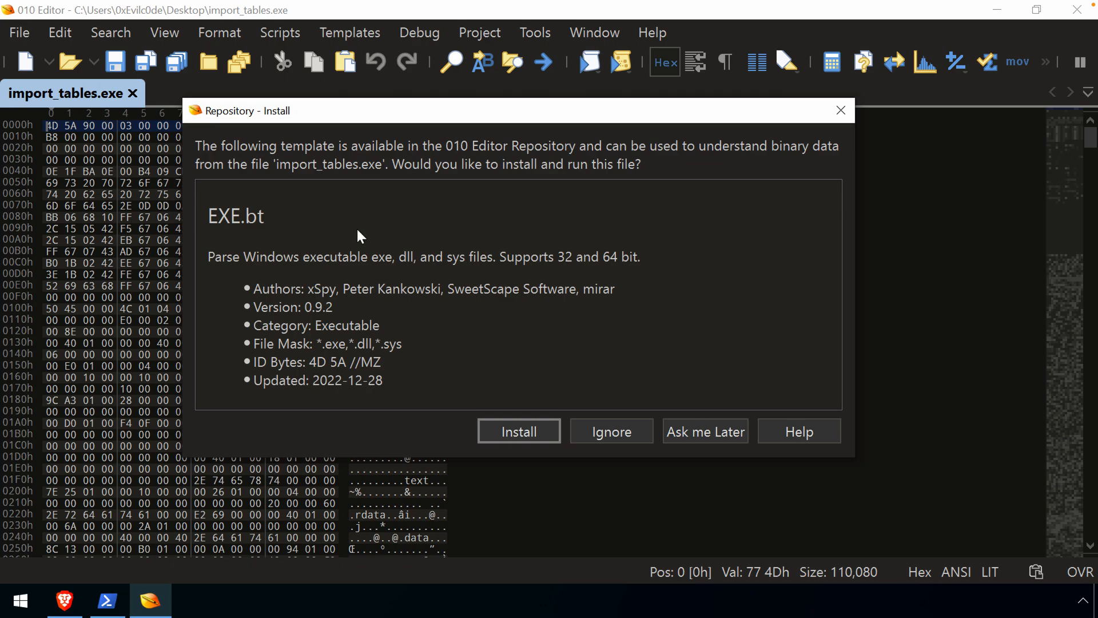
pyautogui.moveTo(272, 227)
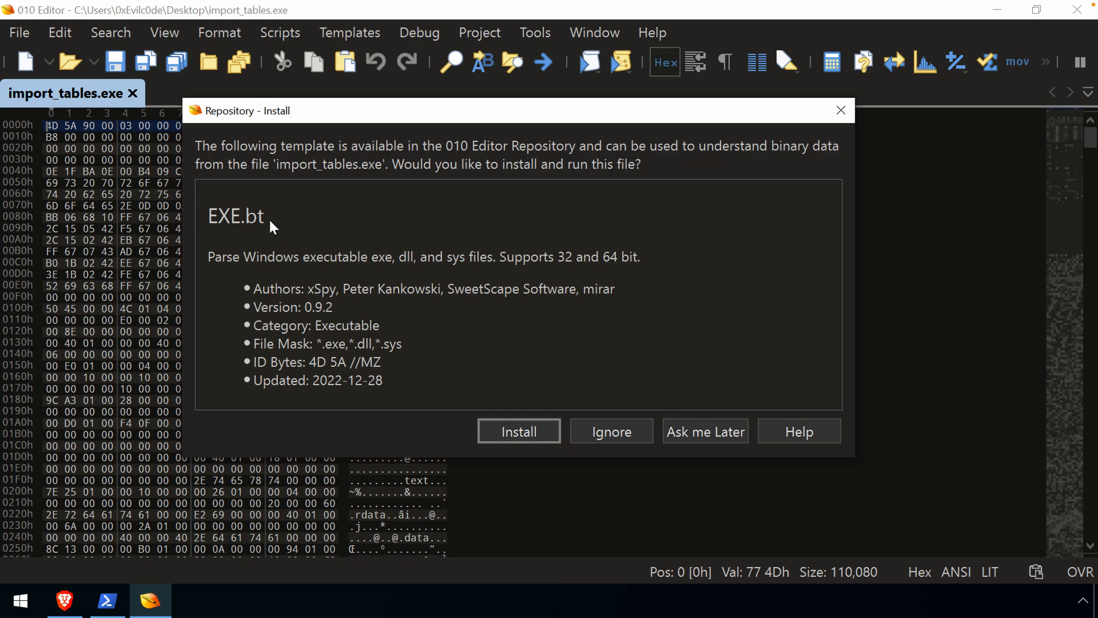
pyautogui.moveTo(253, 230)
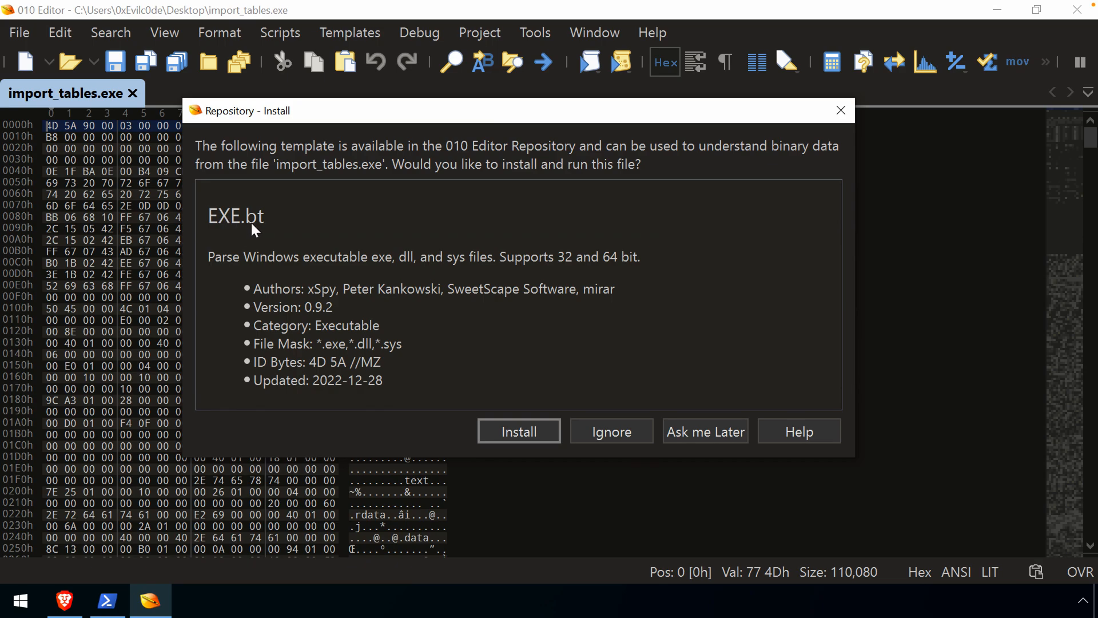
pyautogui.moveTo(268, 230)
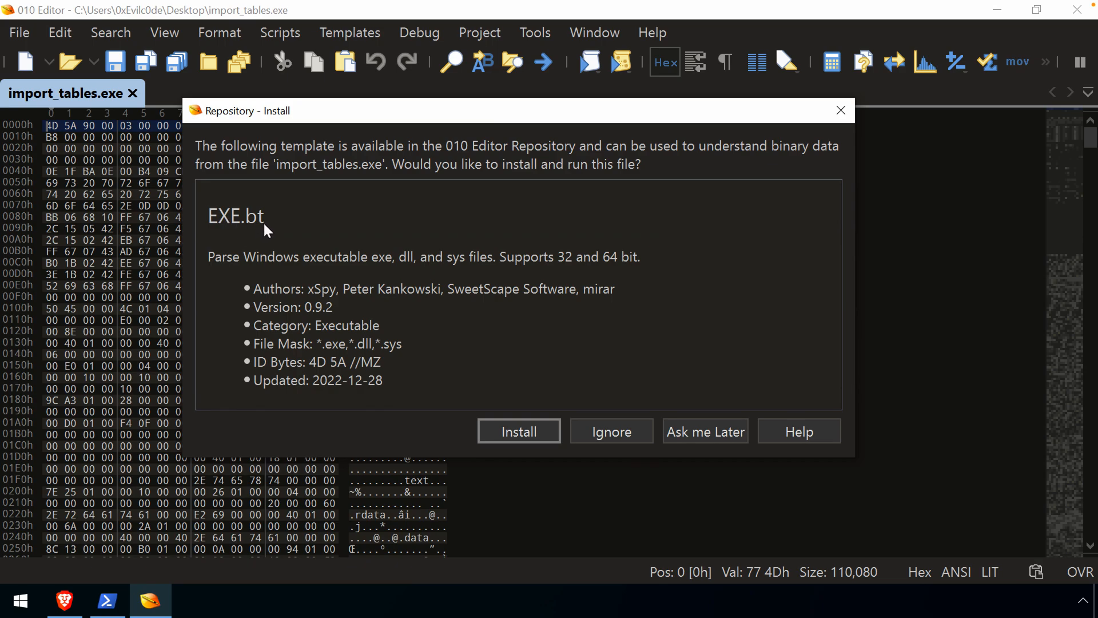
pyautogui.moveTo(279, 258)
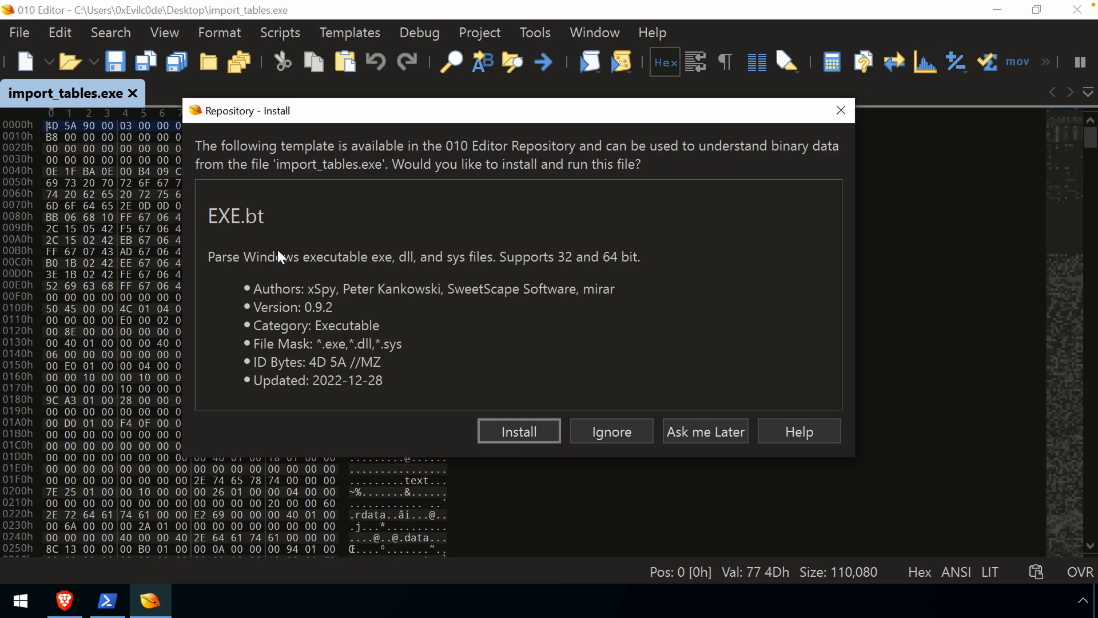
pyautogui.moveTo(585, 442)
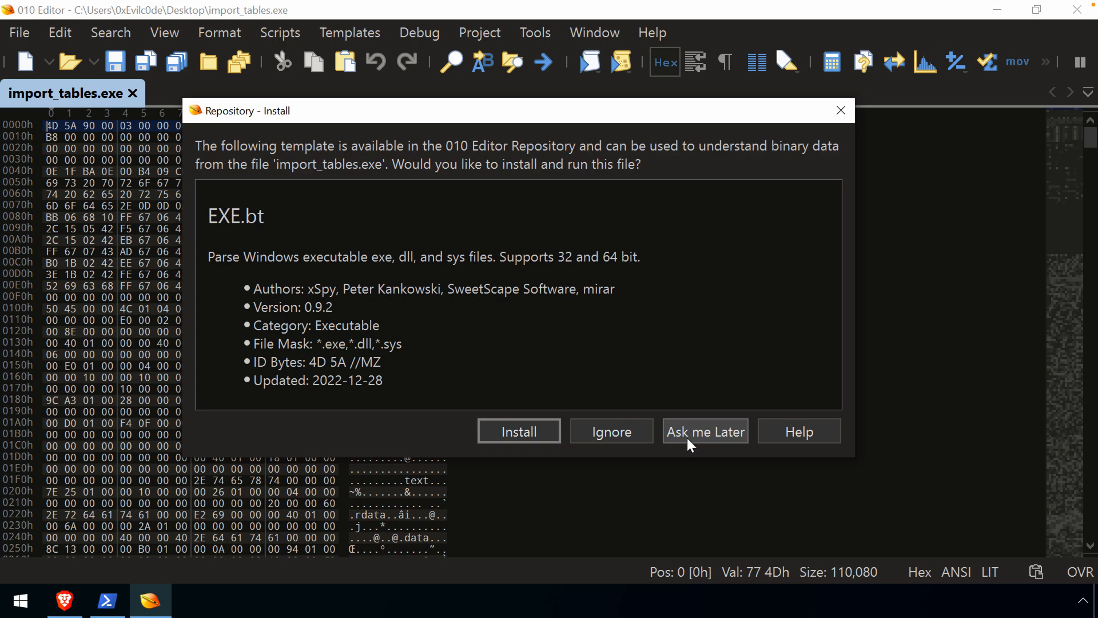
# Postpone installing EXE.bt and select the '!This program cannot be run in DOS mode' bytes at 4Dh–73h.
pyautogui.click(704, 432)
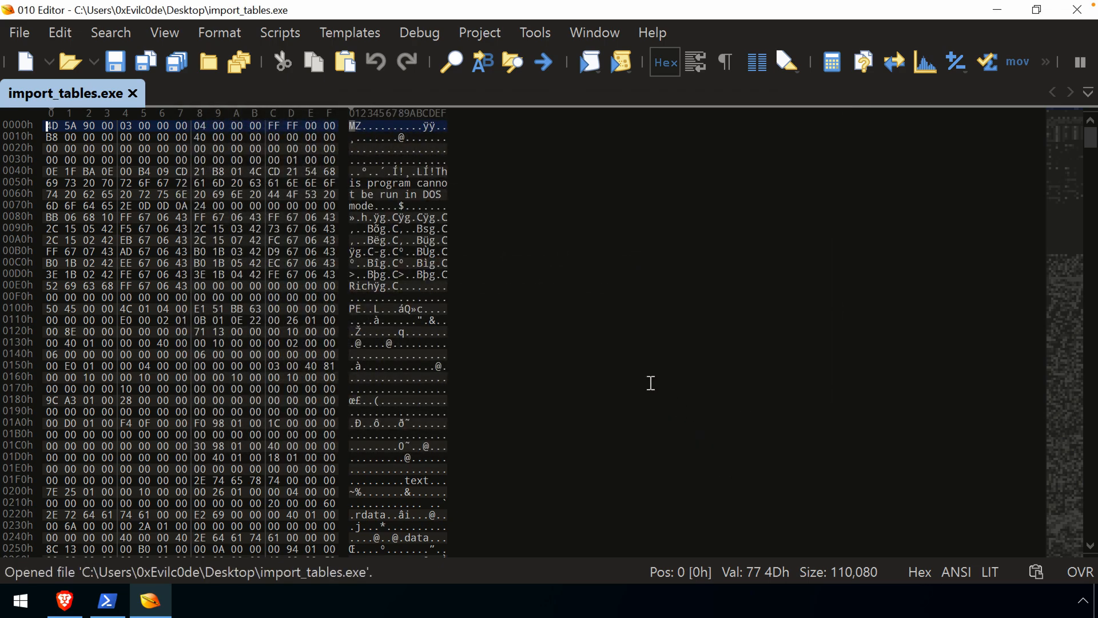
pyautogui.moveTo(632, 365)
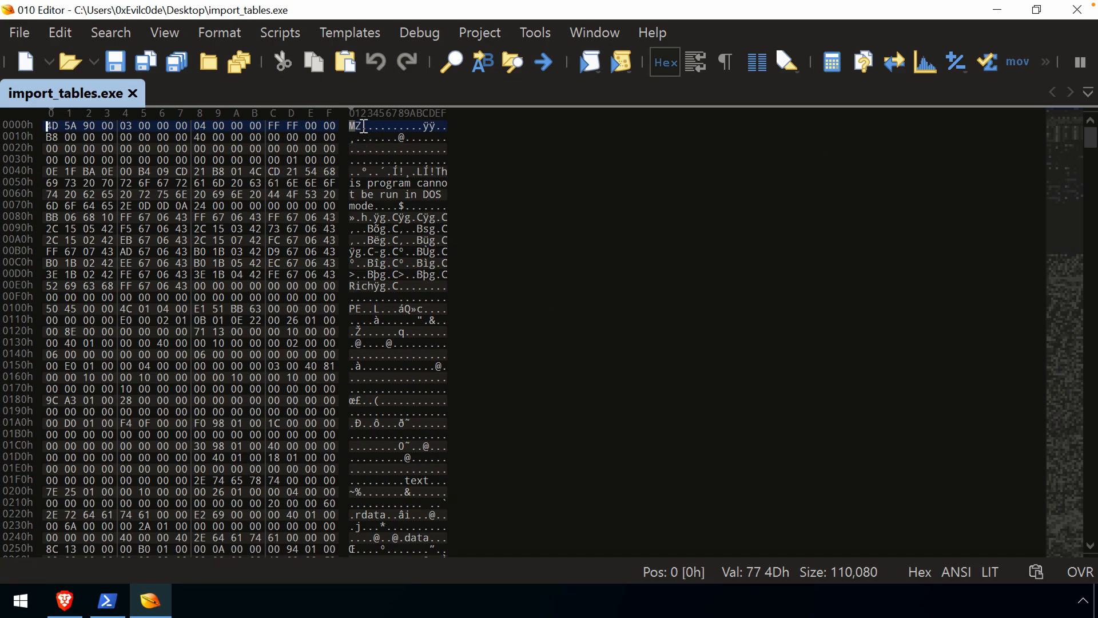
pyautogui.moveTo(50, 126); pyautogui.dragTo(70, 126)
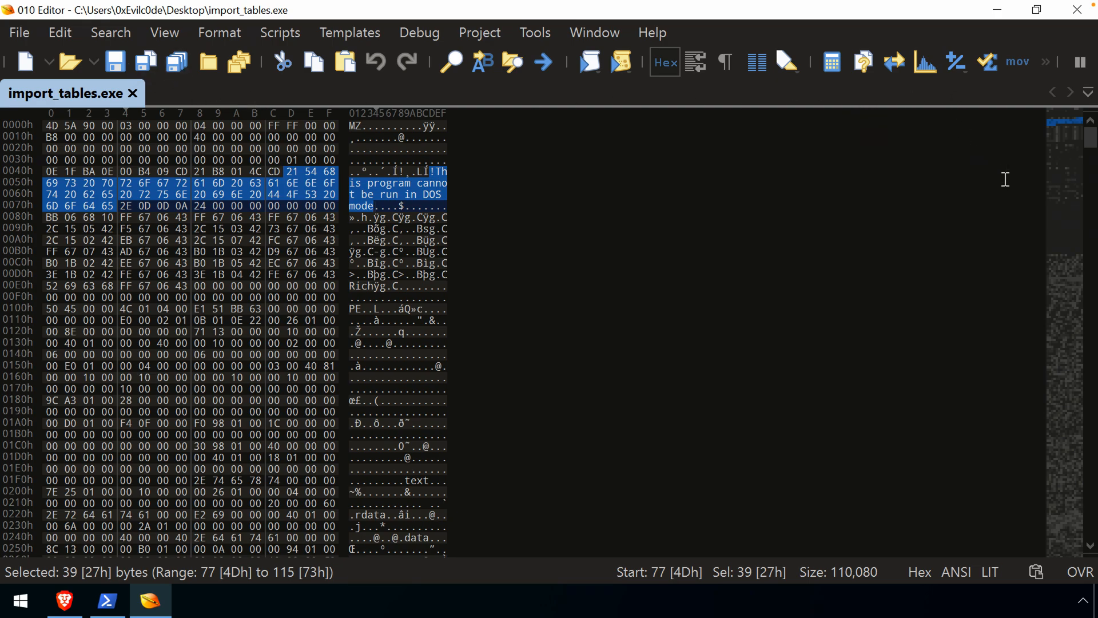
pyautogui.scroll(-3)
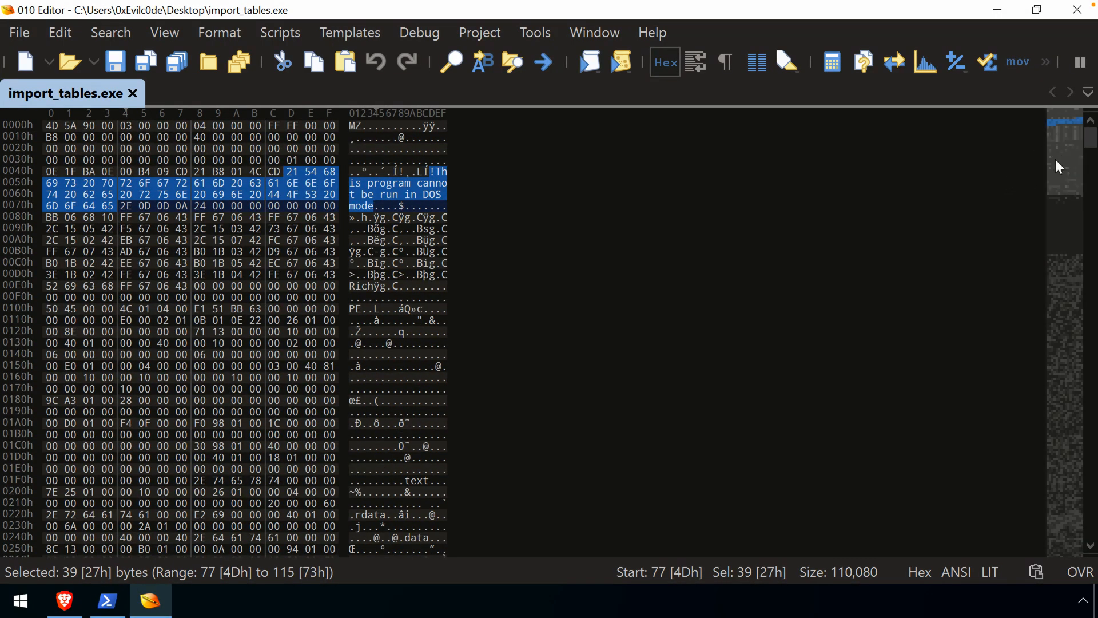
pyautogui.scroll(-3)
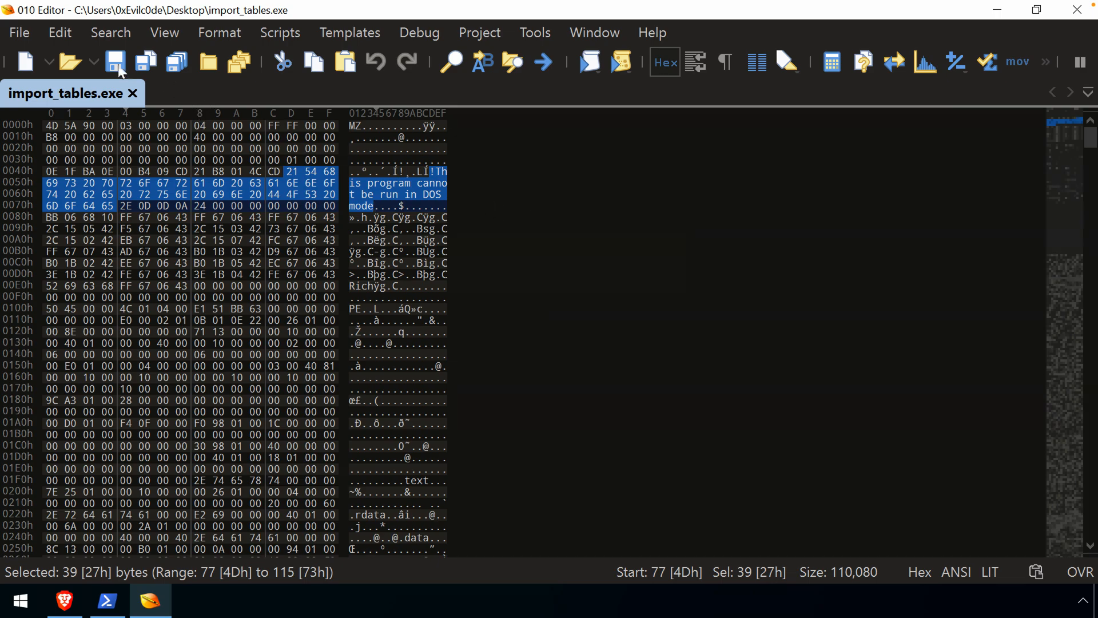
# Show the File menu's commands, including Open Process.
pyautogui.click(20, 32)
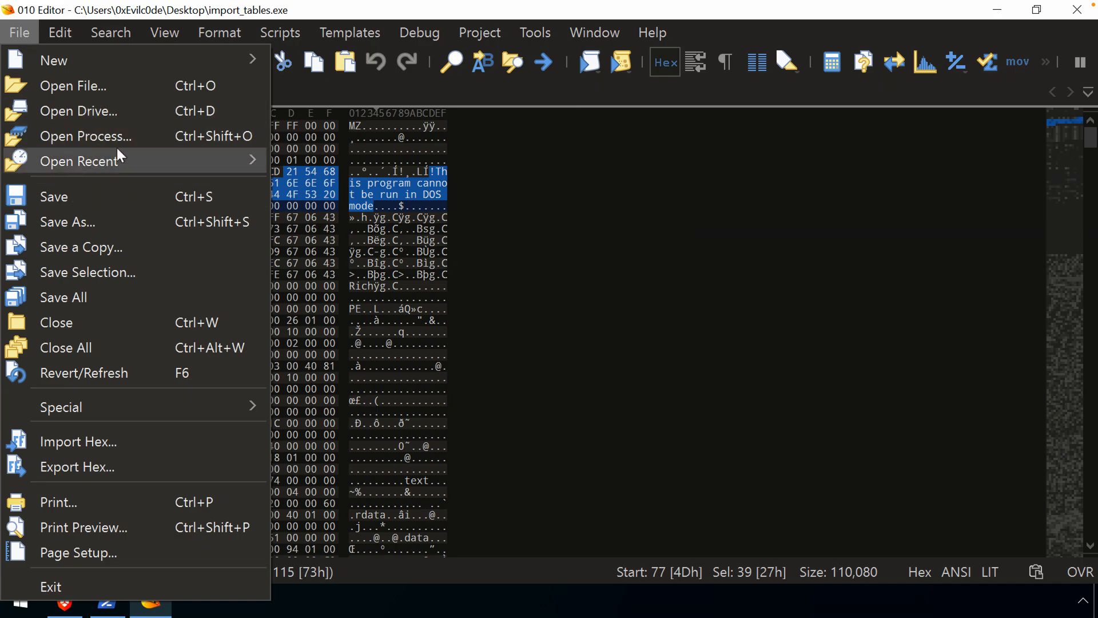
pyautogui.moveTo(119, 139)
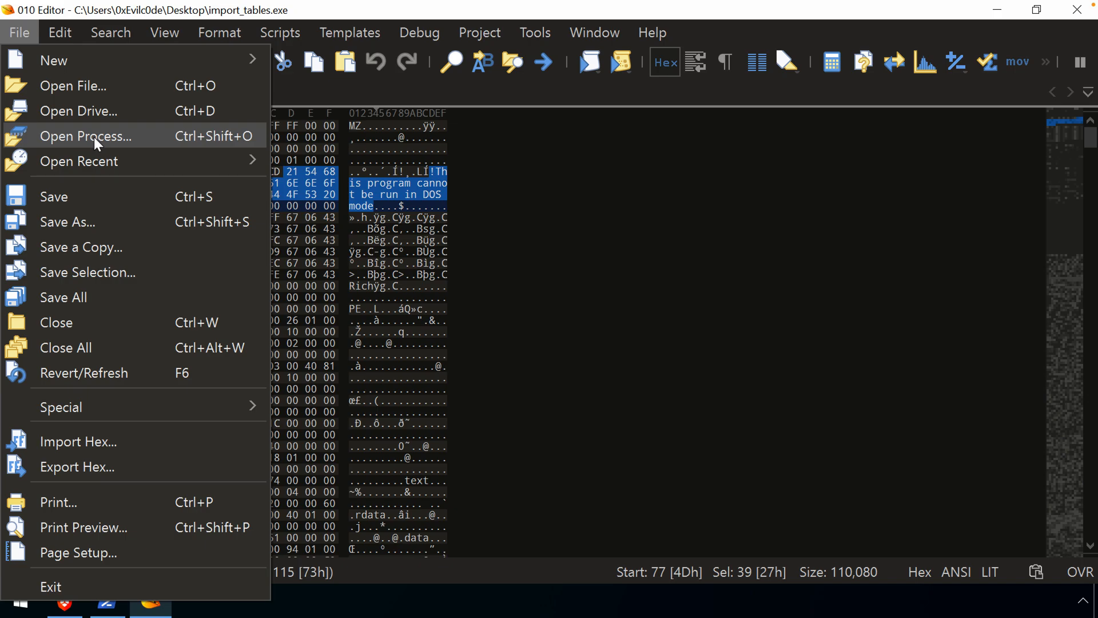
# List running processes and widen the heap Address and Size columns.
pyautogui.click(86, 136)
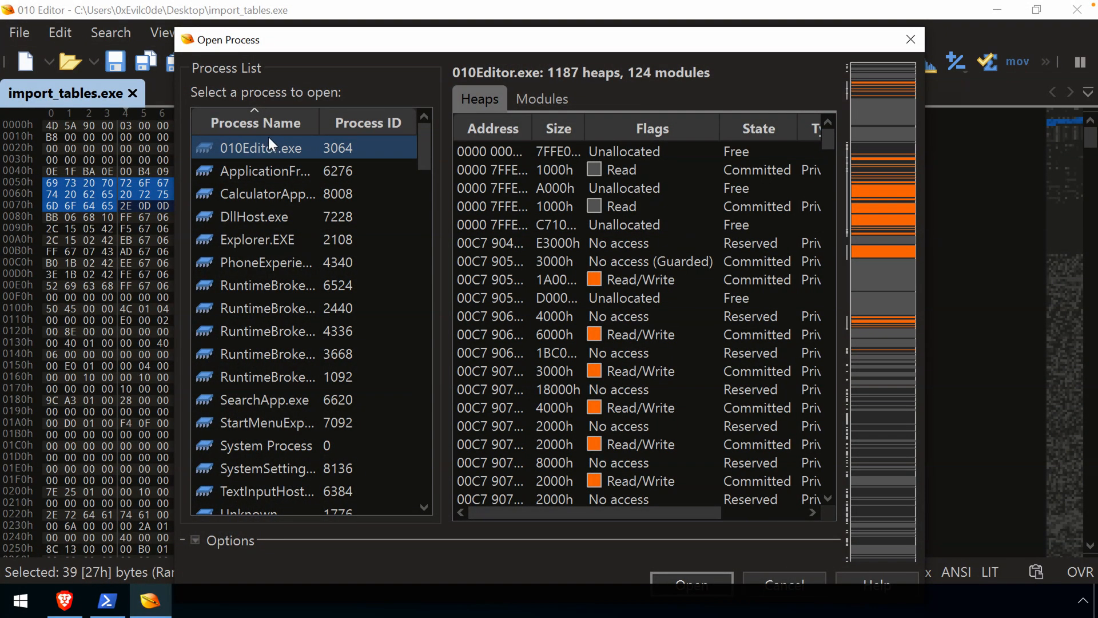
pyautogui.moveTo(442, 187)
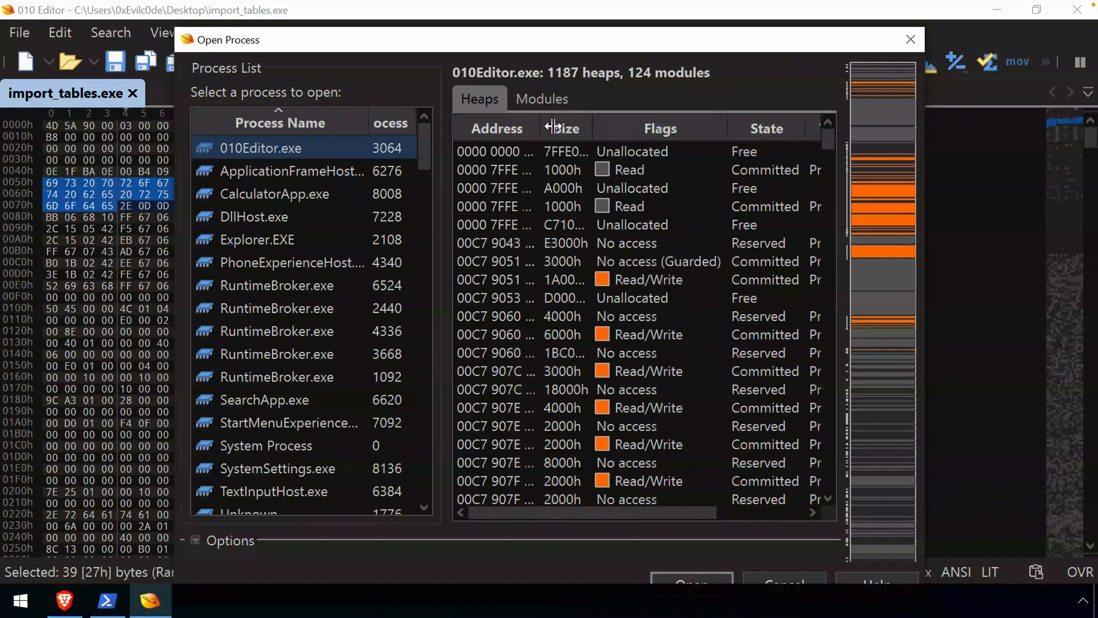
pyautogui.moveTo(554, 129); pyautogui.dragTo(627, 128)
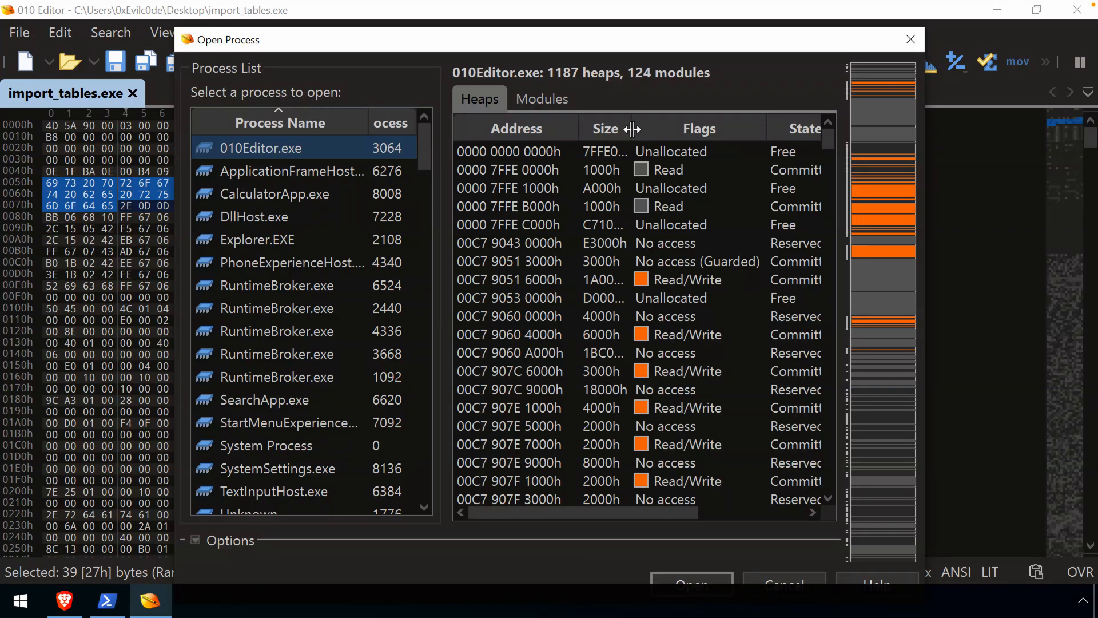
pyautogui.moveTo(627, 128); pyautogui.dragTo(659, 128)
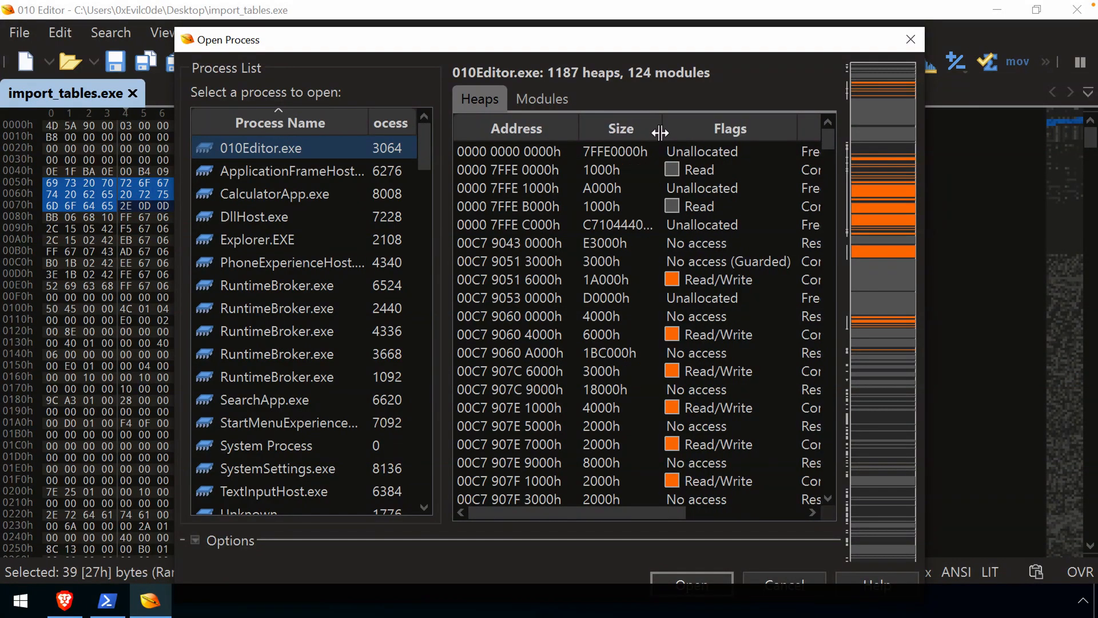
pyautogui.moveTo(280, 170)
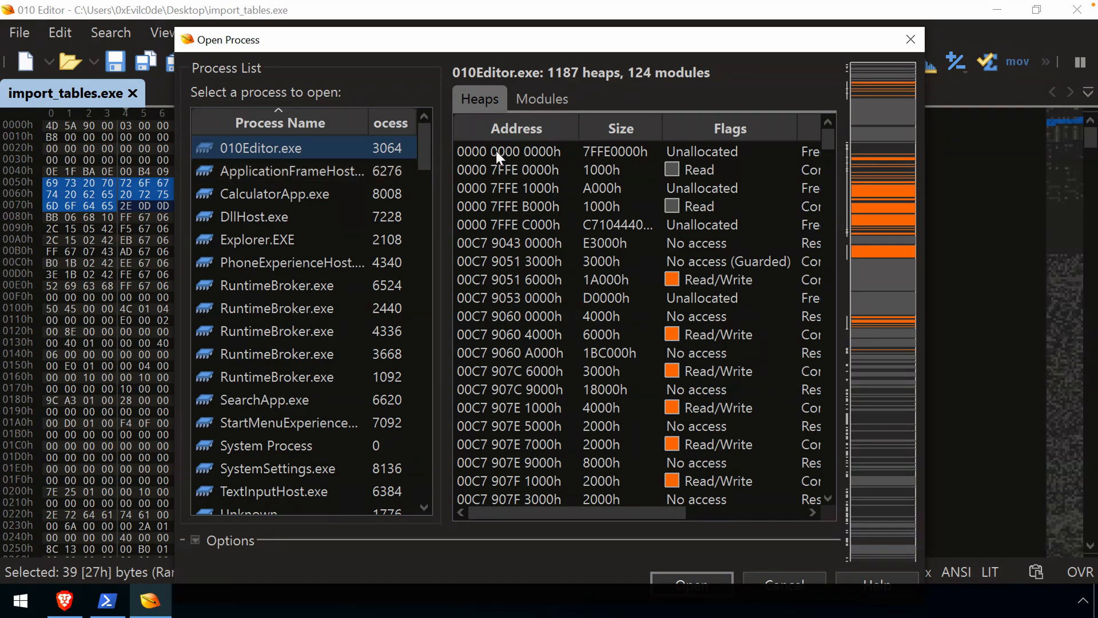
pyautogui.moveTo(585, 223)
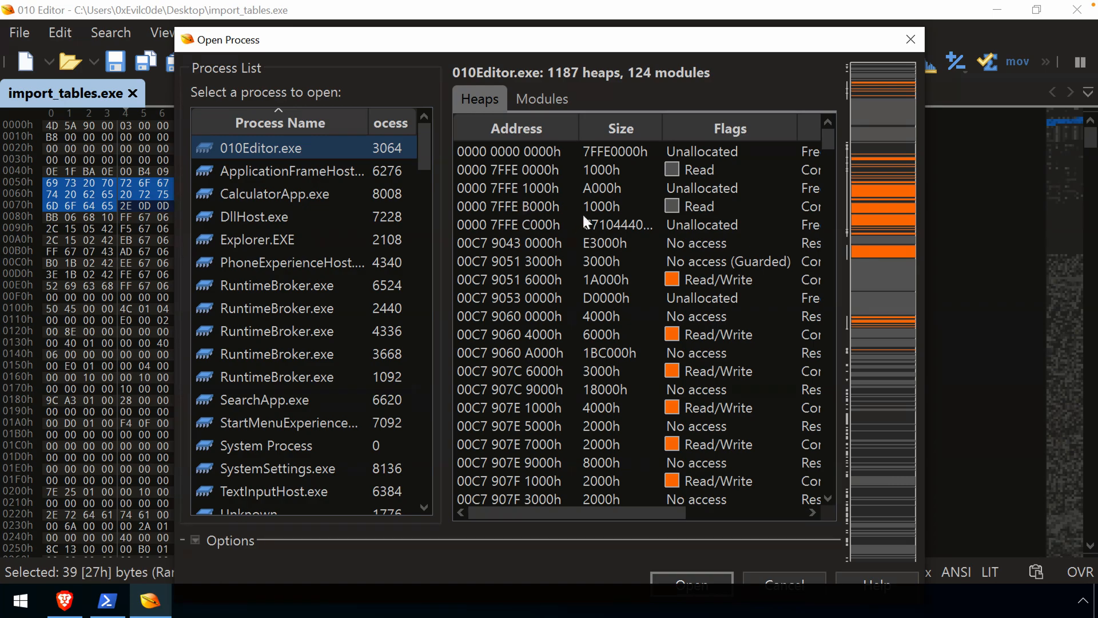
# Open the read/write heap at 00C7 9051 6000h of the 010Editor.exe process.
pyautogui.click(514, 151)
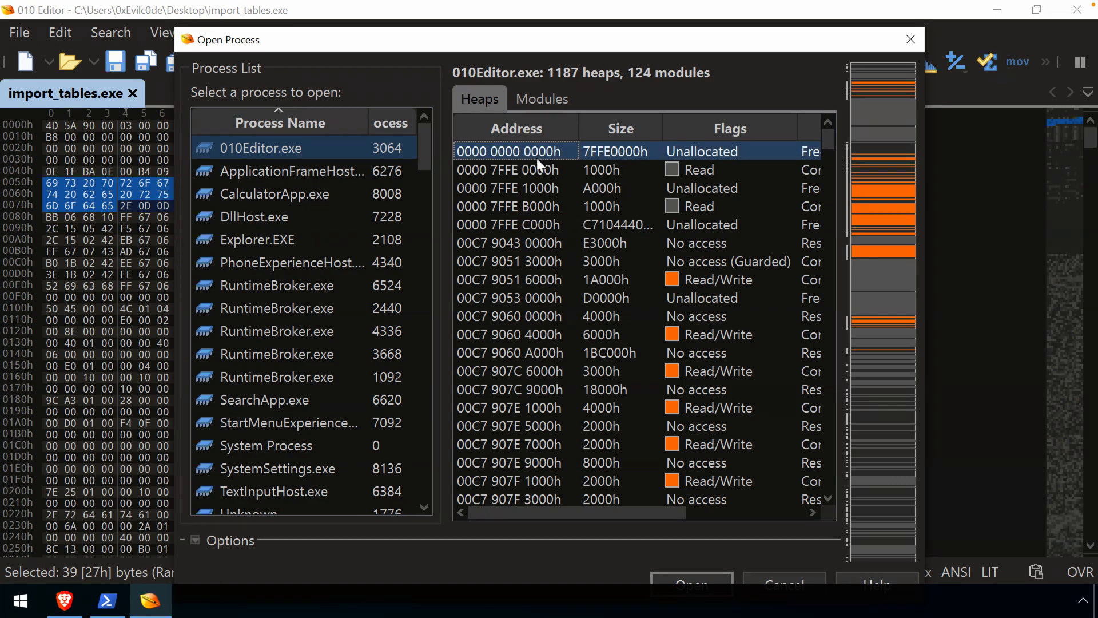
pyautogui.click(511, 169)
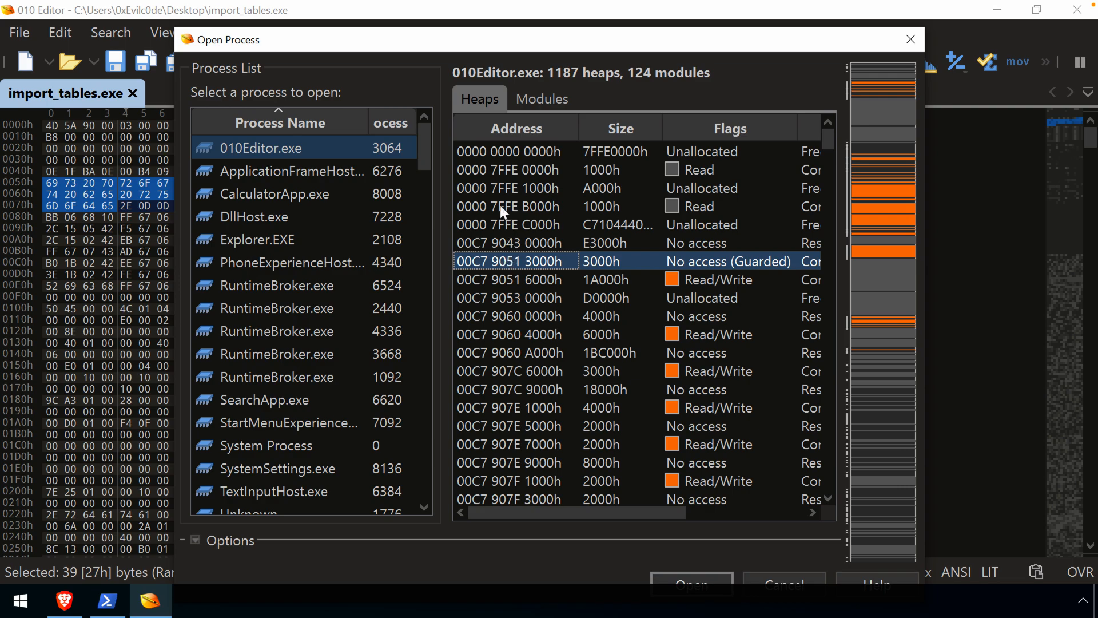
pyautogui.click(516, 279)
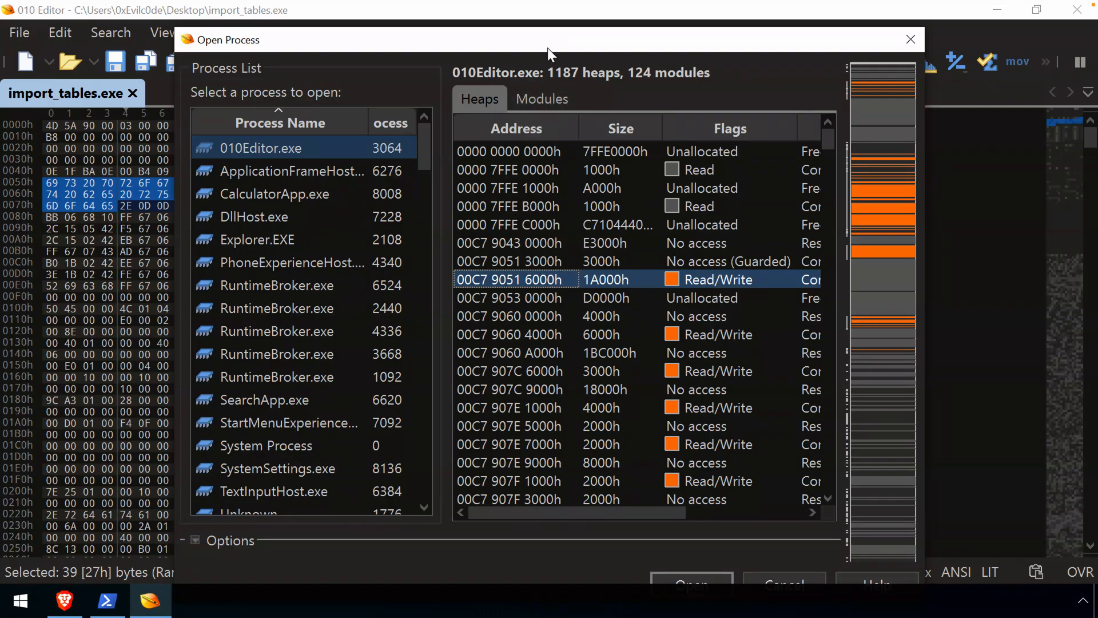
pyautogui.click(690, 584)
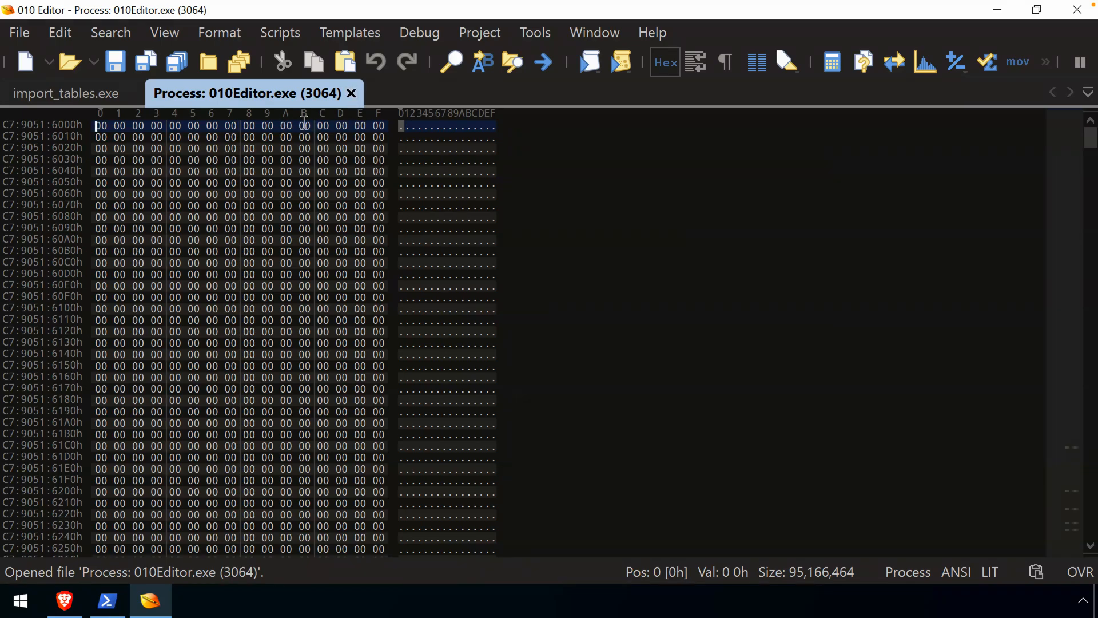
pyautogui.moveTo(397, 245)
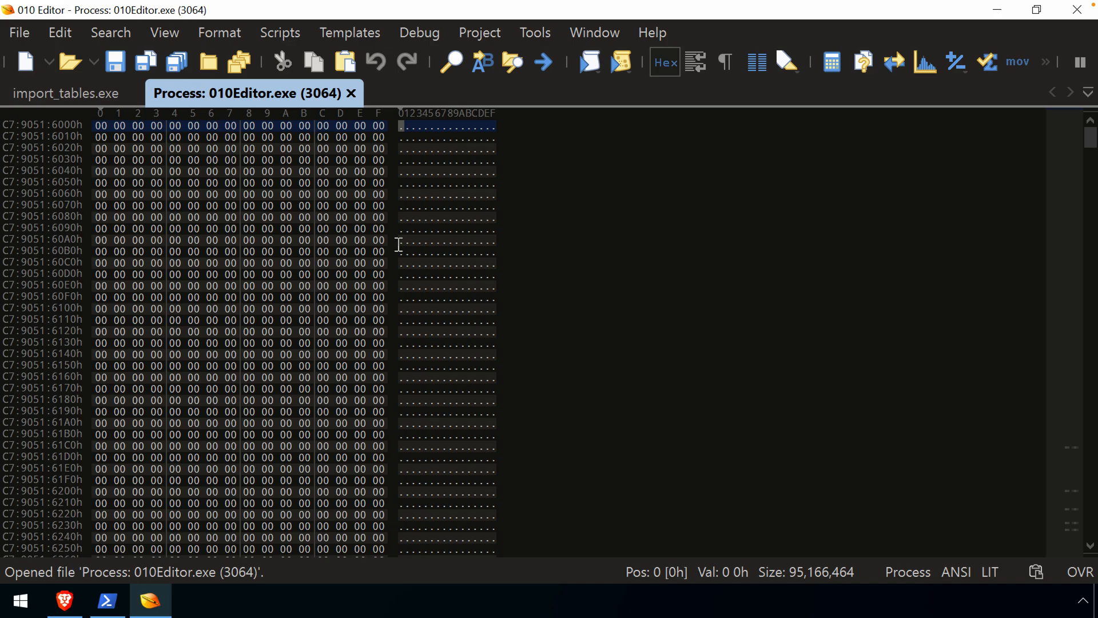
# Scroll through the zero-filled start of the 010Editor.exe process memory tab.
pyautogui.scroll(-3)
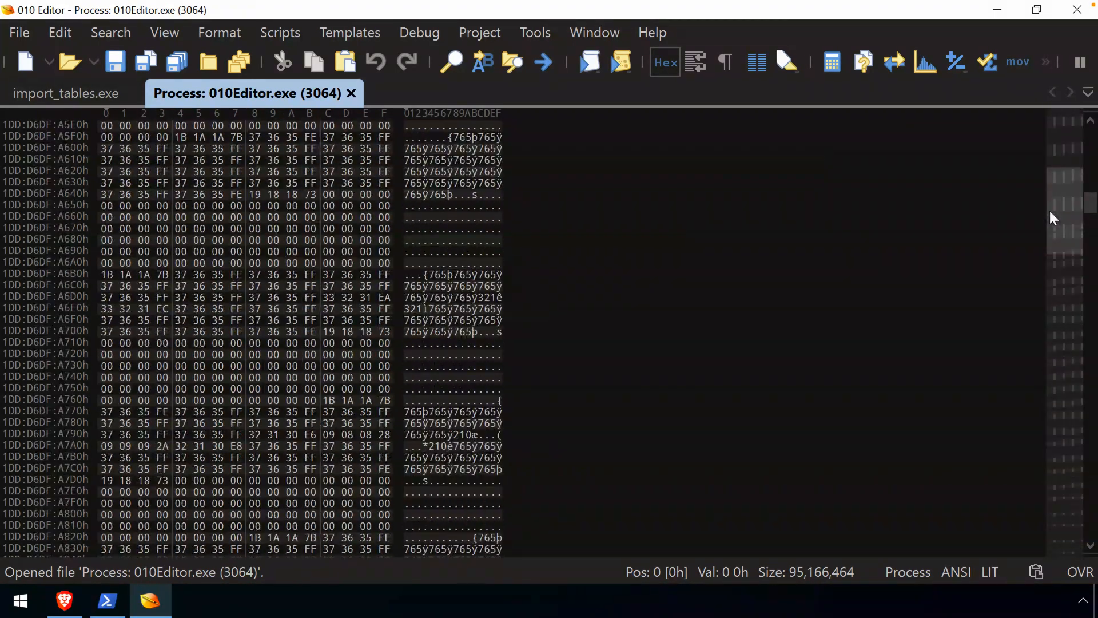
pyautogui.scroll(-3)
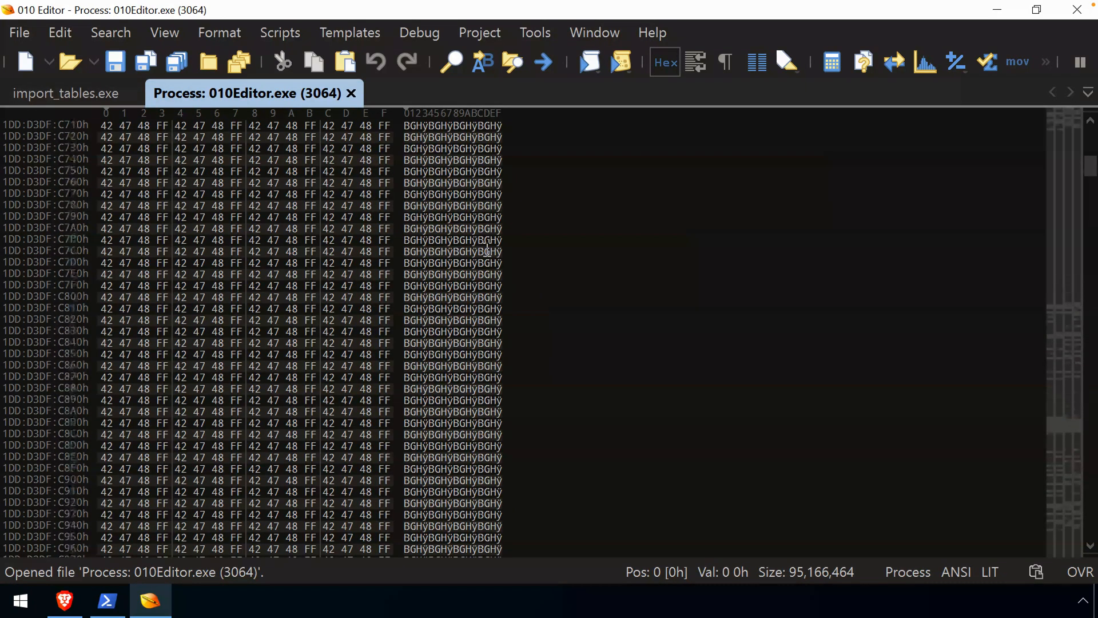
pyautogui.scroll(-3)
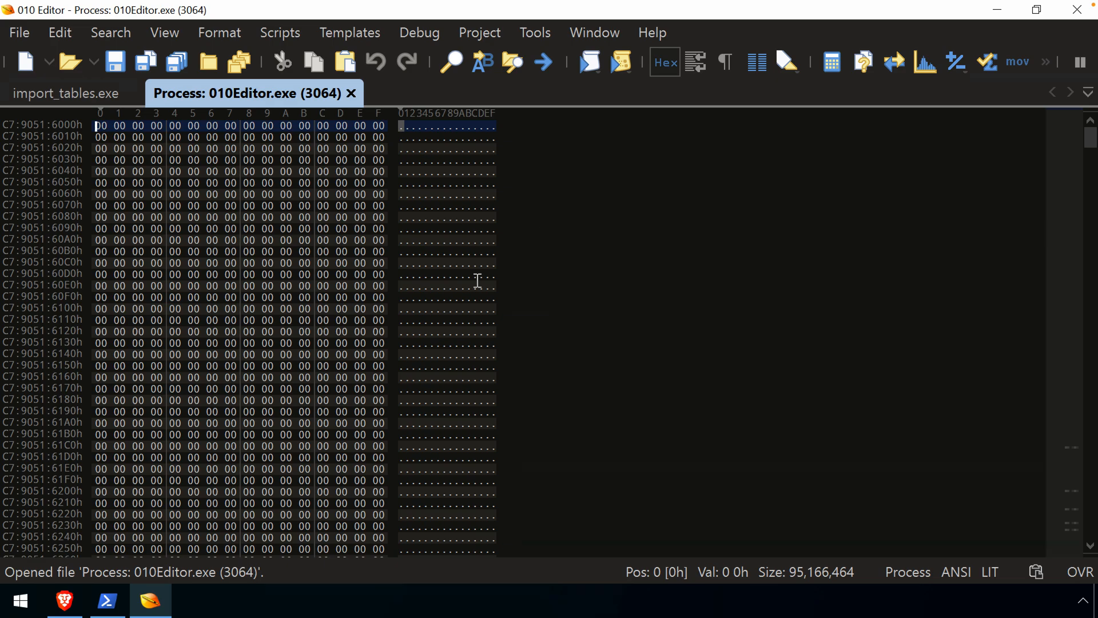
pyautogui.moveTo(191, 488)
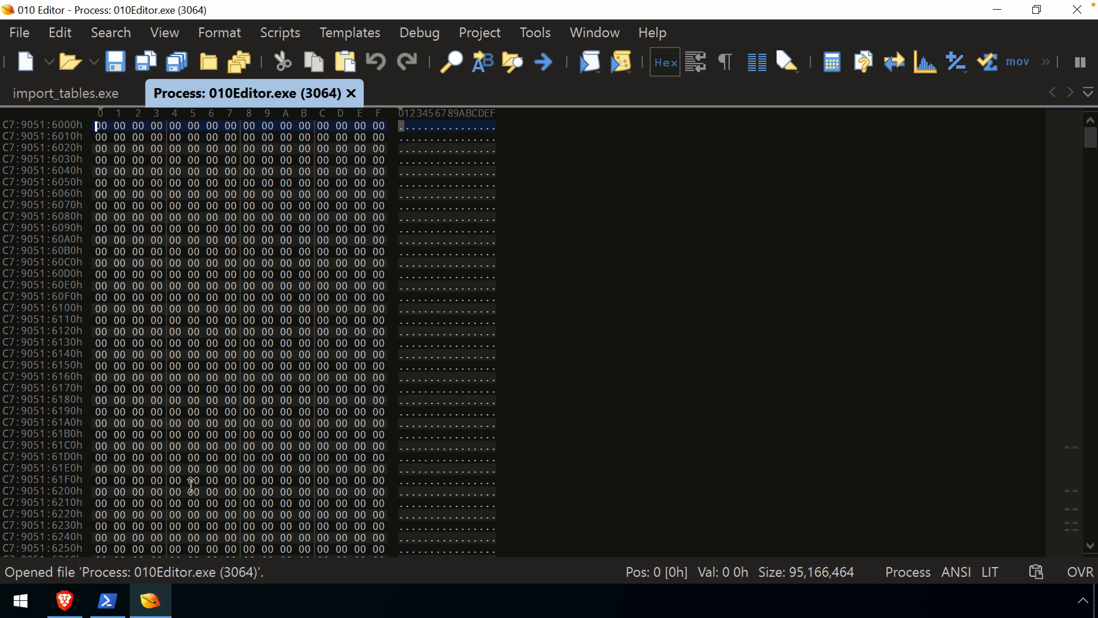
pyautogui.moveTo(238, 270)
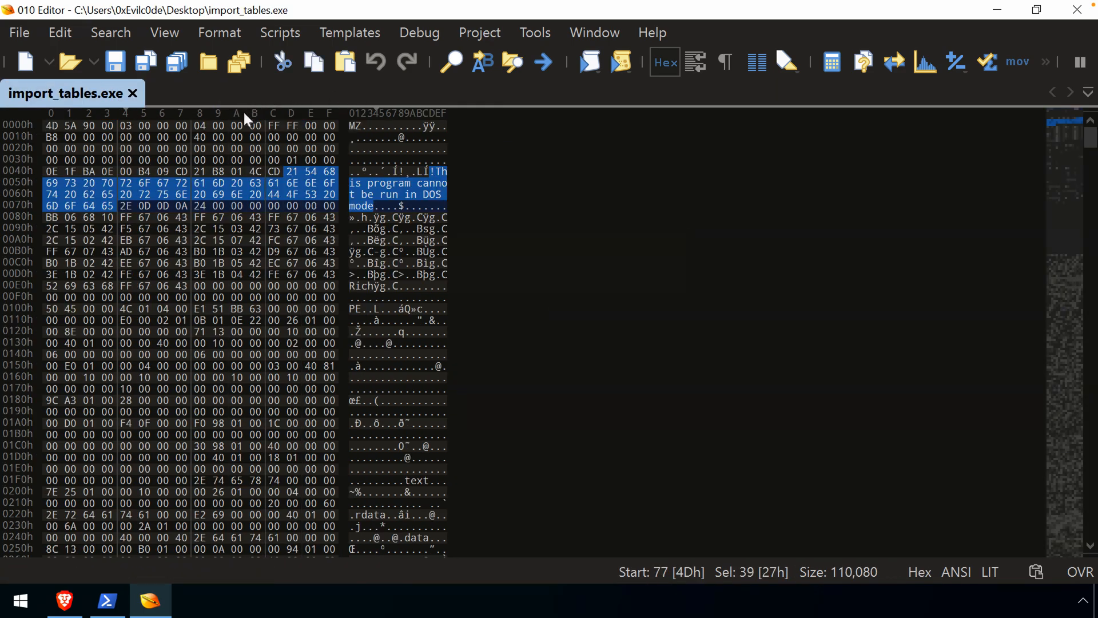
# Bring up the Repository - Scripts dialog from the Scripts menu.
pyautogui.click(280, 32)
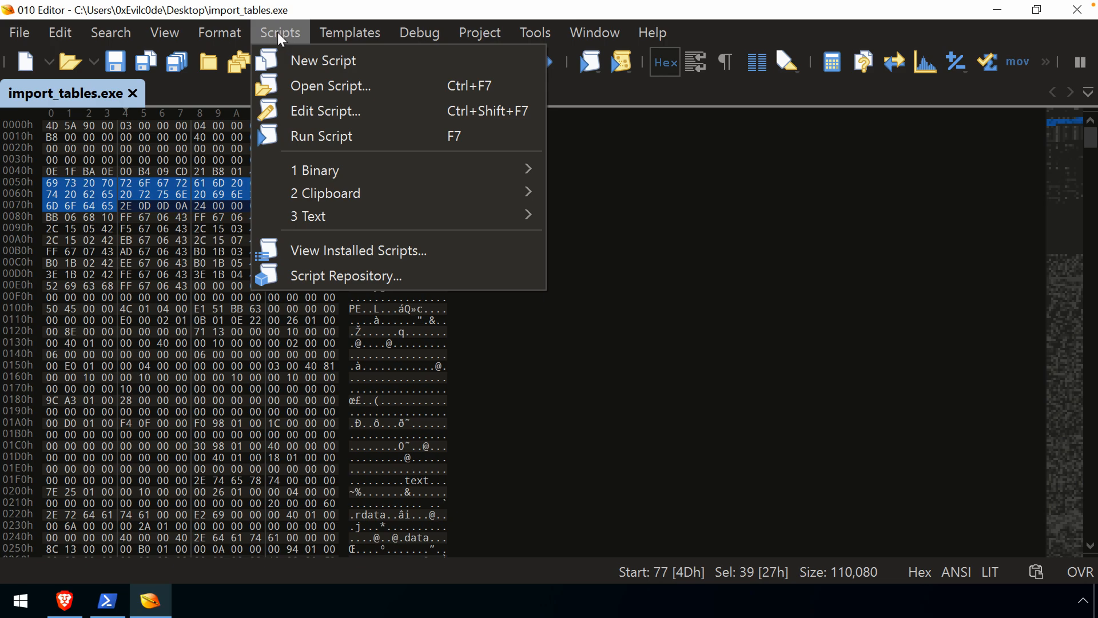
pyautogui.moveTo(329, 85)
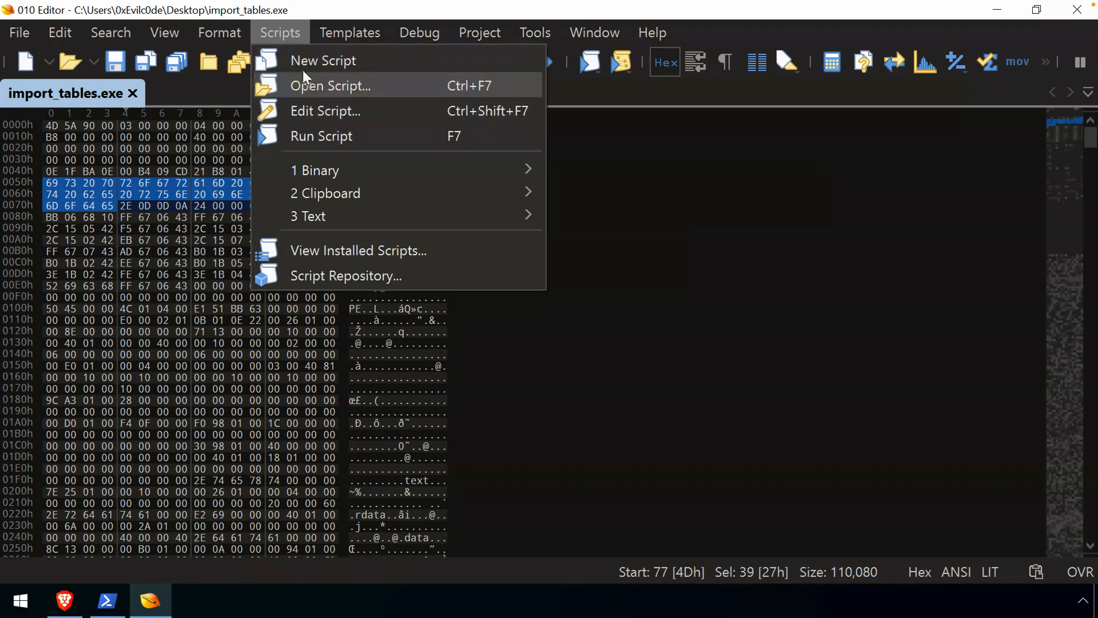
pyautogui.moveTo(322, 61)
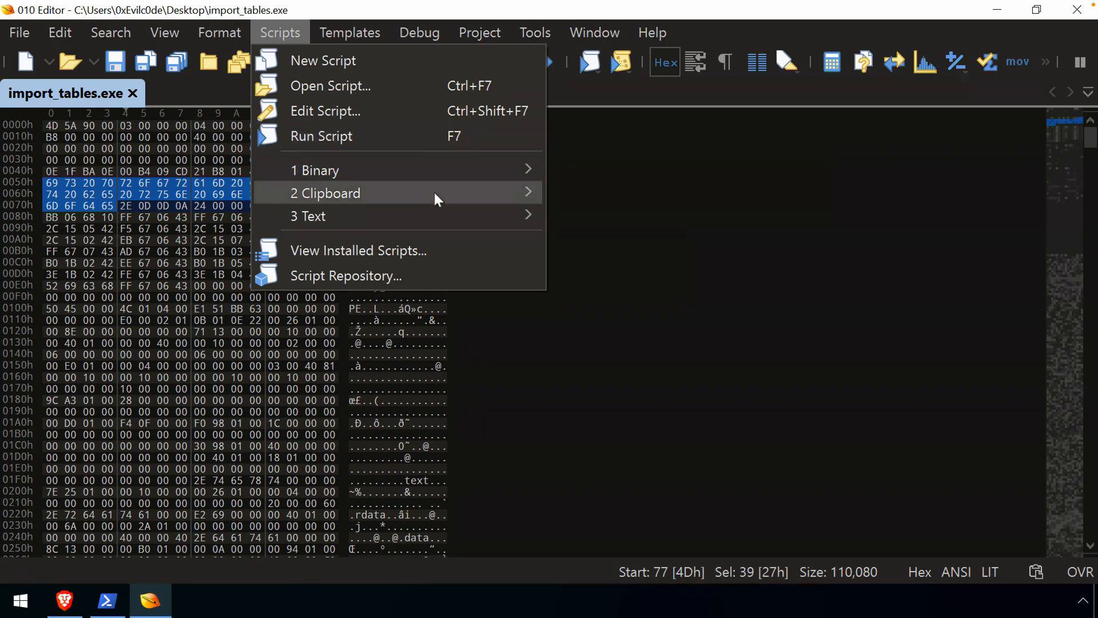
pyautogui.moveTo(389, 276)
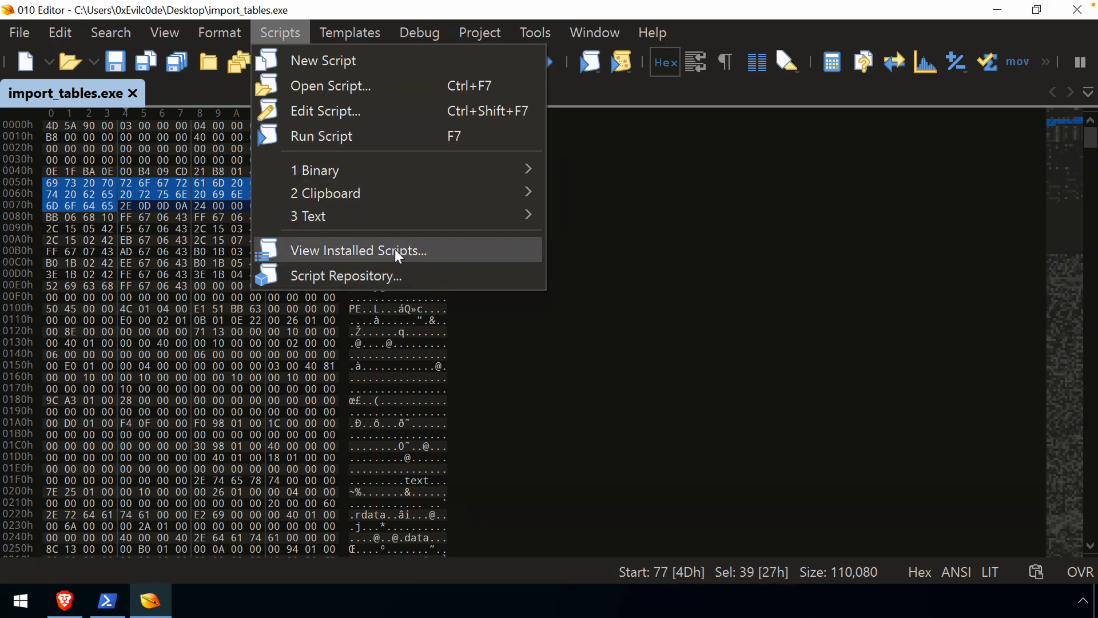
pyautogui.moveTo(403, 266)
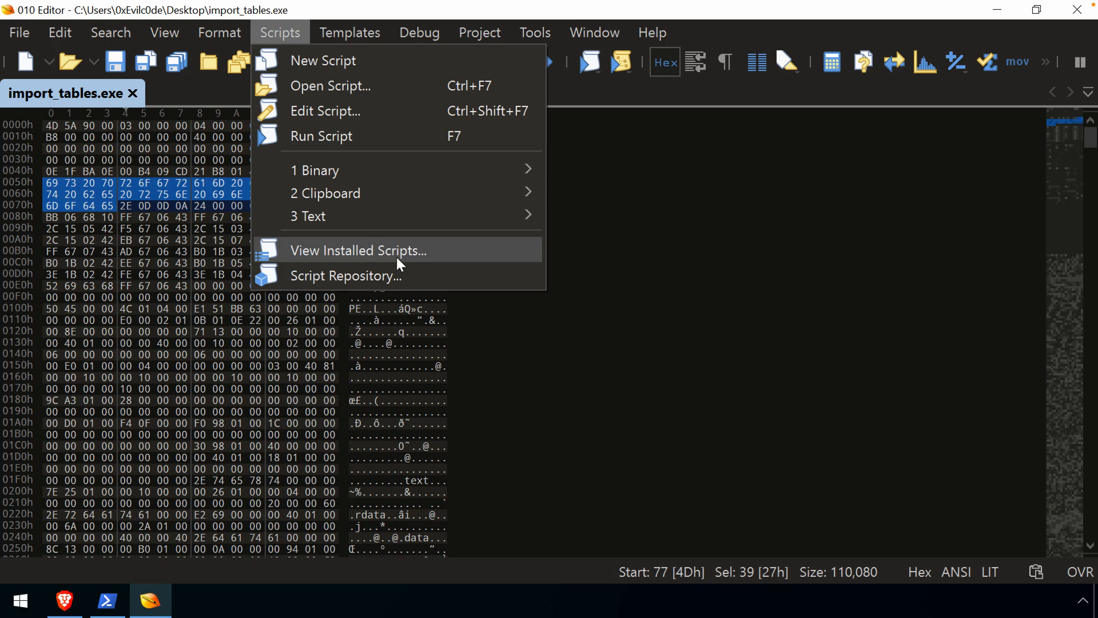
pyautogui.moveTo(393, 228)
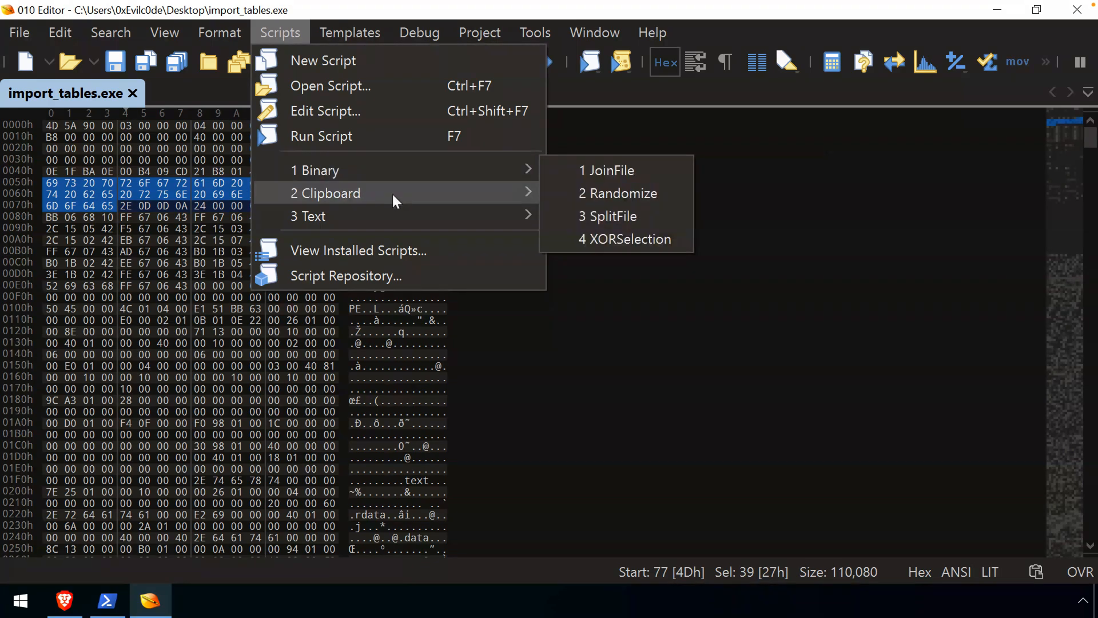
pyautogui.moveTo(315, 170)
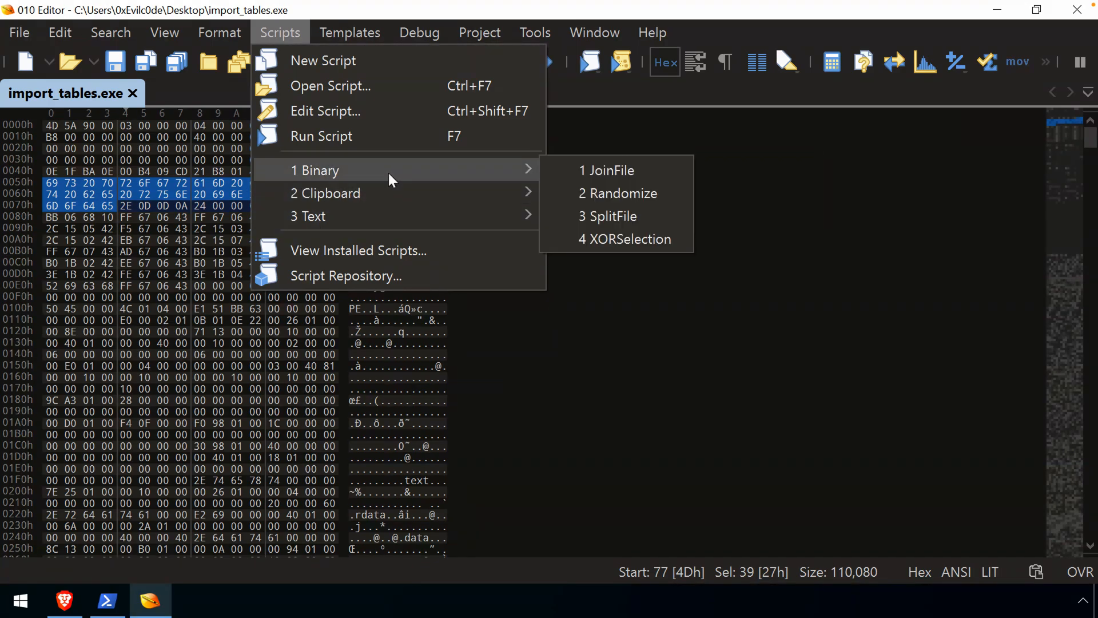
pyautogui.moveTo(615, 169)
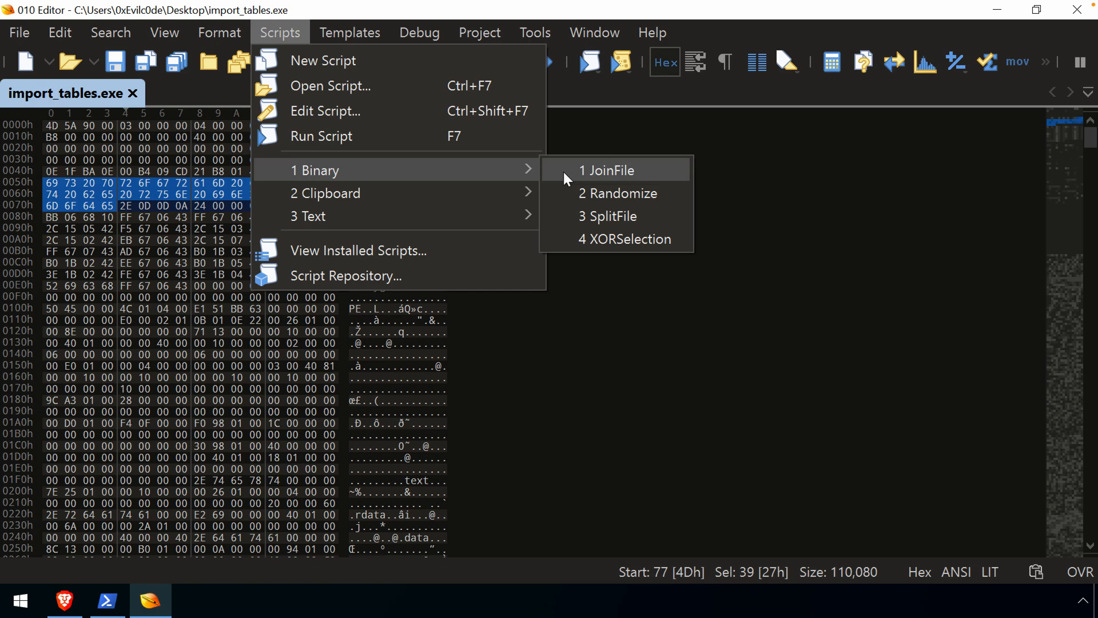
pyautogui.moveTo(585, 216)
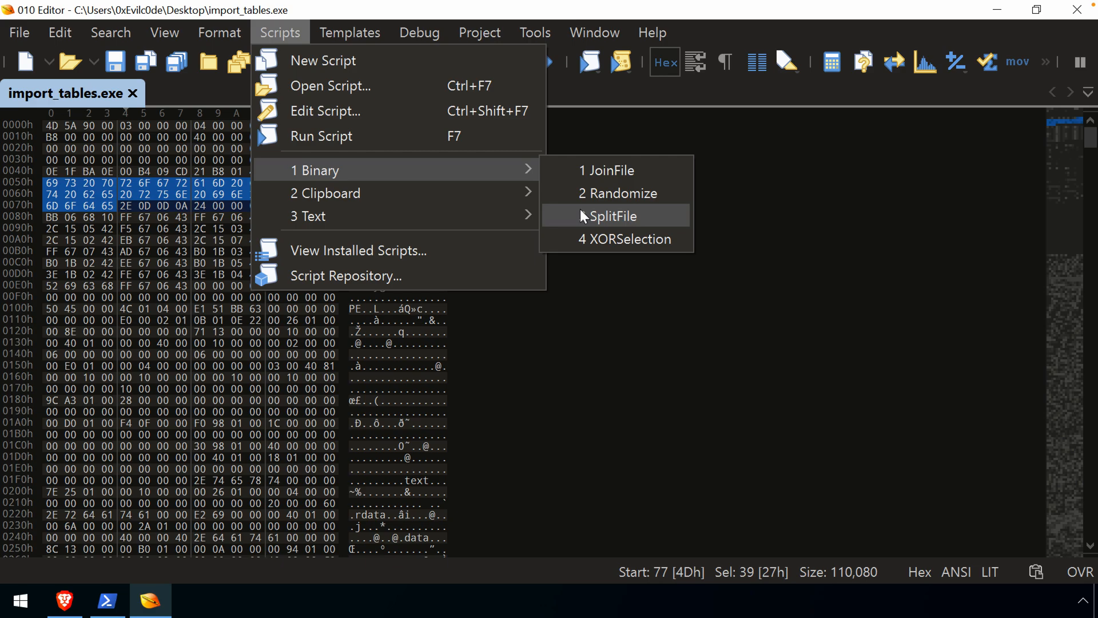
pyautogui.moveTo(619, 239)
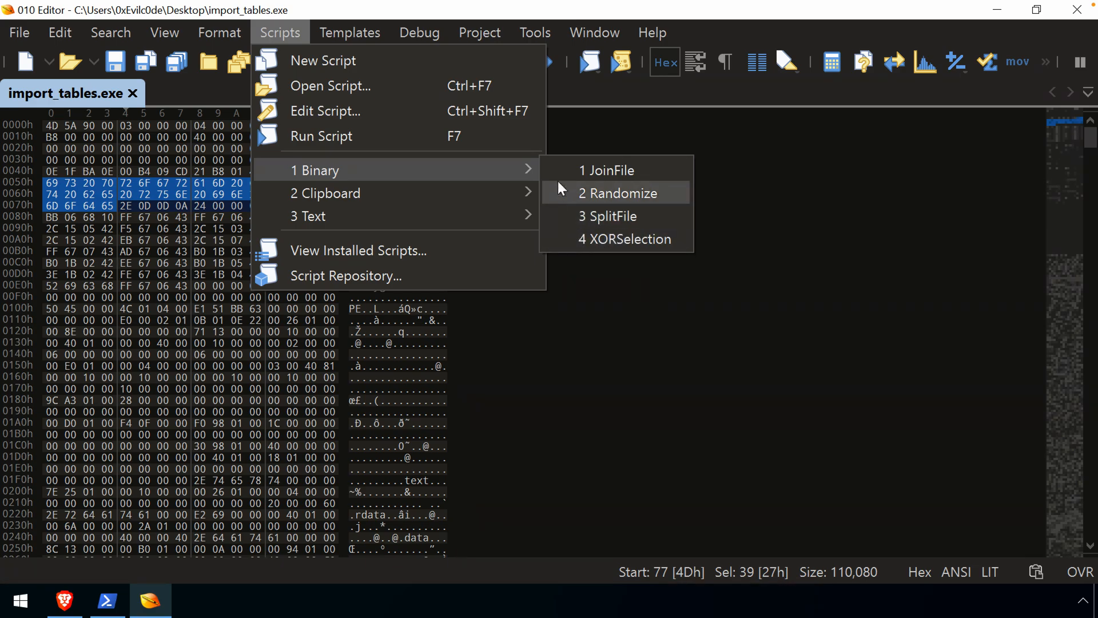
pyautogui.moveTo(607, 216)
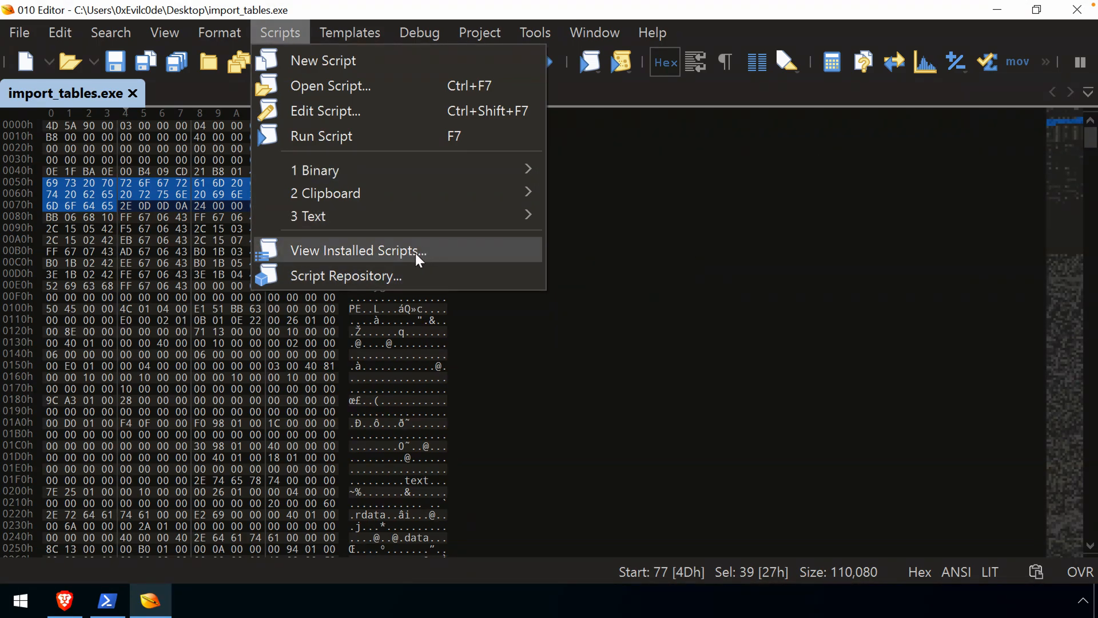
pyautogui.moveTo(358, 209)
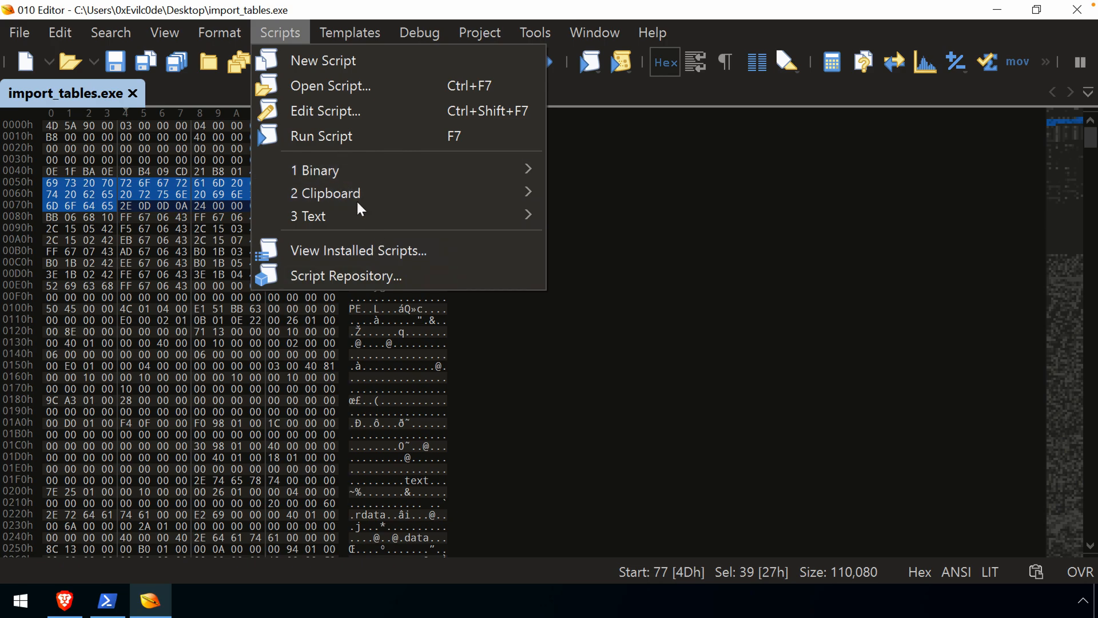
pyautogui.click(344, 276)
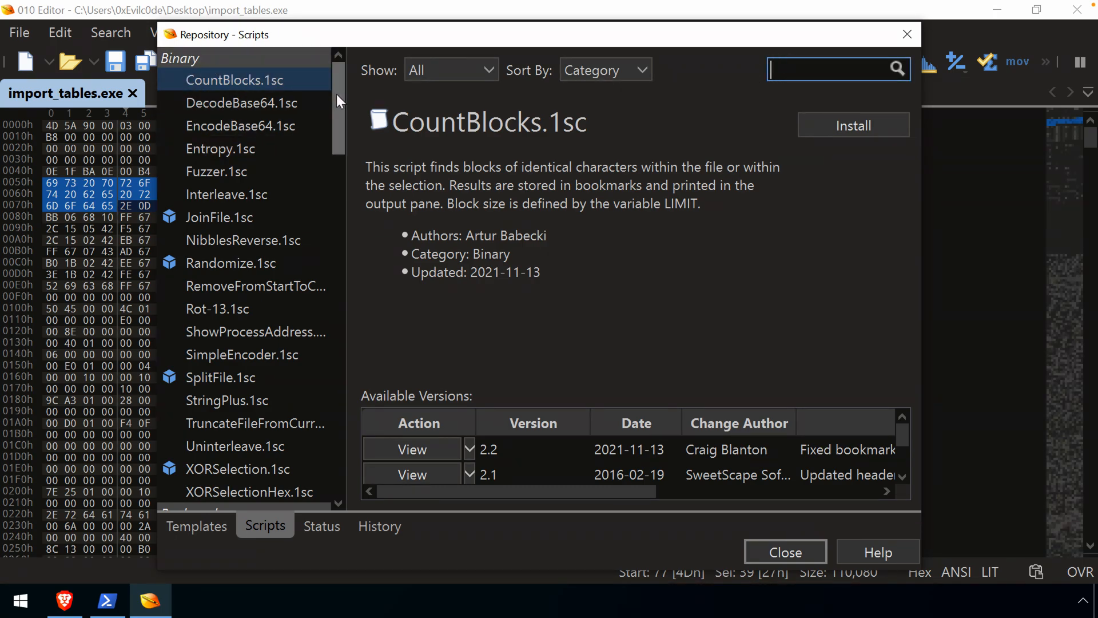
pyautogui.scroll(-3)
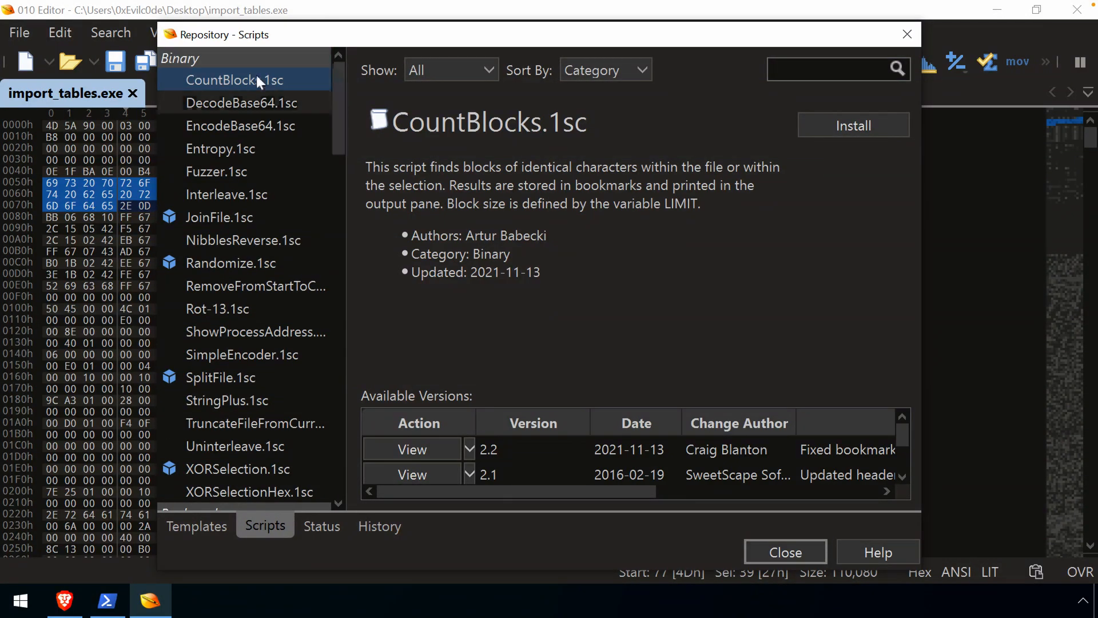
pyautogui.scroll(-3)
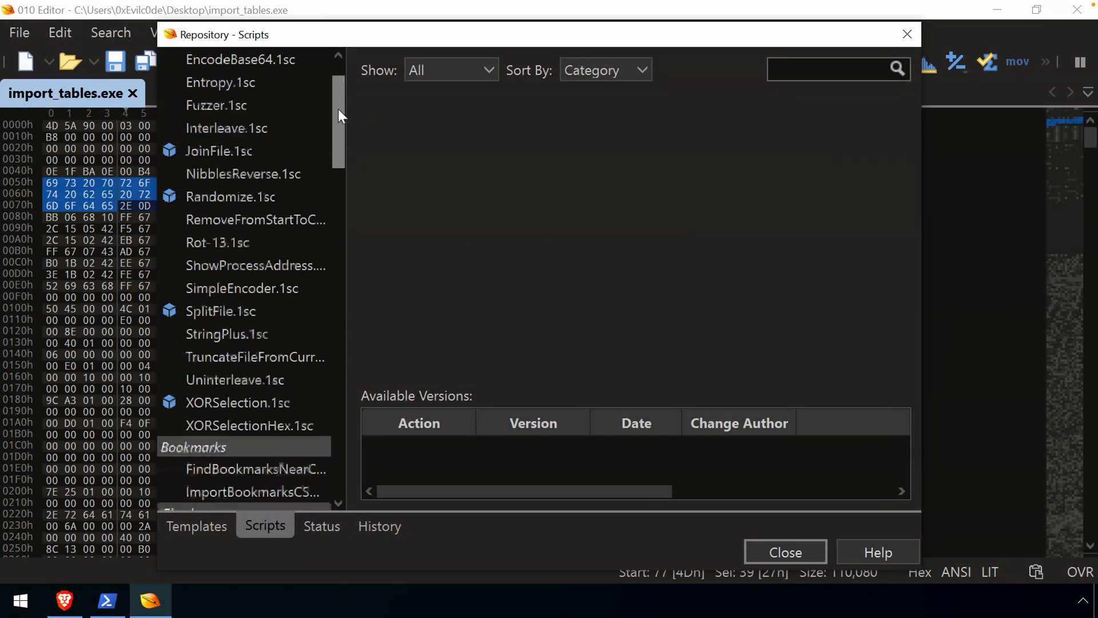
pyautogui.scroll(-3)
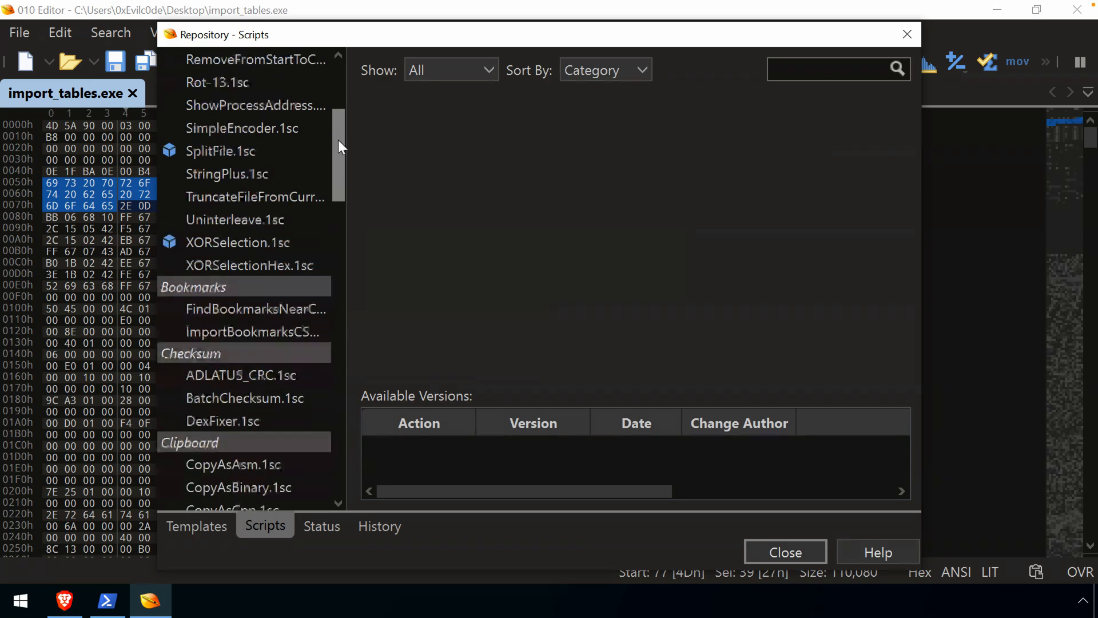
pyautogui.scroll(-3)
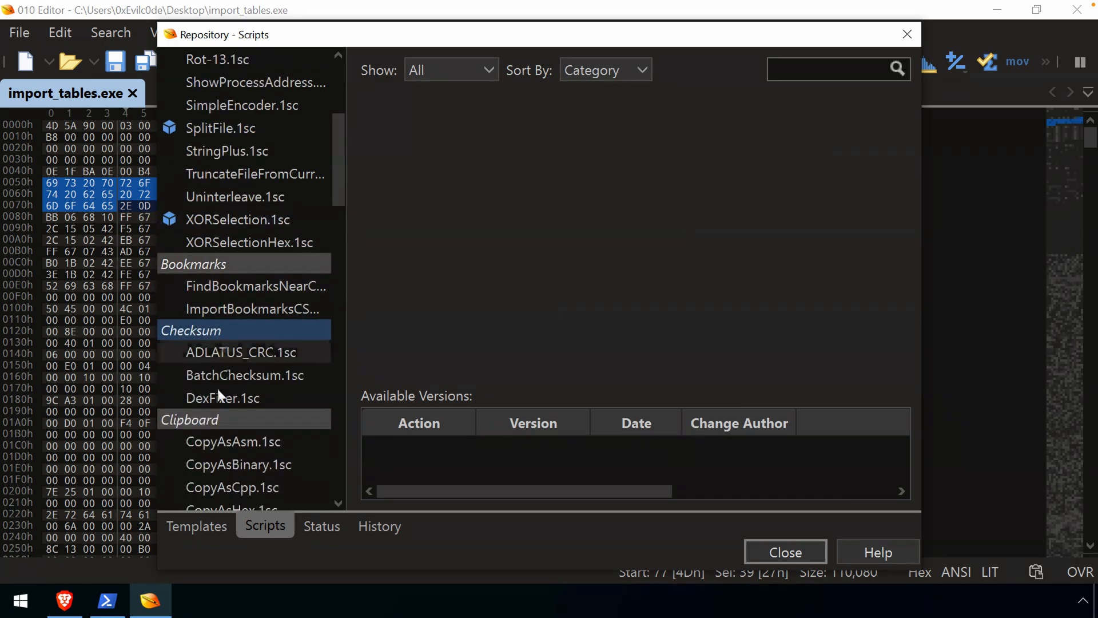
pyautogui.scroll(-3)
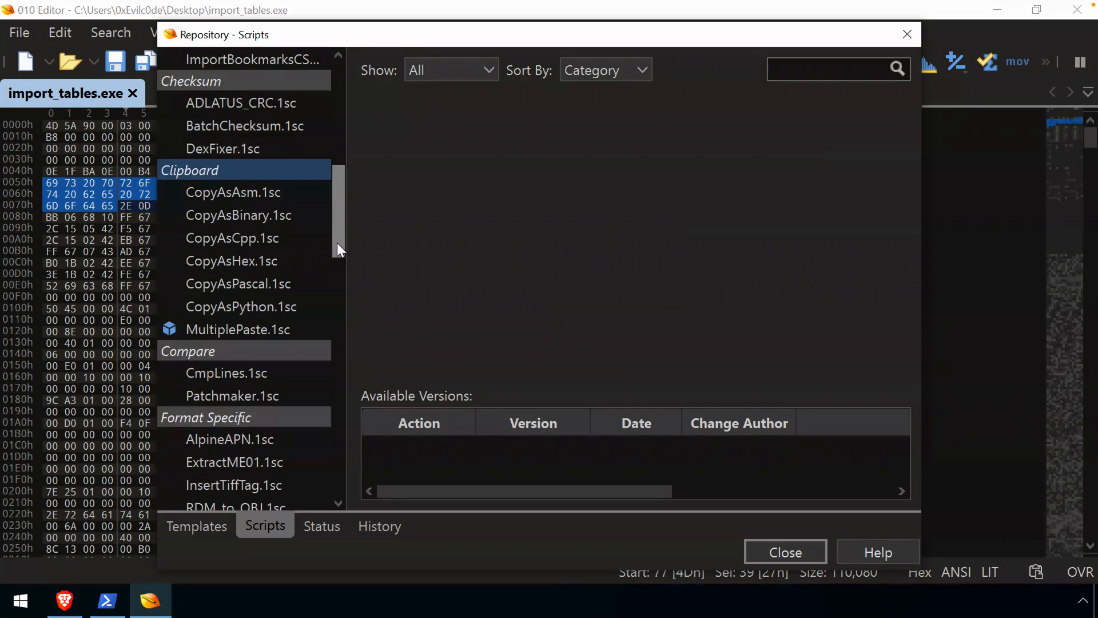
pyautogui.scroll(-3)
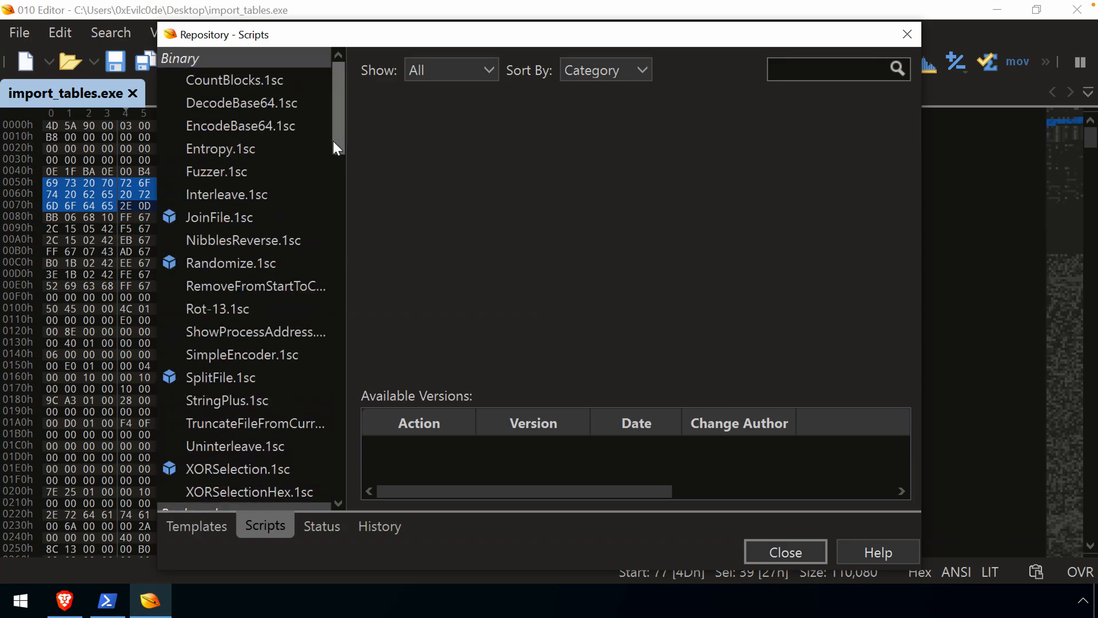
pyautogui.click(834, 70)
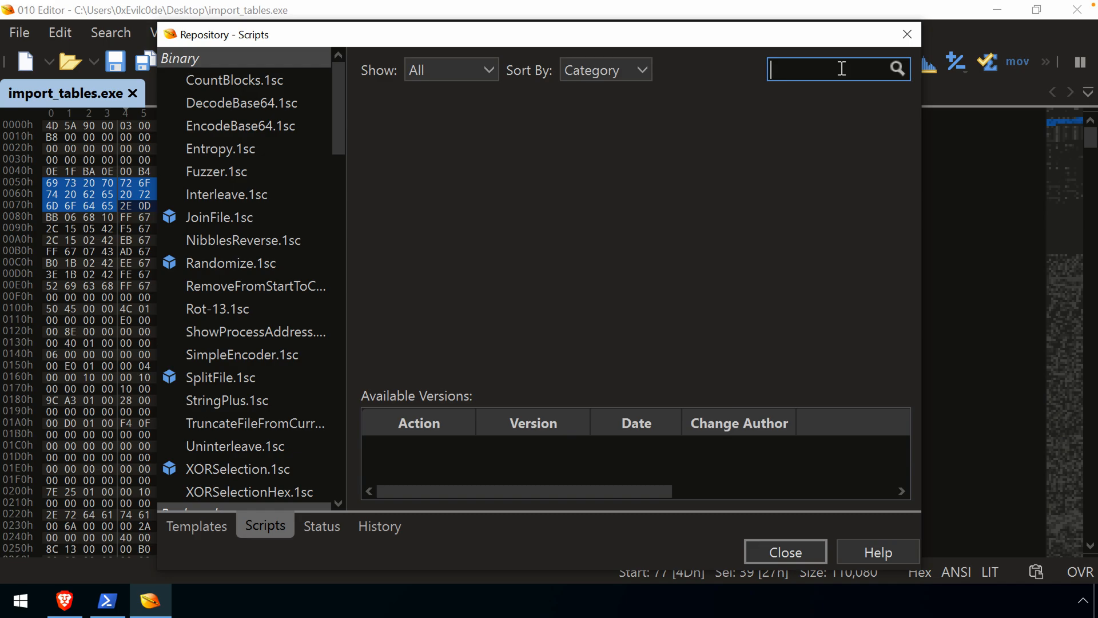
# Search the repository for 'xor', inspect XORSelection and XORSelectionHex, then close it.
pyautogui.write('xor')
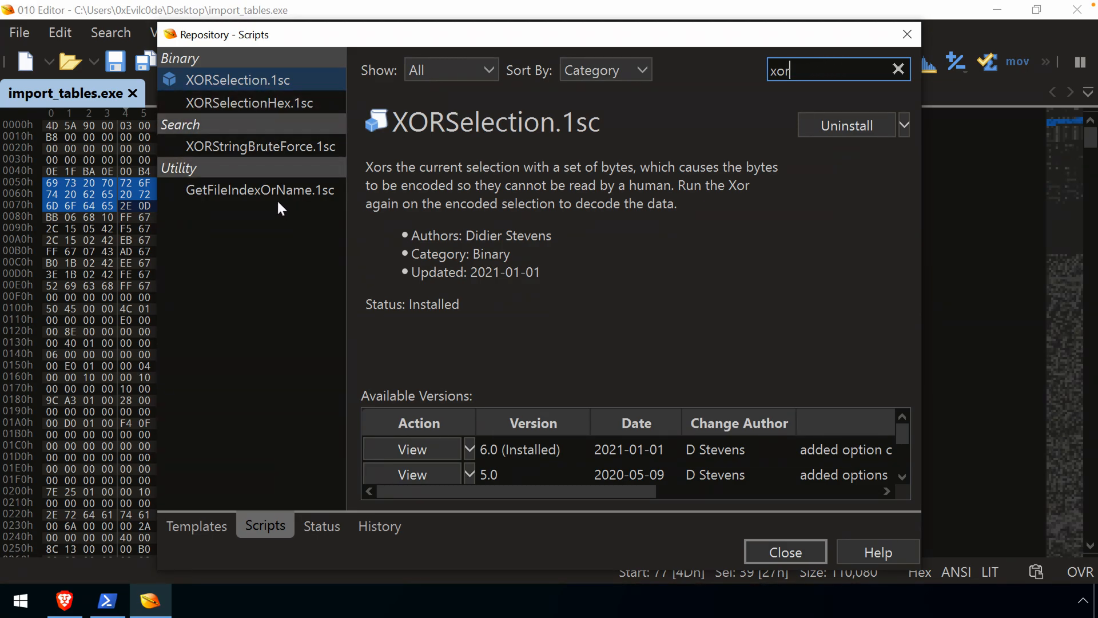
pyautogui.moveTo(270, 102)
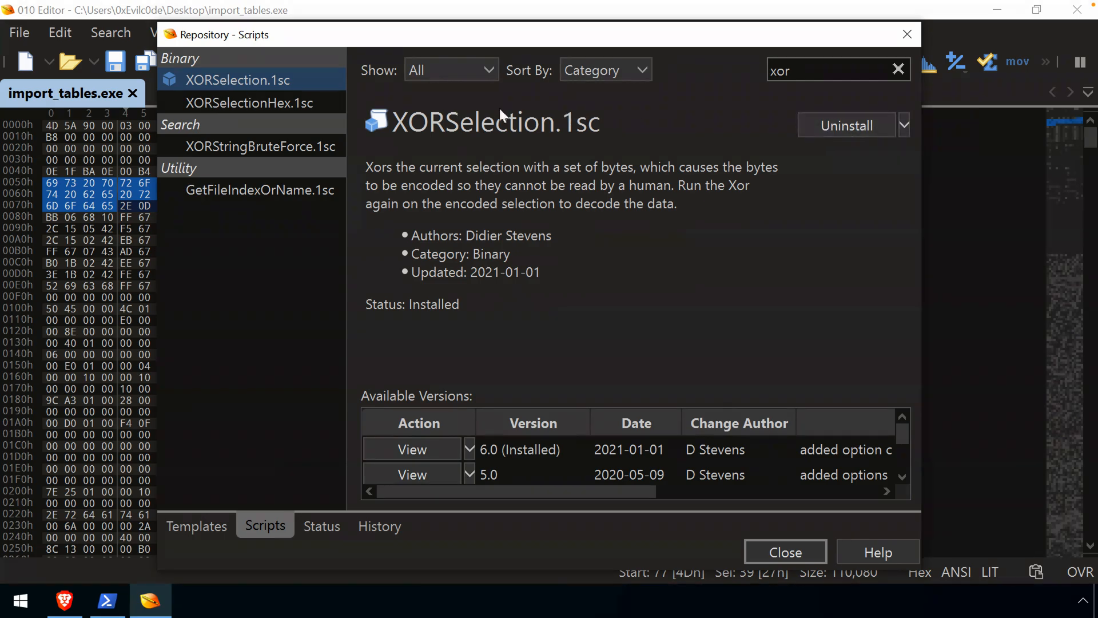
pyautogui.click(247, 103)
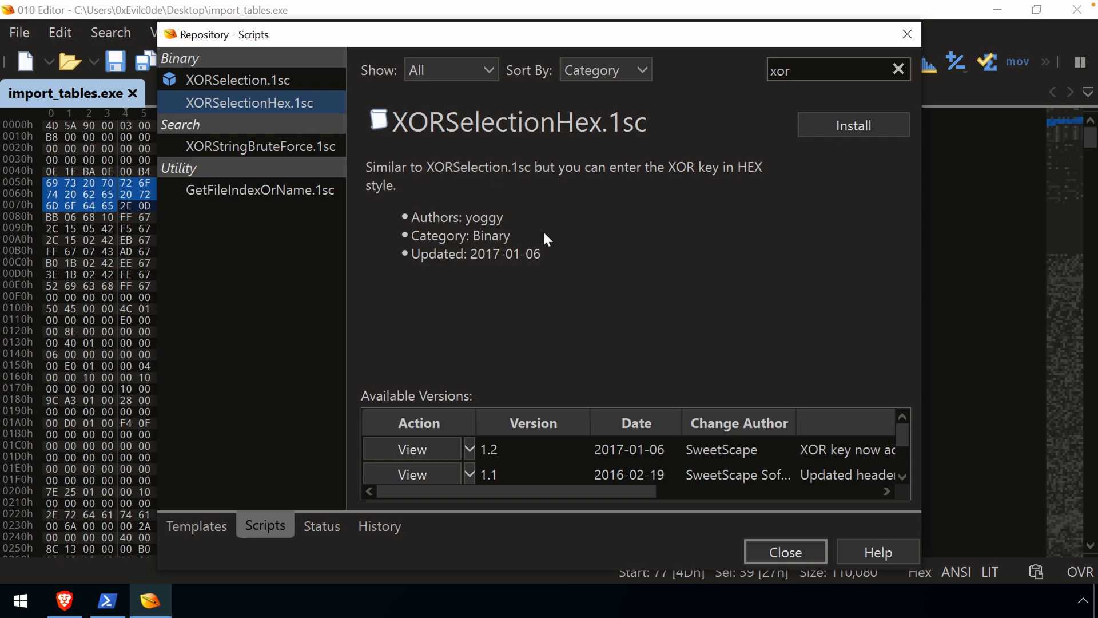
pyautogui.click(241, 80)
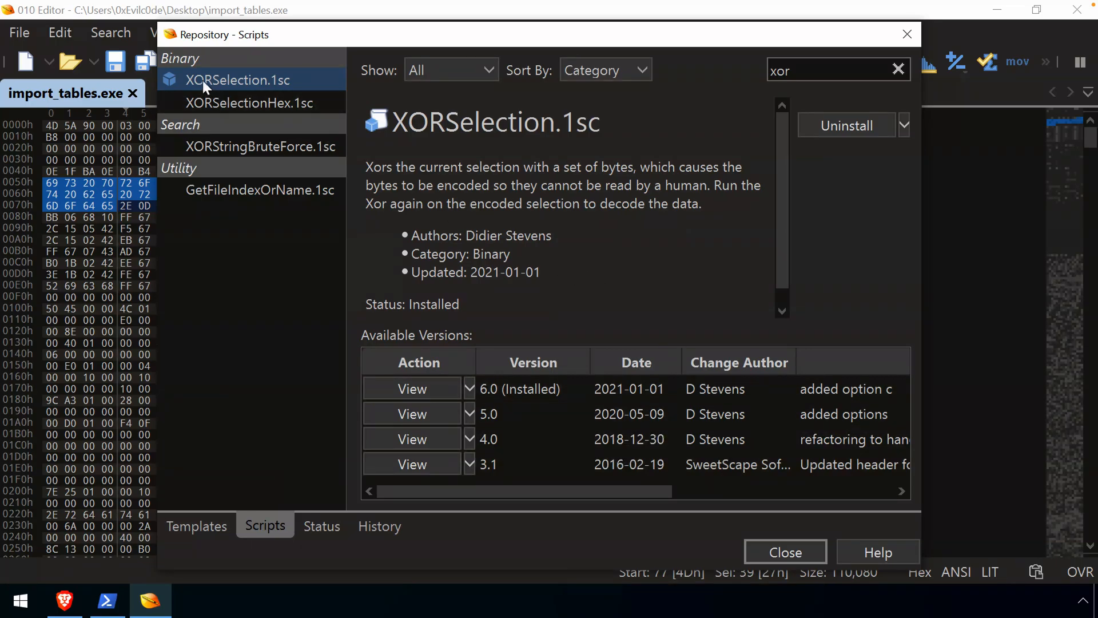
pyautogui.moveTo(469, 238)
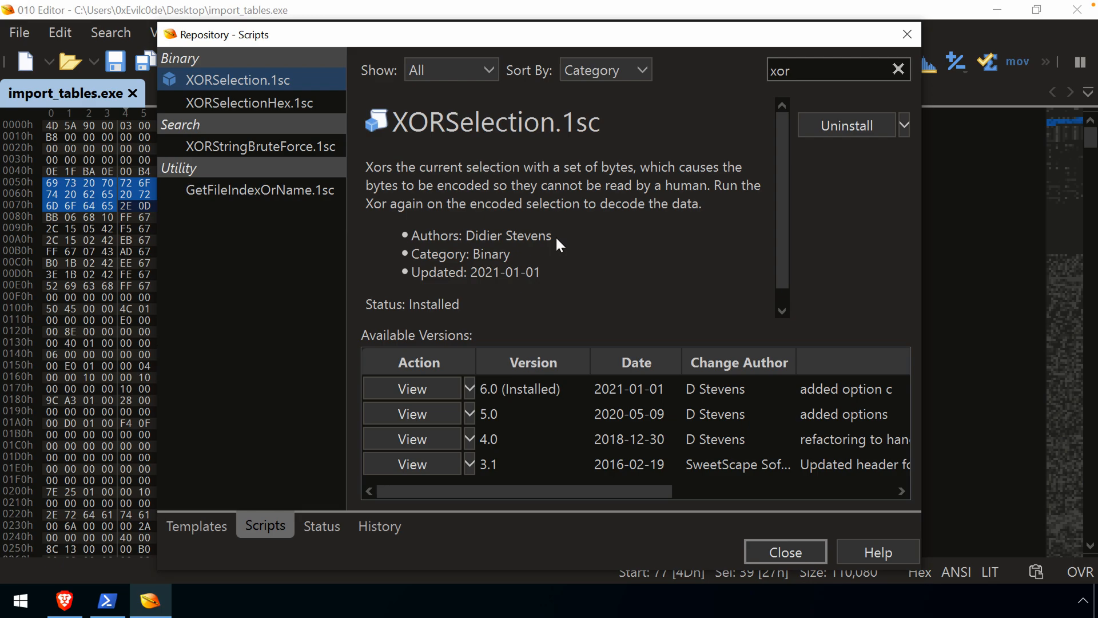
pyautogui.moveTo(558, 229)
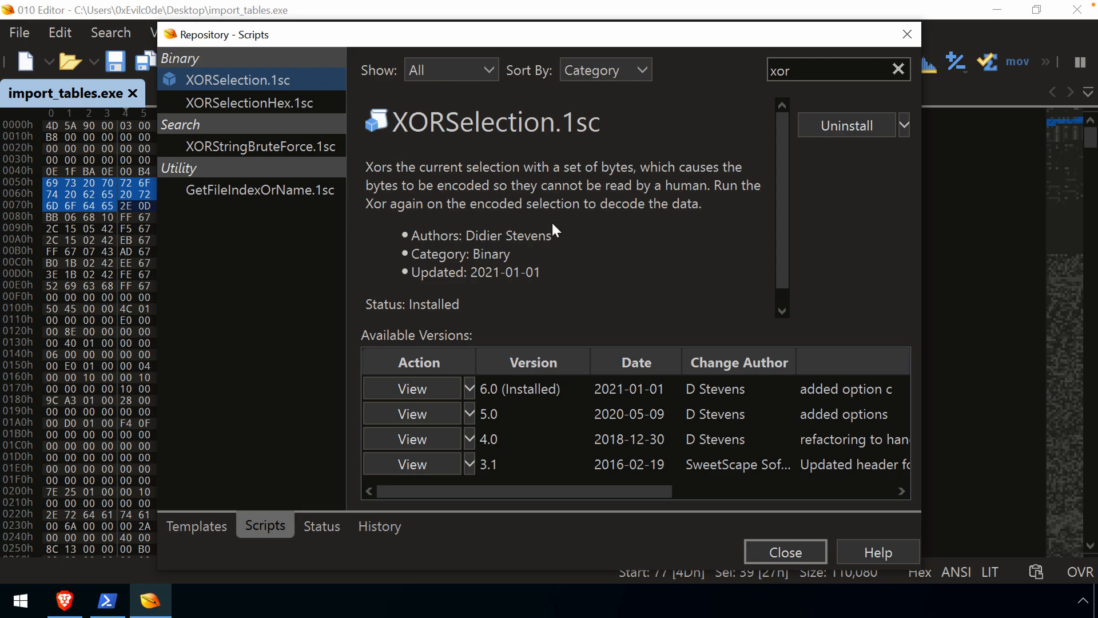
pyautogui.moveTo(818, 138)
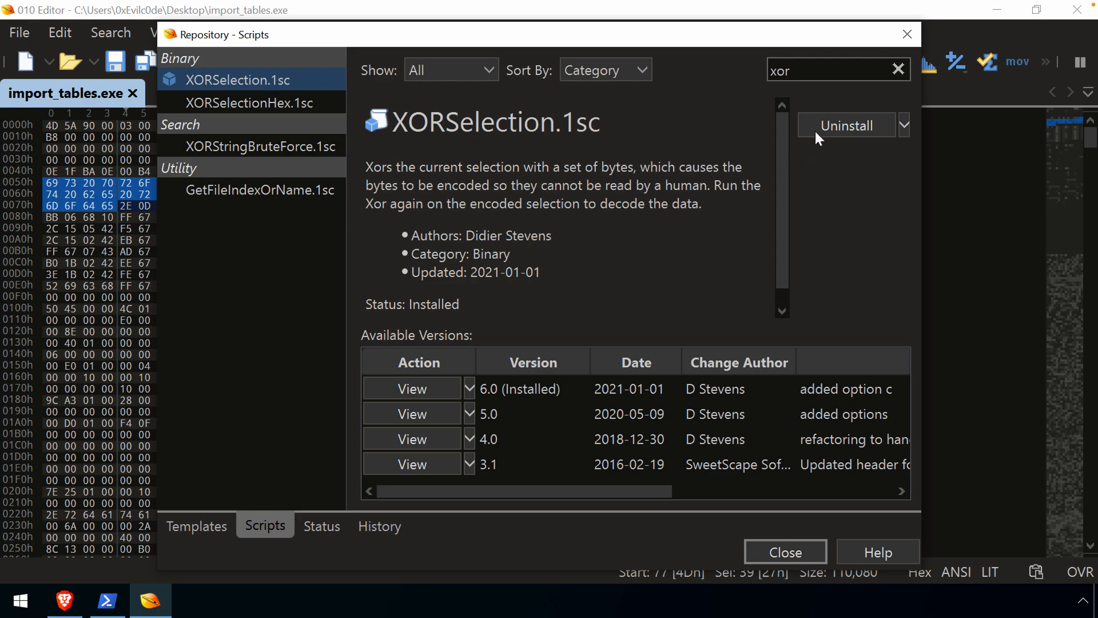
pyautogui.click(784, 551)
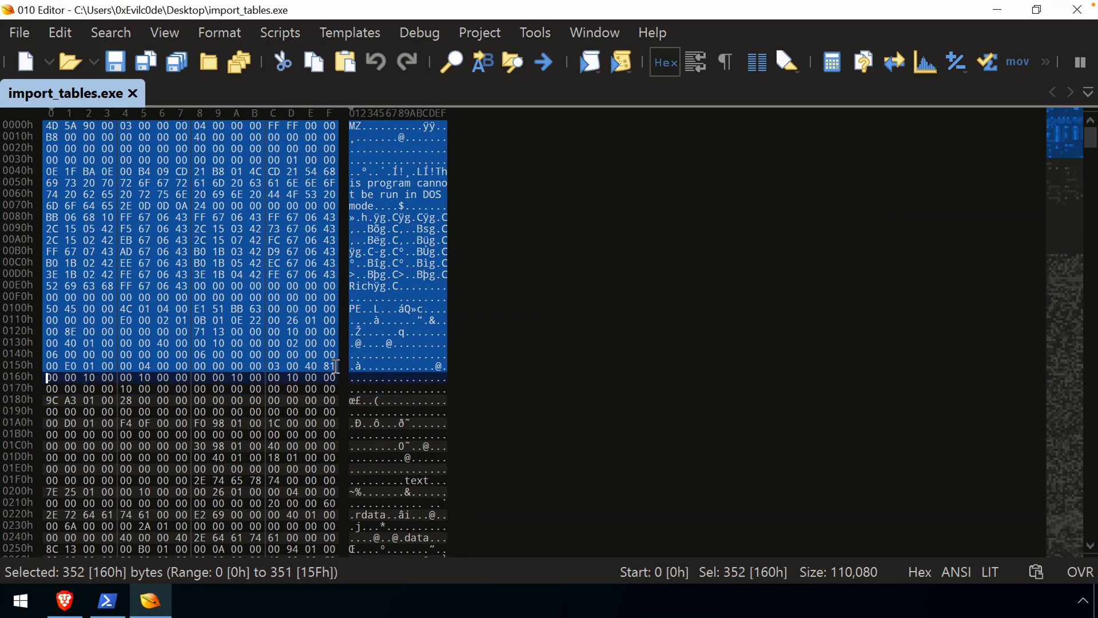
# Run the Binary XORSelection script on the marked bytes with key 0x89.
pyautogui.click(279, 32)
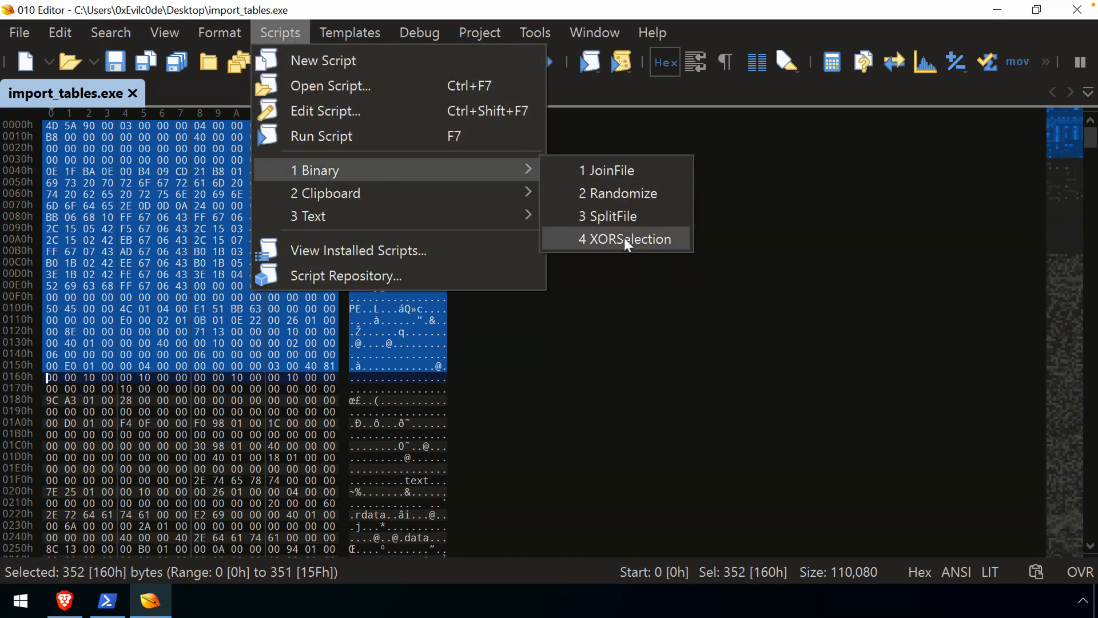
pyautogui.click(623, 240)
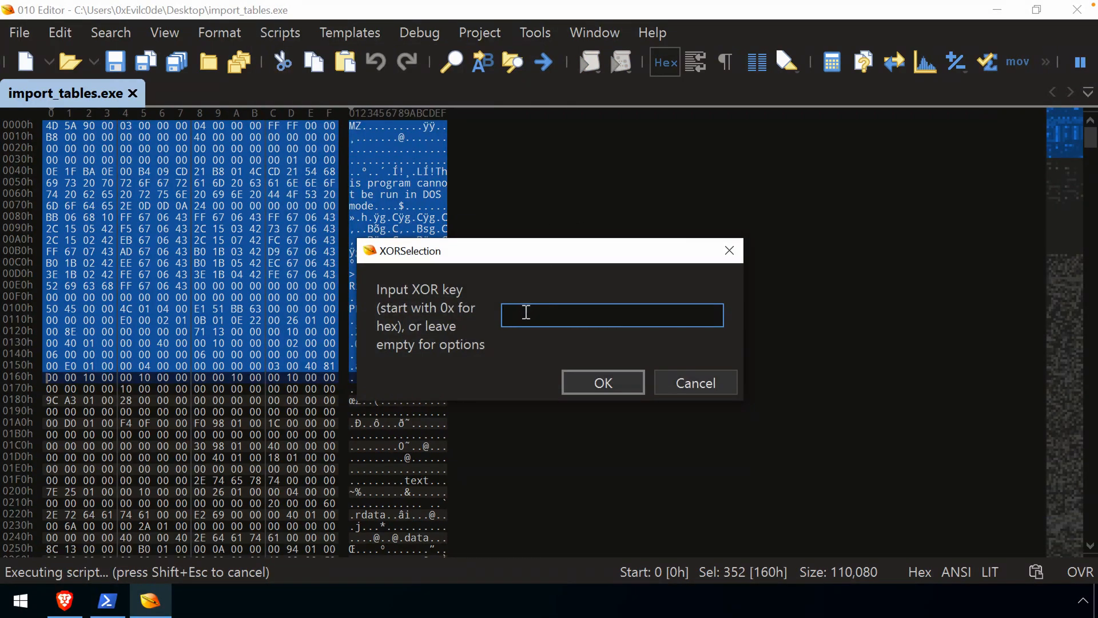
pyautogui.click(610, 314)
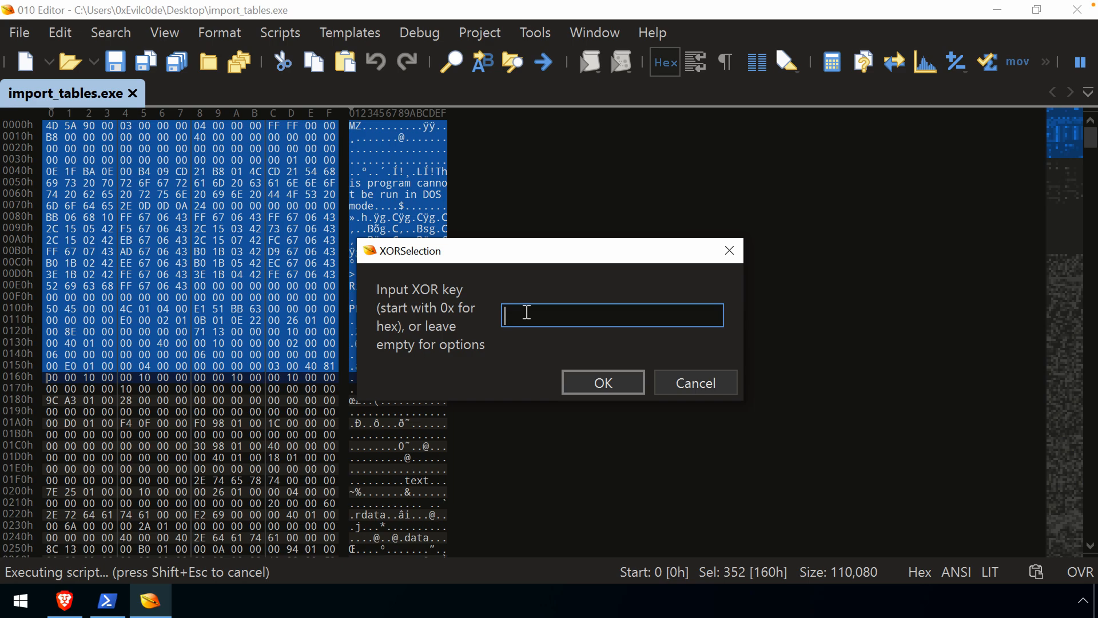
pyautogui.write('0x80')
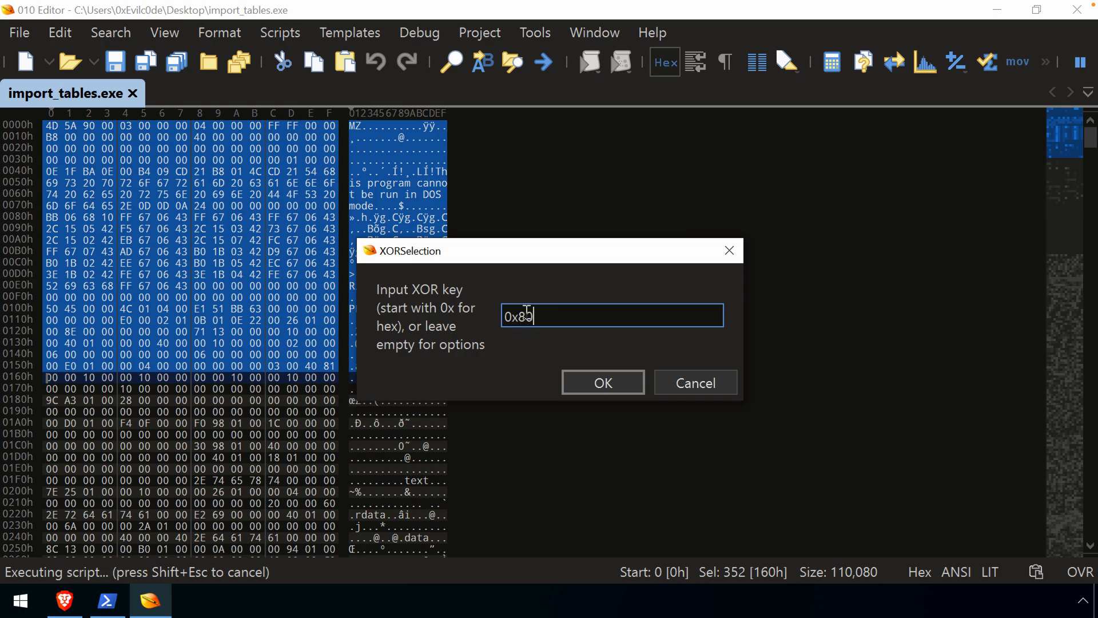
pyautogui.write('9')
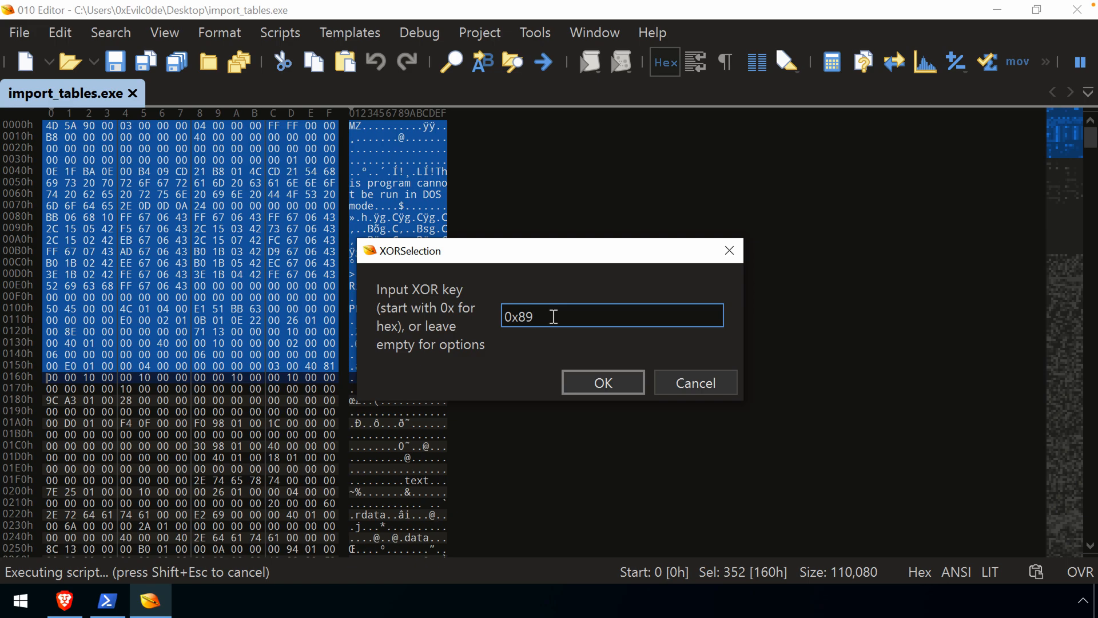
pyautogui.moveTo(451, 320)
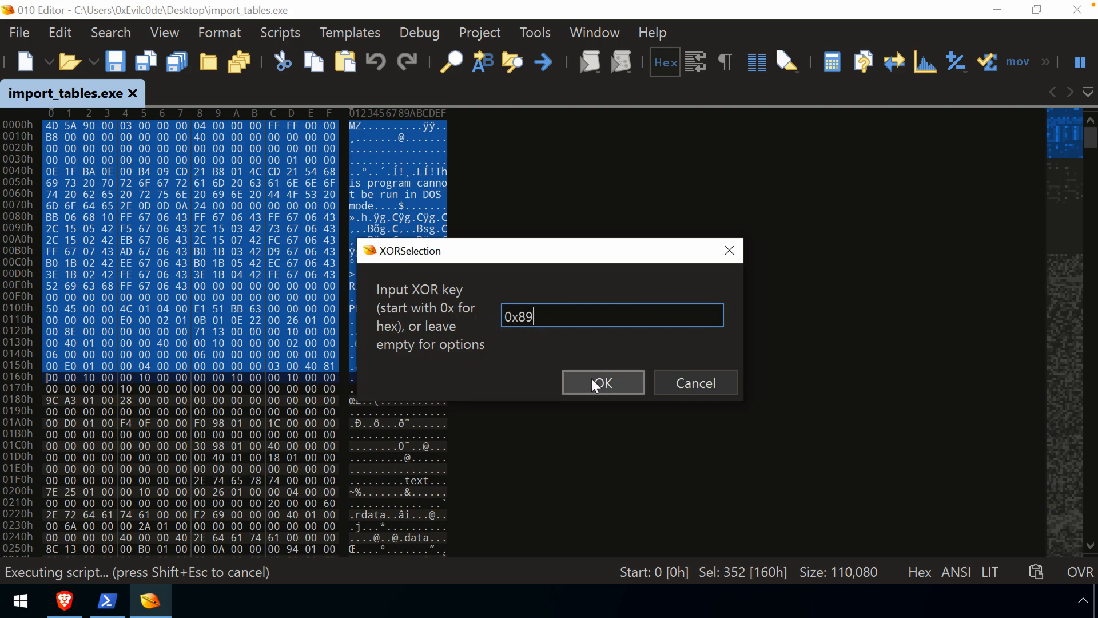
pyautogui.click(602, 383)
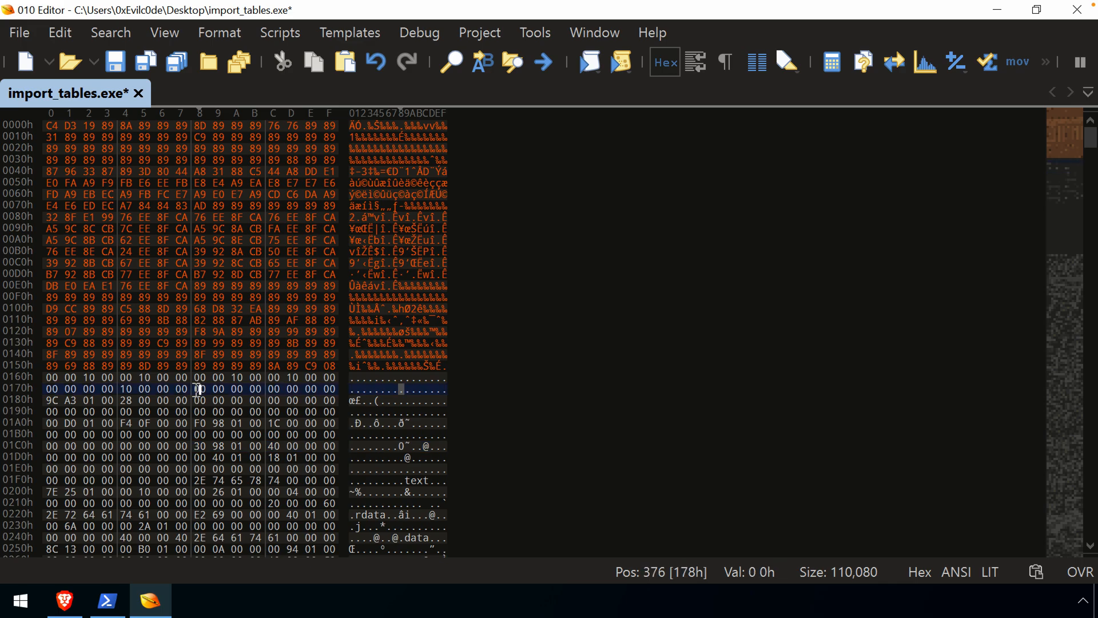
# Select the scrambled bytes 0h through 15Fh at the start of import_tables.exe.
pyautogui.click(199, 389)
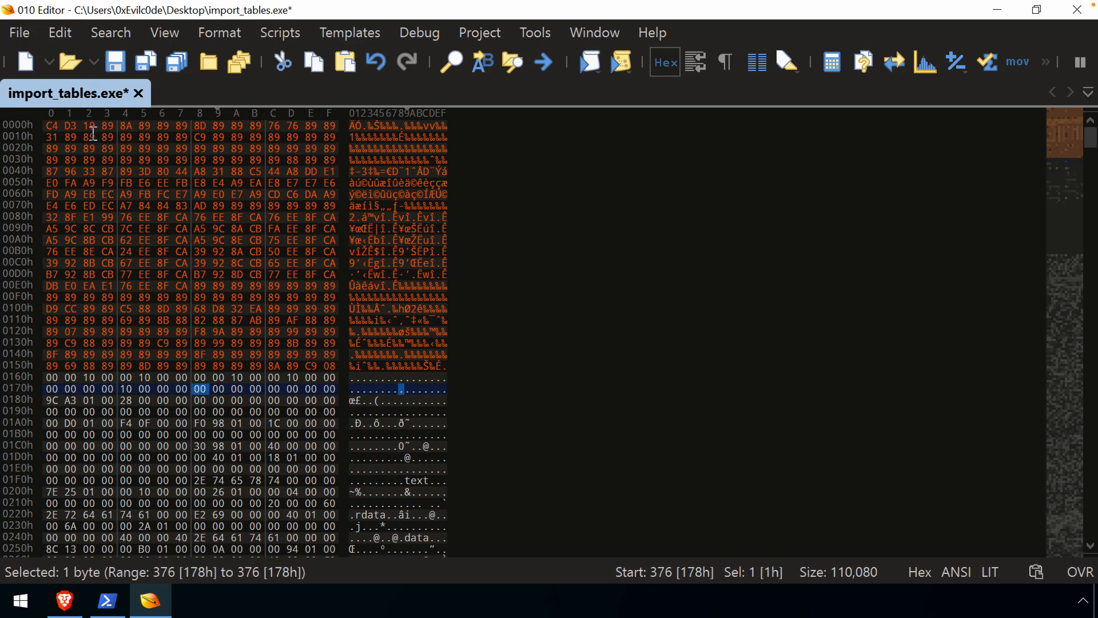
pyautogui.click(217, 286)
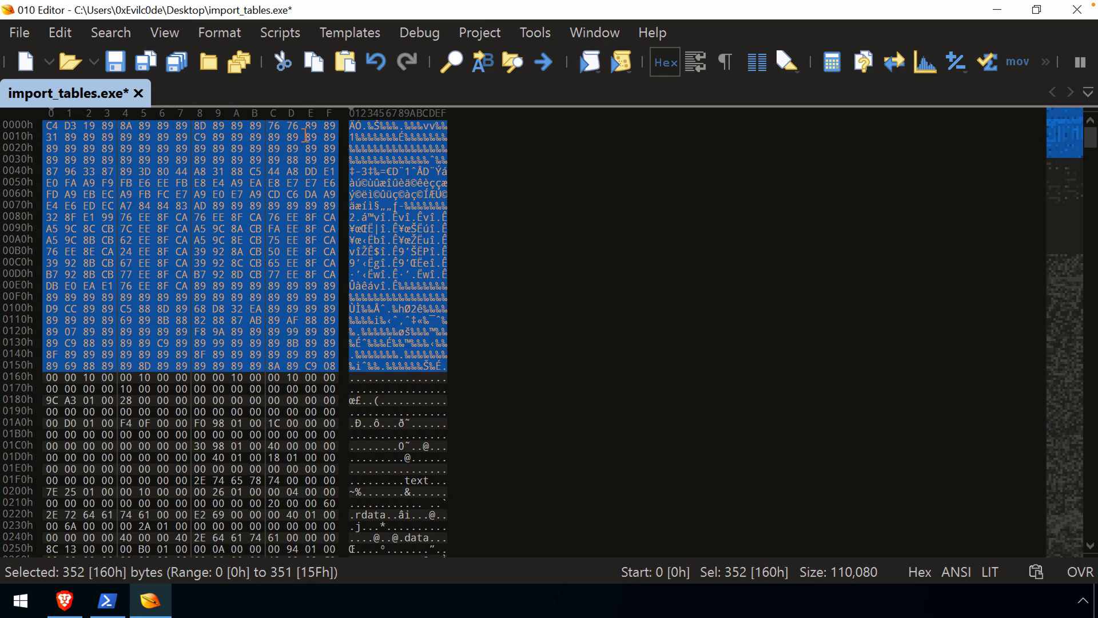
# Run the XORSelection script with the hex key to restore the MZ header and DOS stub, then deselect.
pyautogui.click(279, 32)
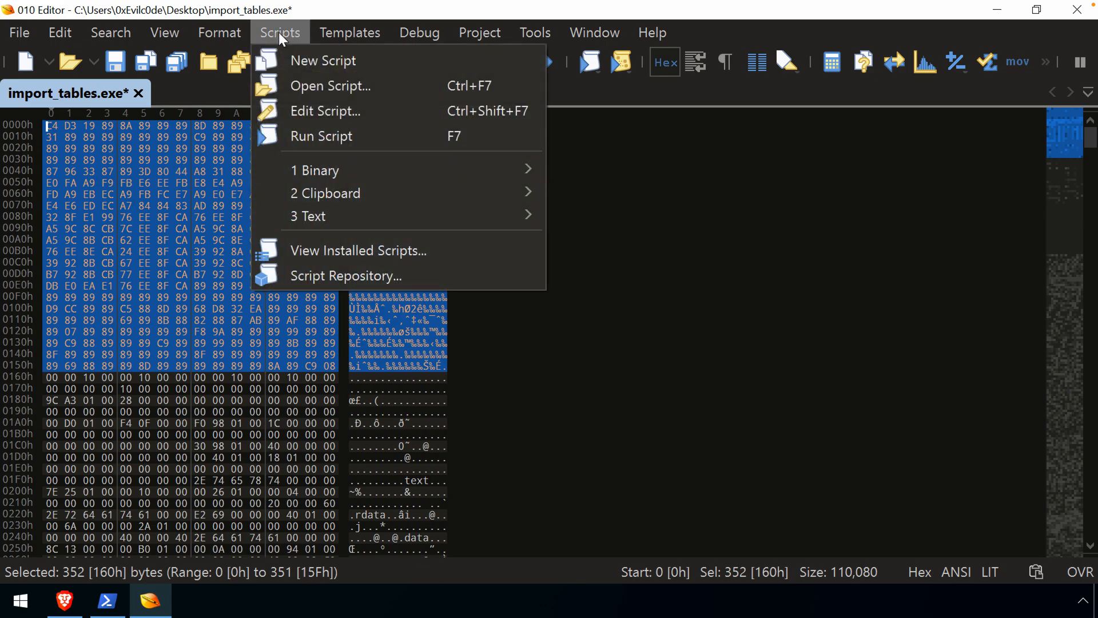
pyautogui.moveTo(319, 171)
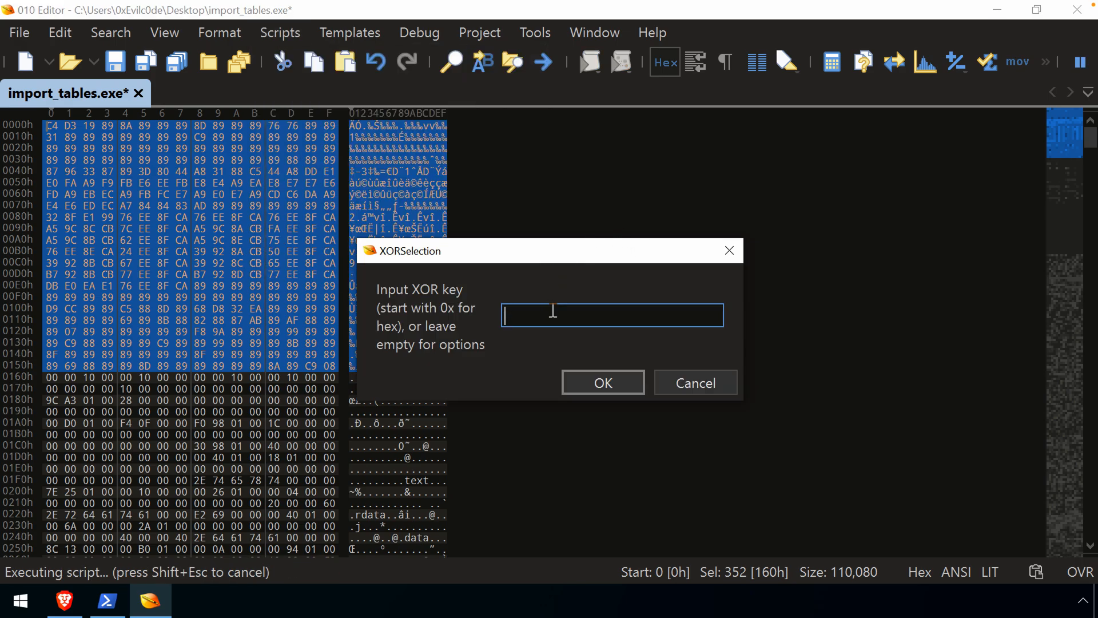
pyautogui.write('a')
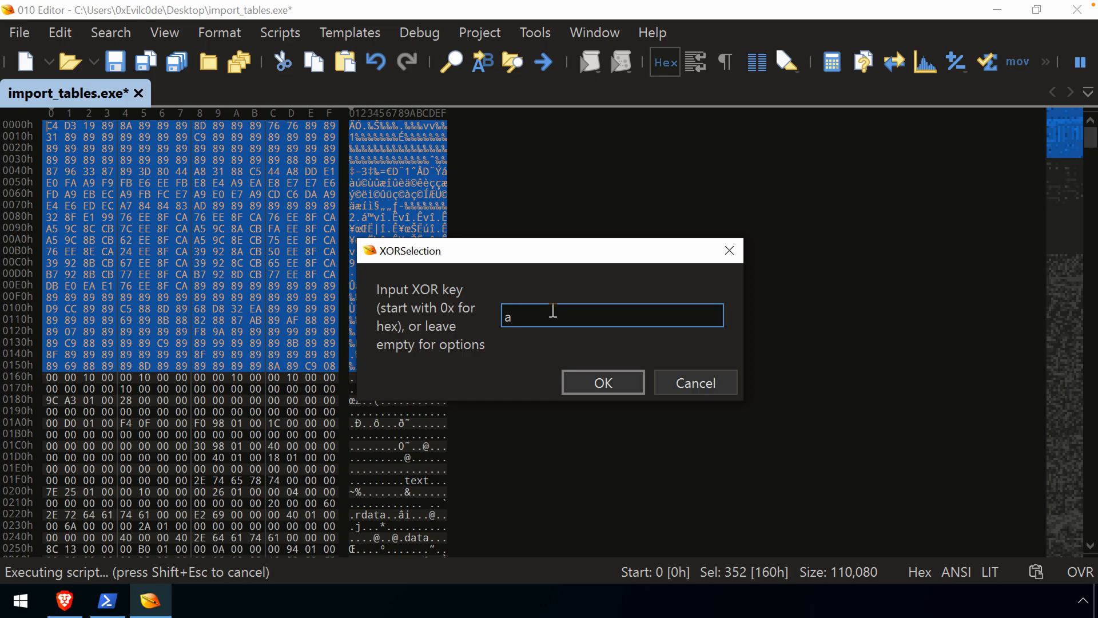
pyautogui.write('0x')
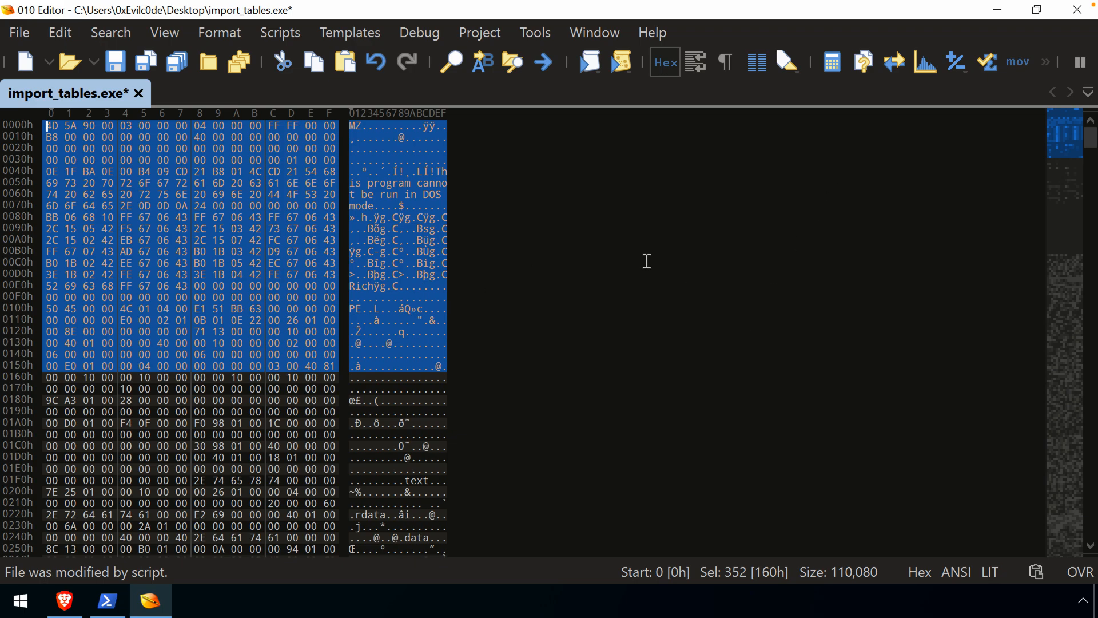
pyautogui.click(218, 228)
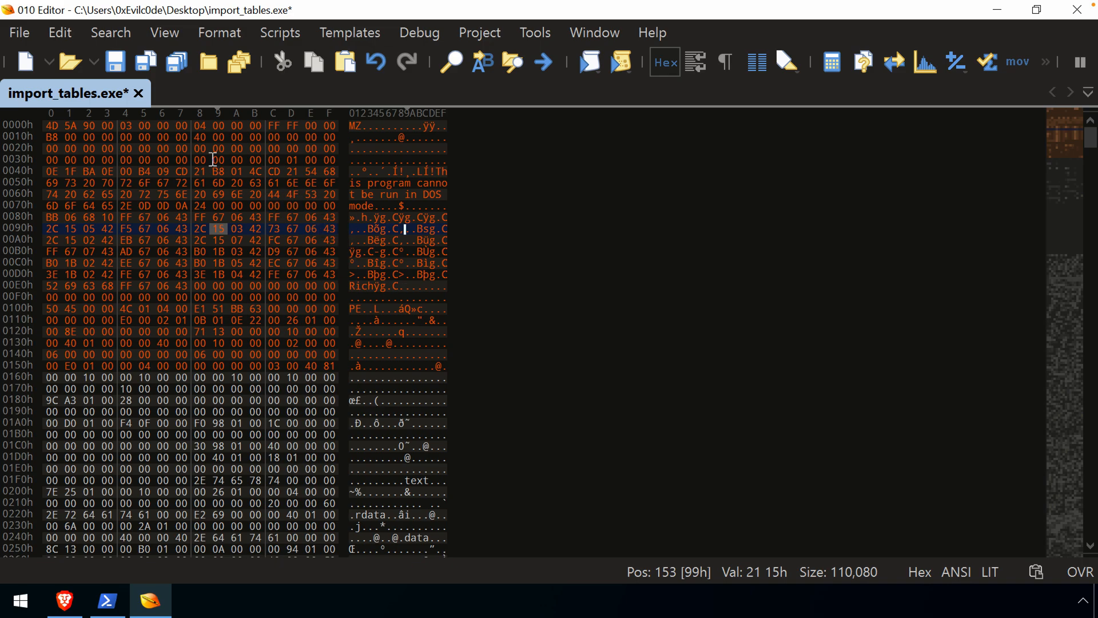
pyautogui.click(202, 161)
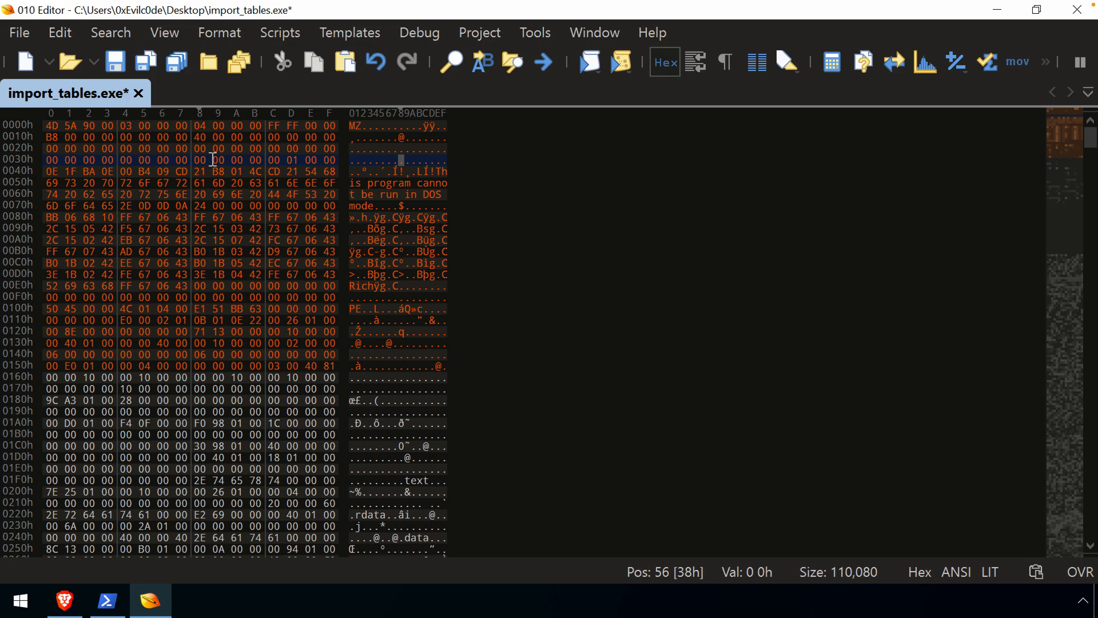
pyautogui.click(216, 169)
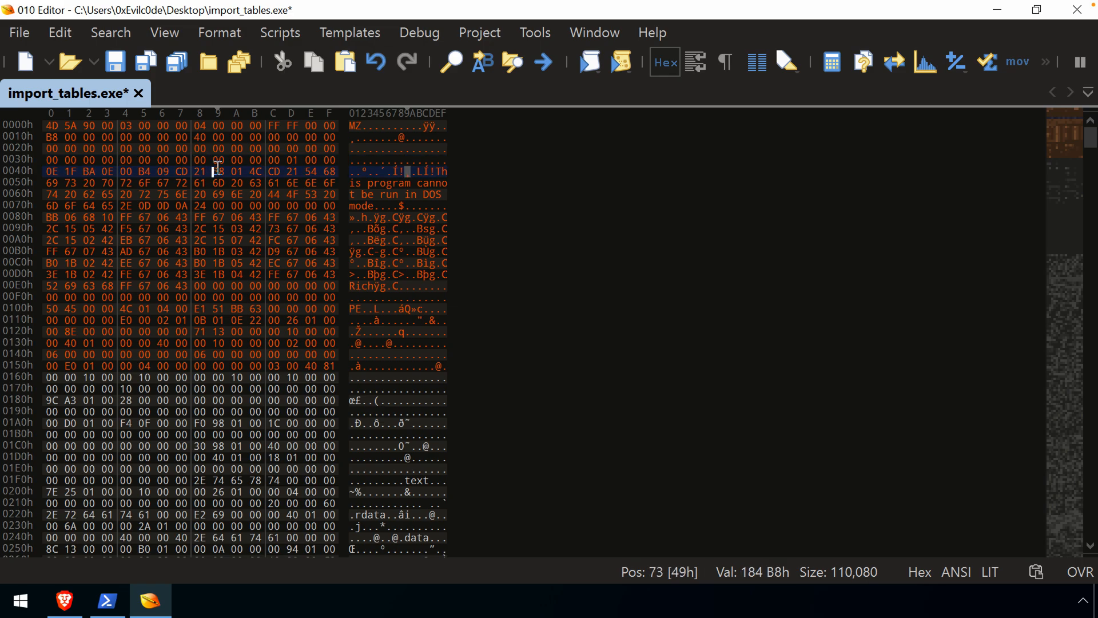
pyautogui.click(280, 32)
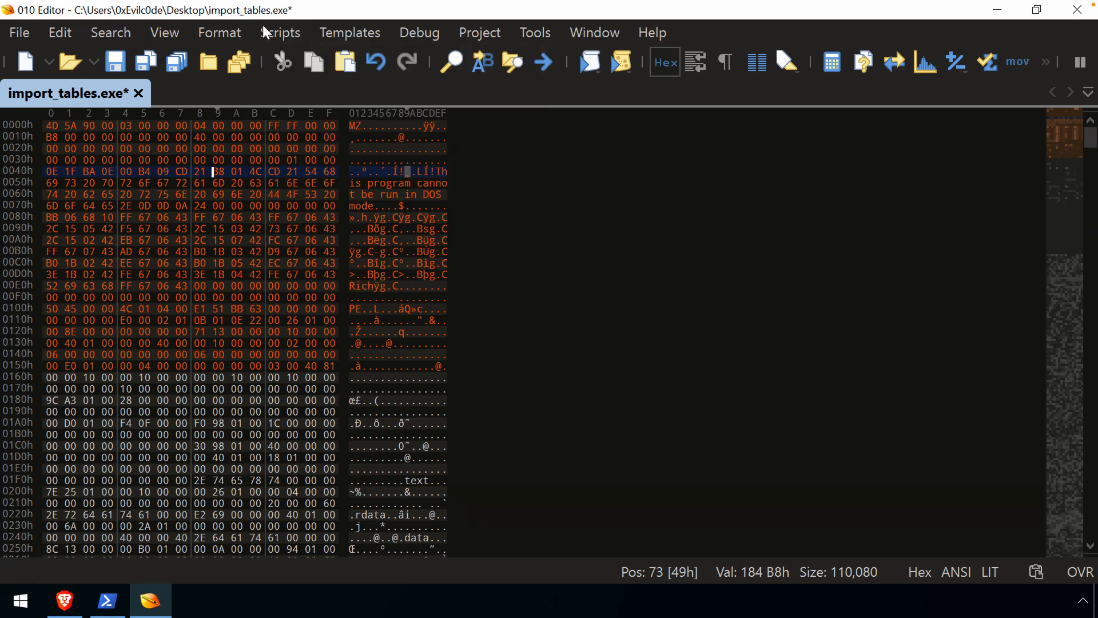
# Bring up the online Template Repository from the Templates menu.
pyautogui.click(351, 32)
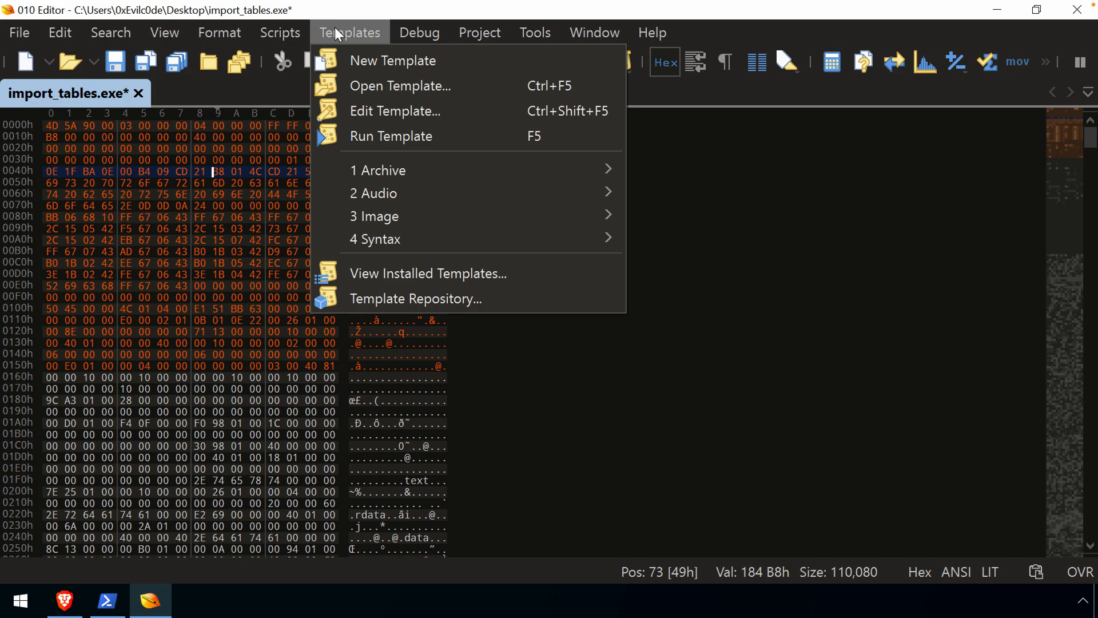
pyautogui.moveTo(336, 34)
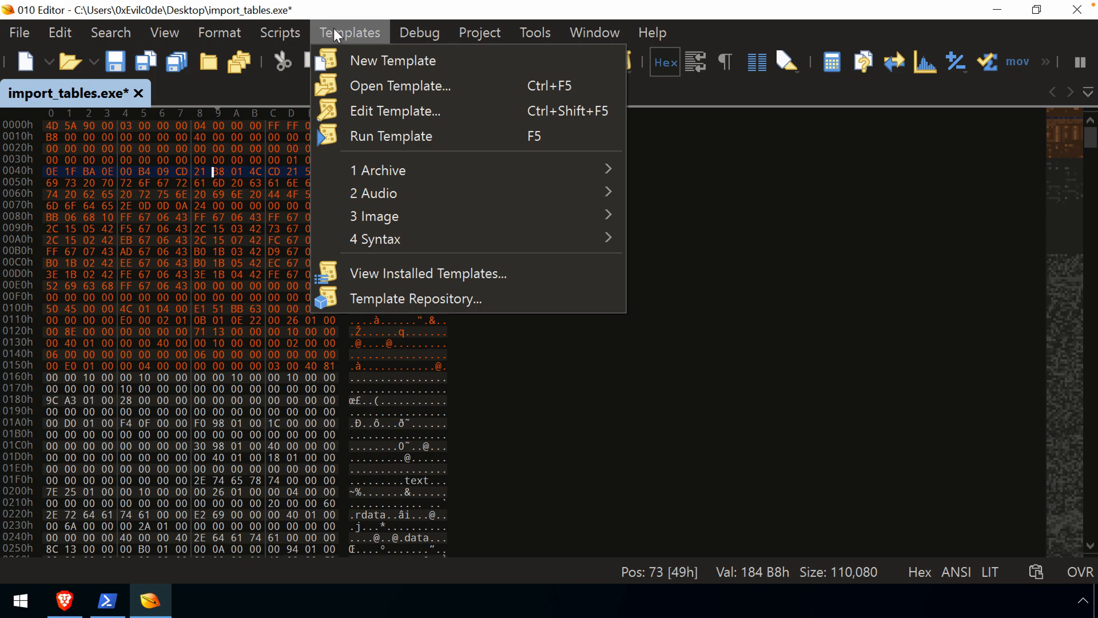
pyautogui.moveTo(371, 52)
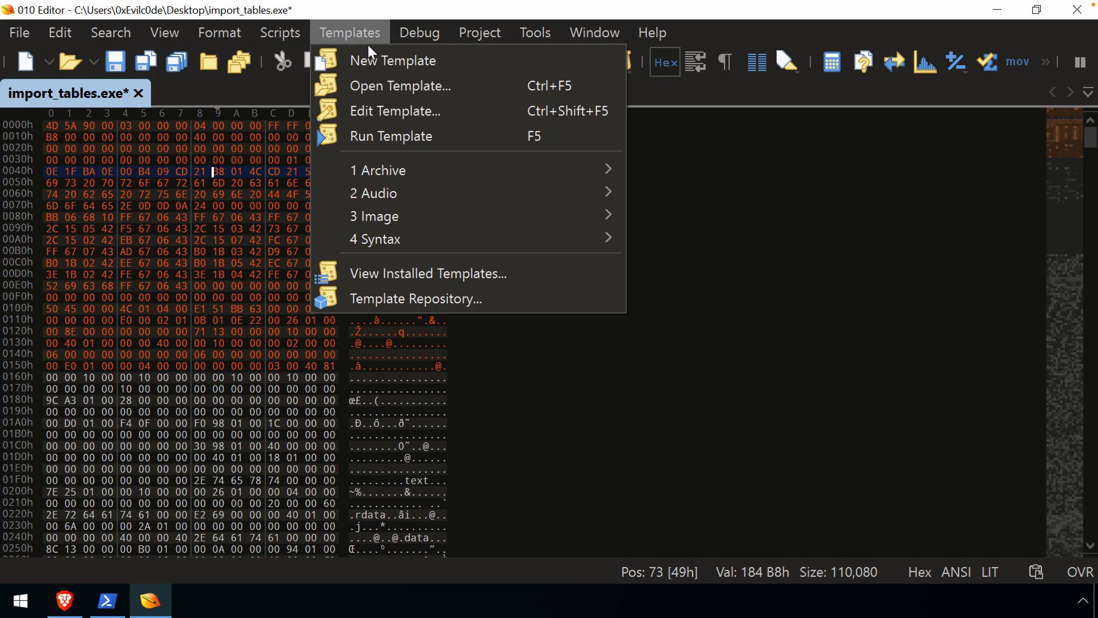
pyautogui.moveTo(462, 111)
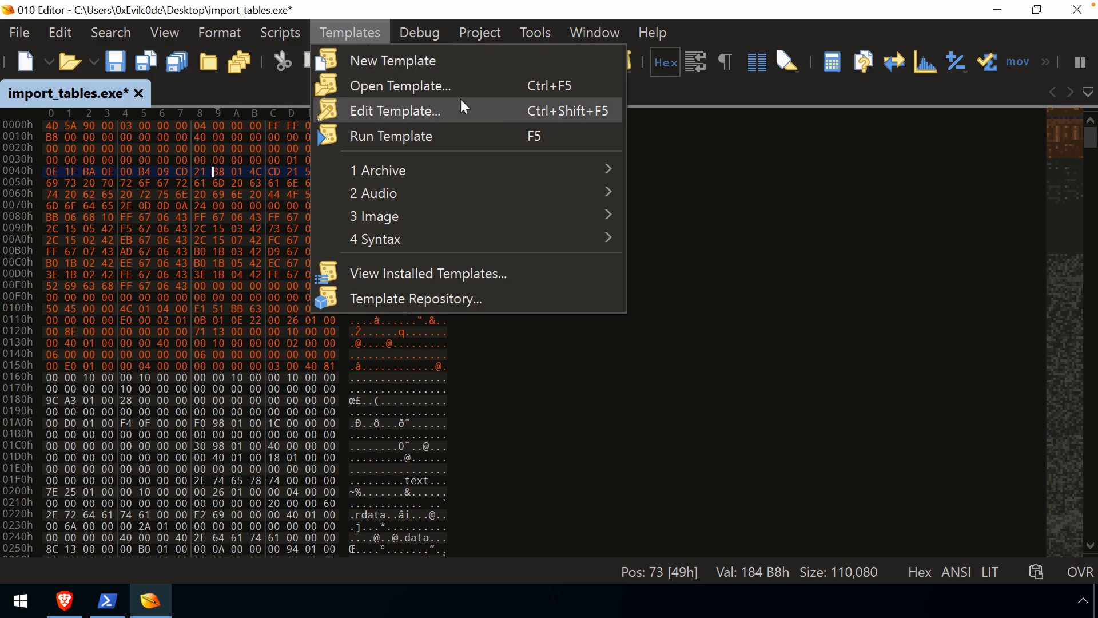
pyautogui.moveTo(461, 137)
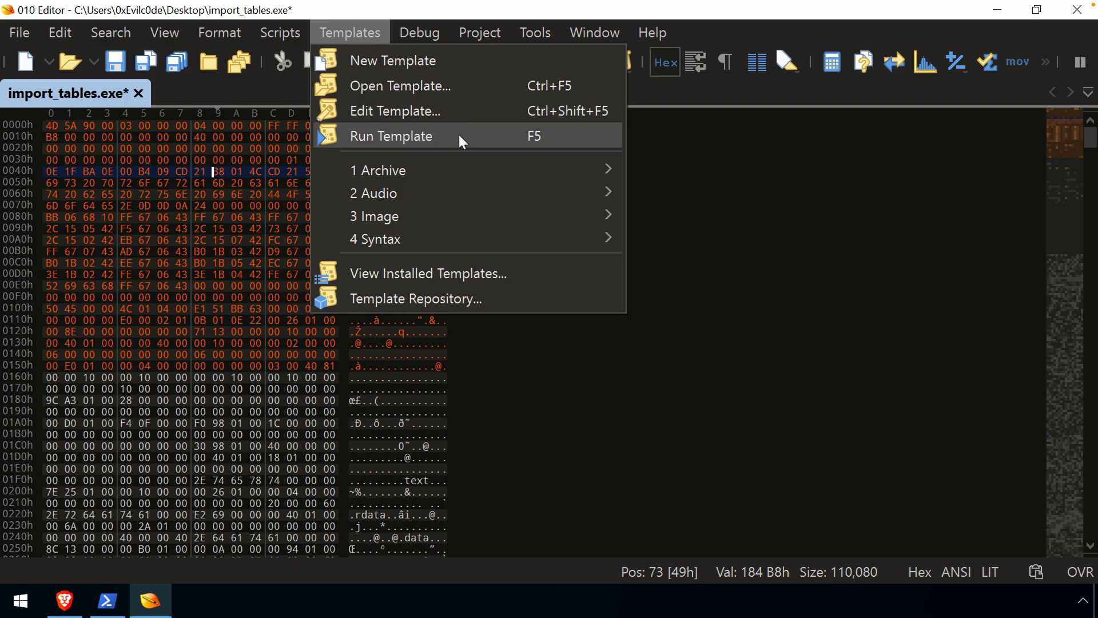
pyautogui.moveTo(439, 298)
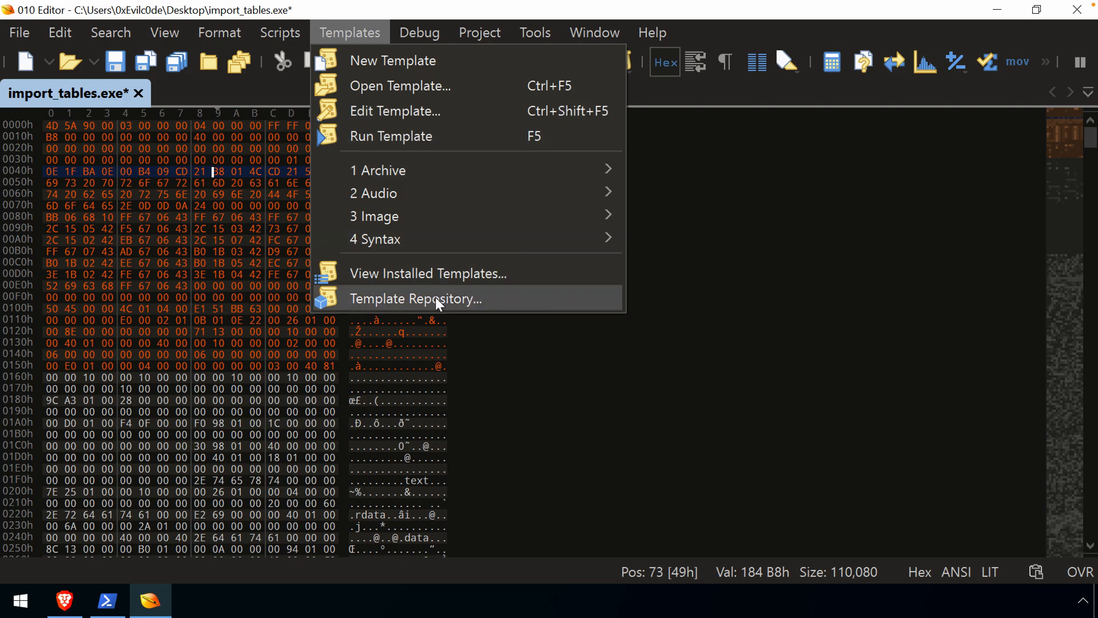
pyautogui.moveTo(427, 274)
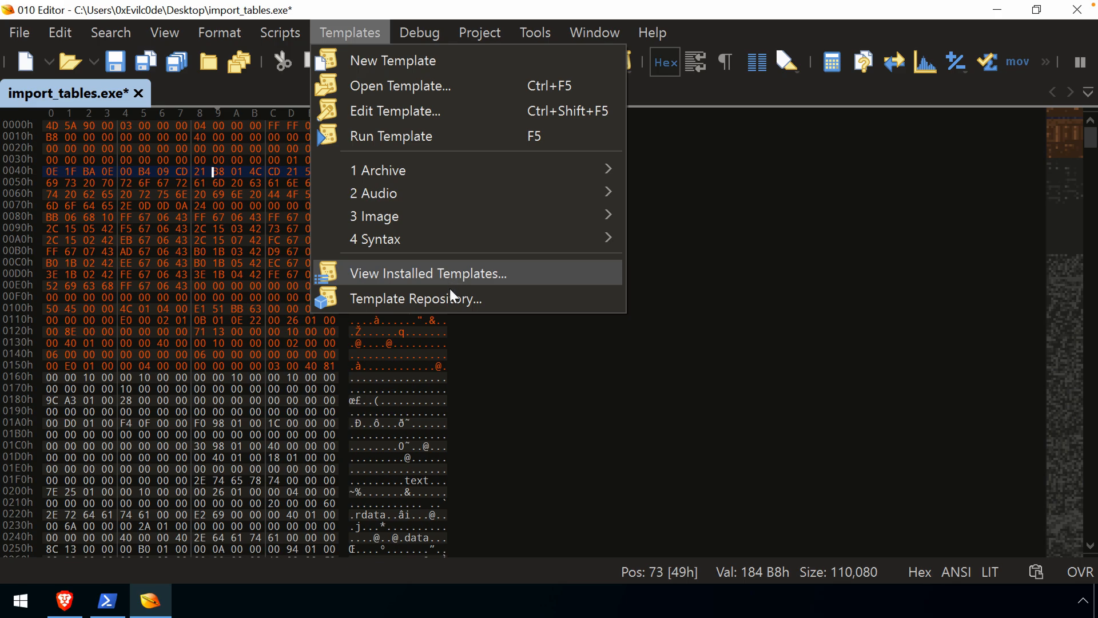
pyautogui.click(417, 298)
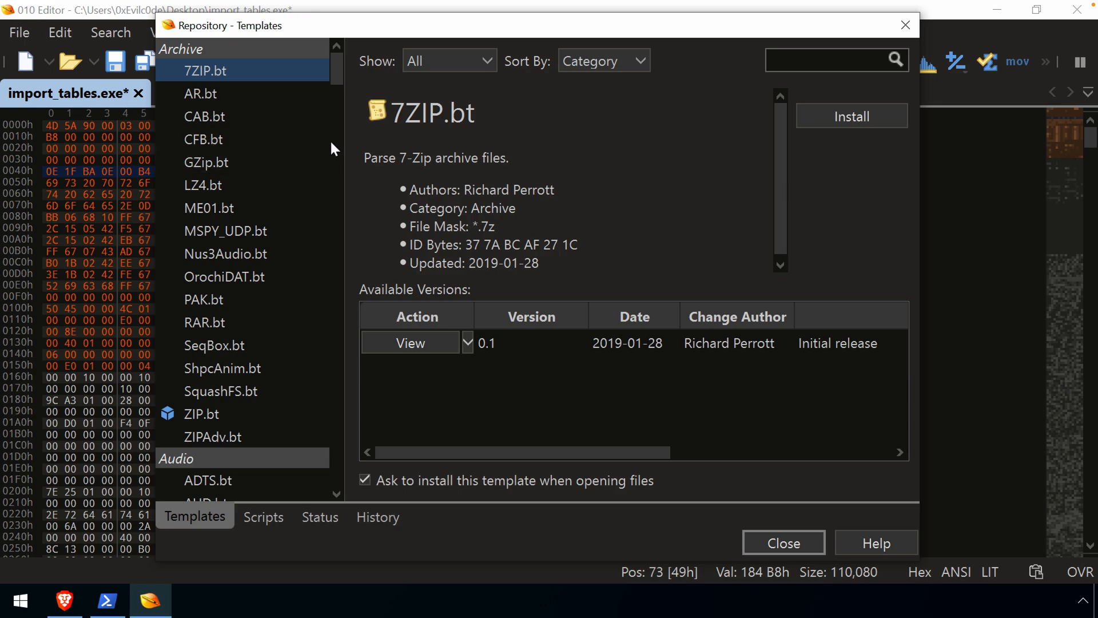
# Search the repository for EXE, install EXE.bt 0.9.2 overwriting the local copy, and clear the search.
pyautogui.click(836, 60)
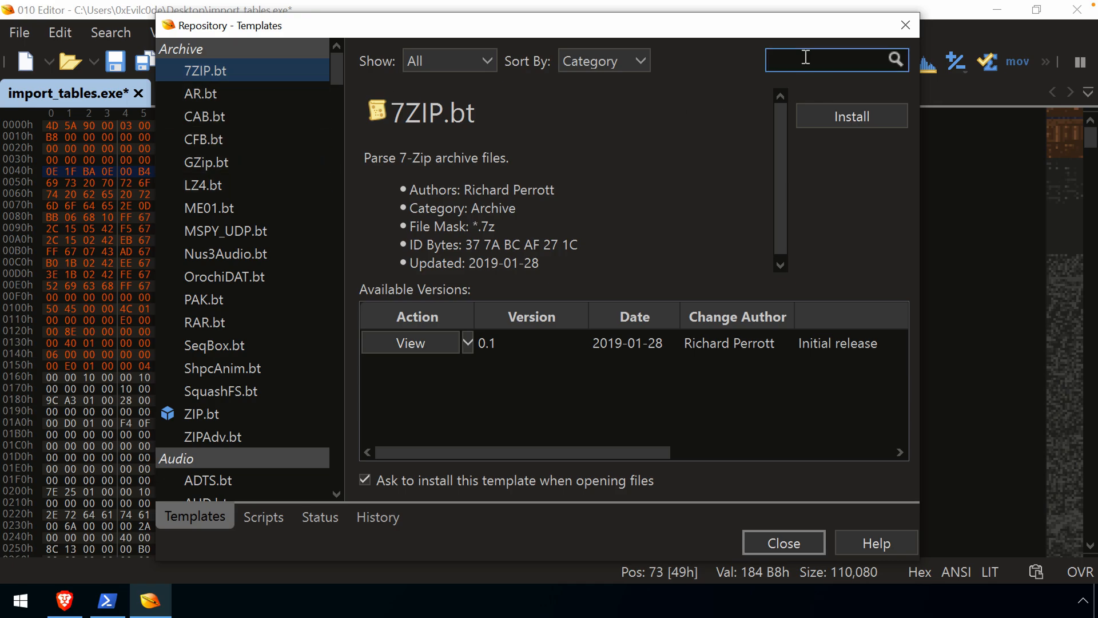
pyautogui.write('EXE')
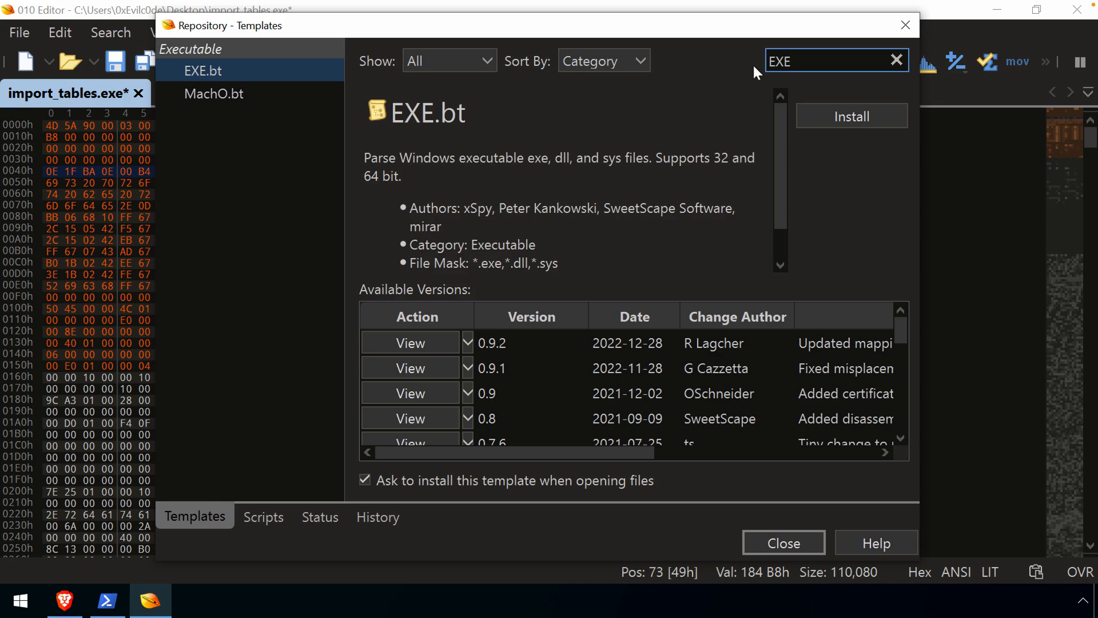
pyautogui.moveTo(221, 73)
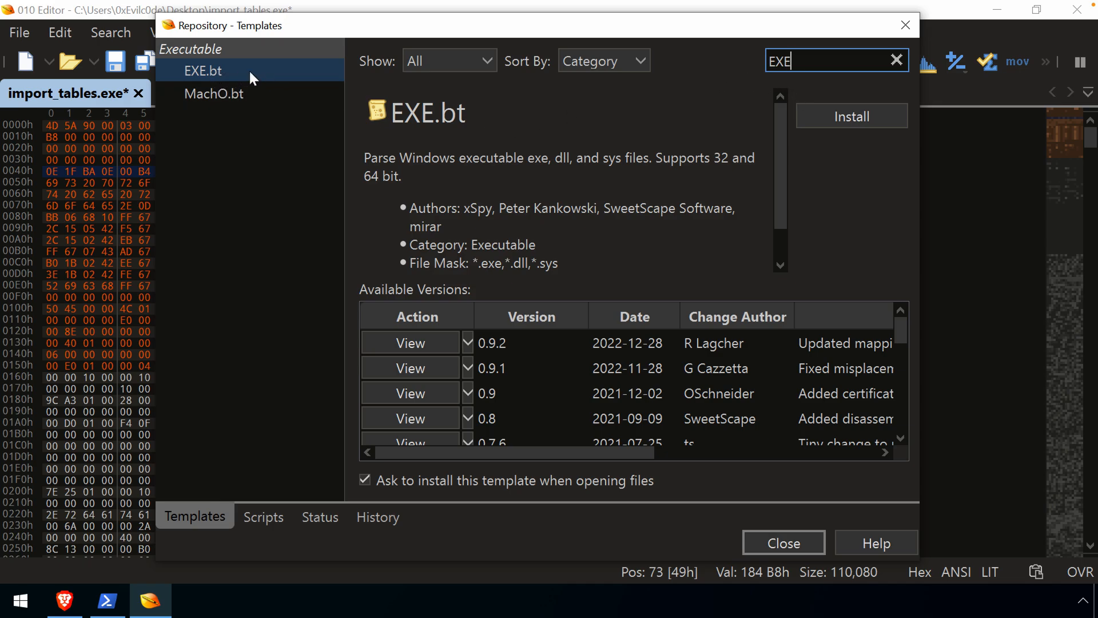
pyautogui.moveTo(427, 170)
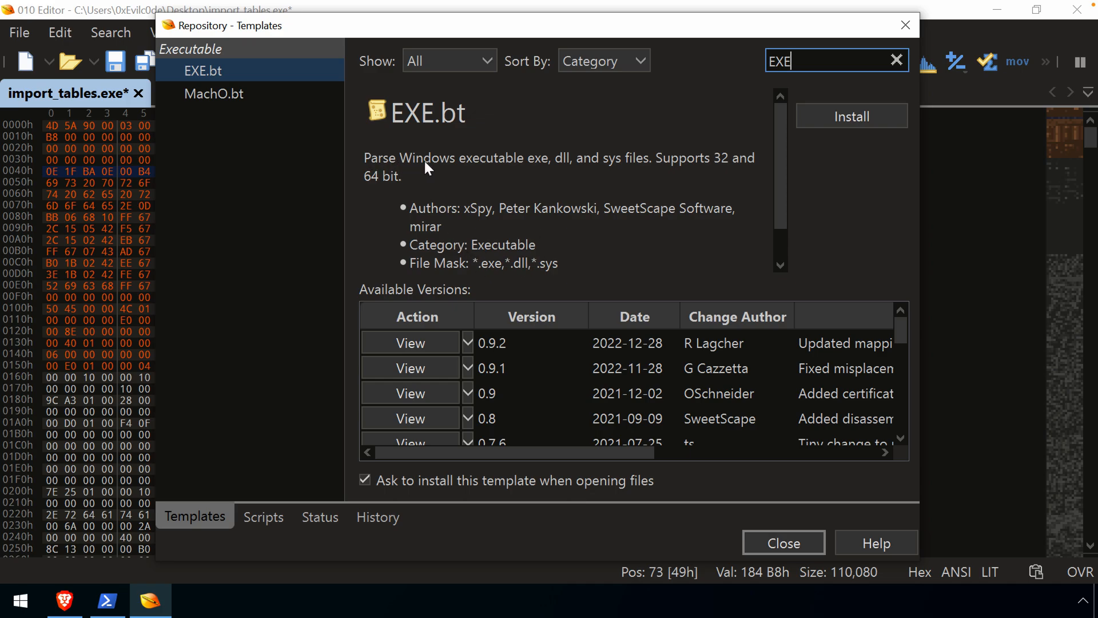
pyautogui.moveTo(576, 169)
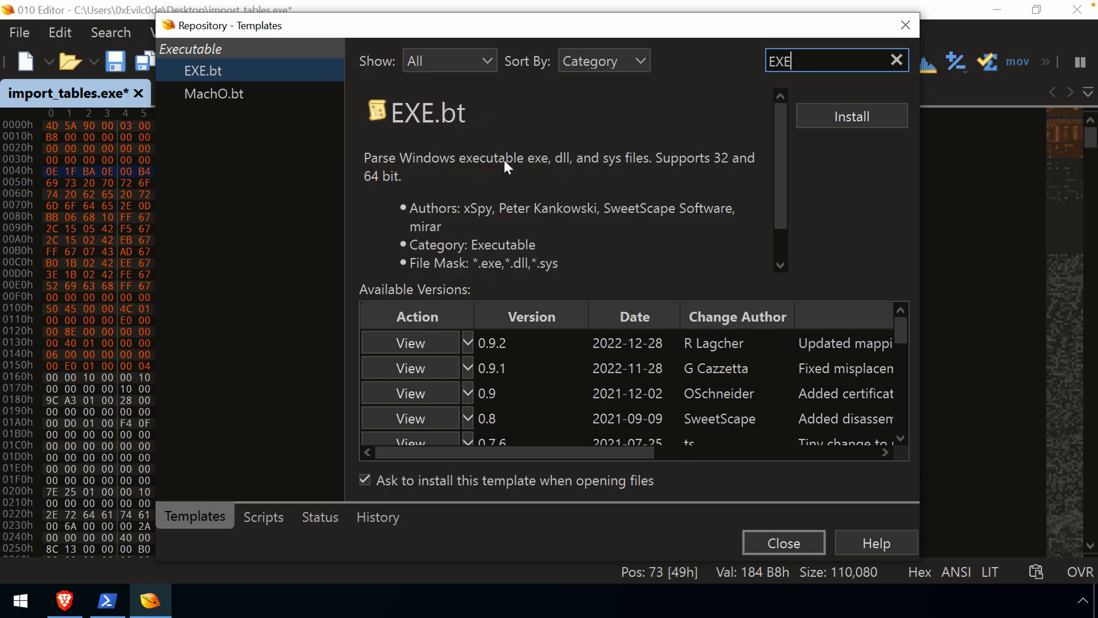
pyautogui.click(850, 117)
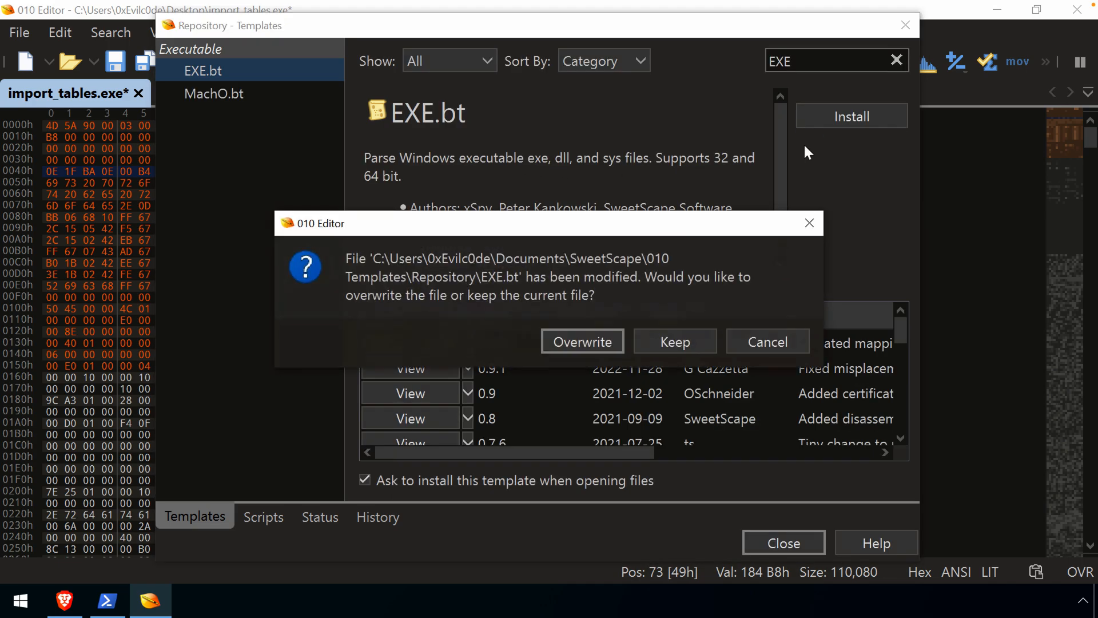
pyautogui.moveTo(586, 266)
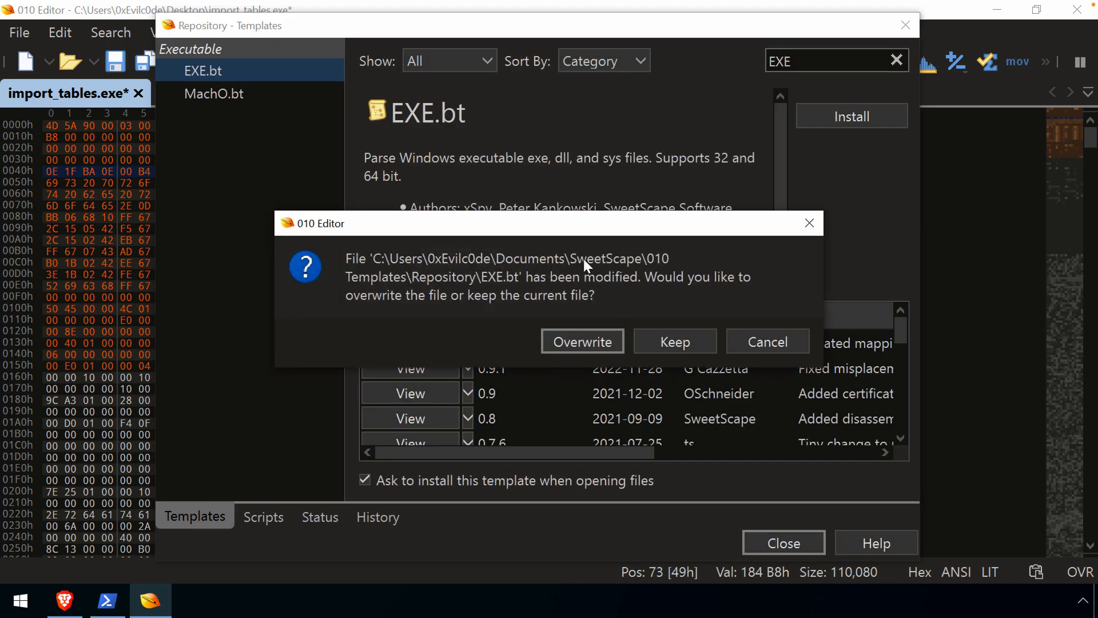
pyautogui.moveTo(504, 287)
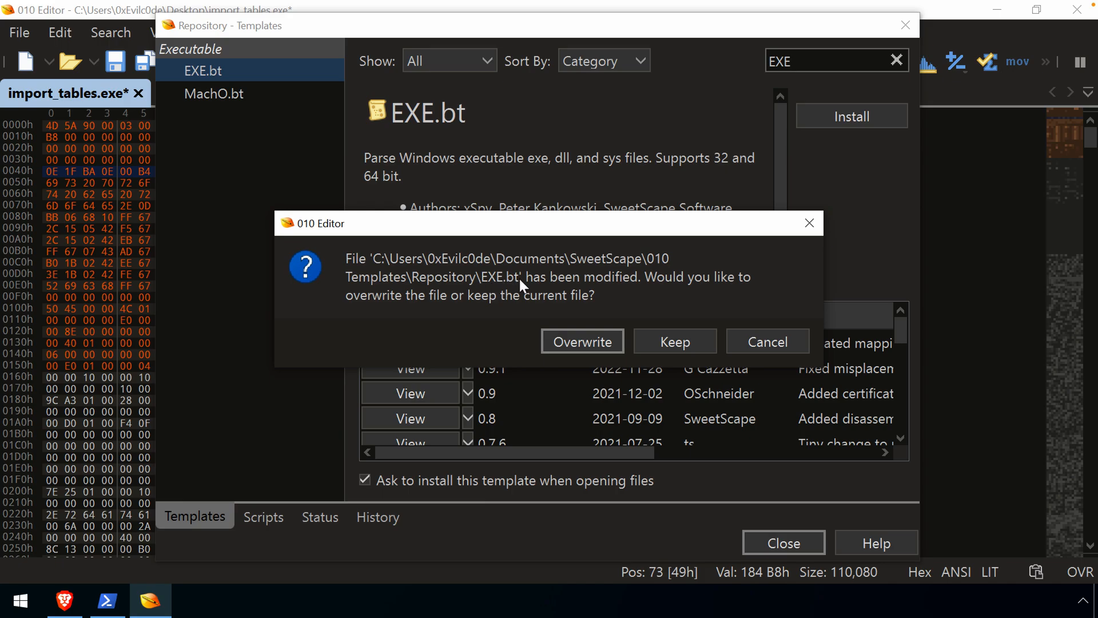
pyautogui.click(583, 342)
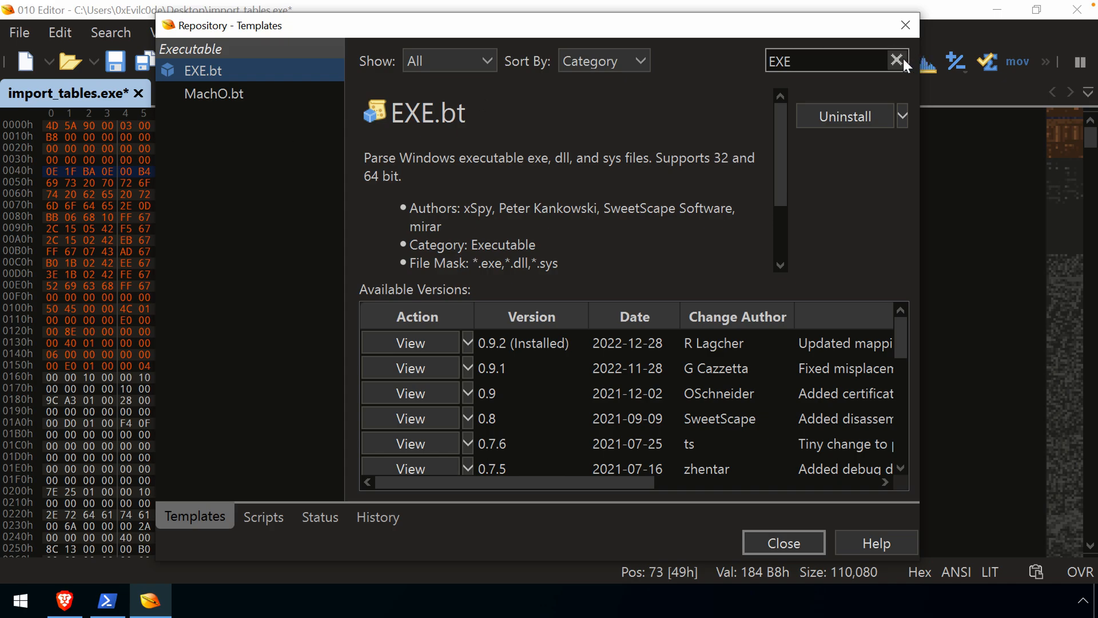
pyautogui.click(897, 61)
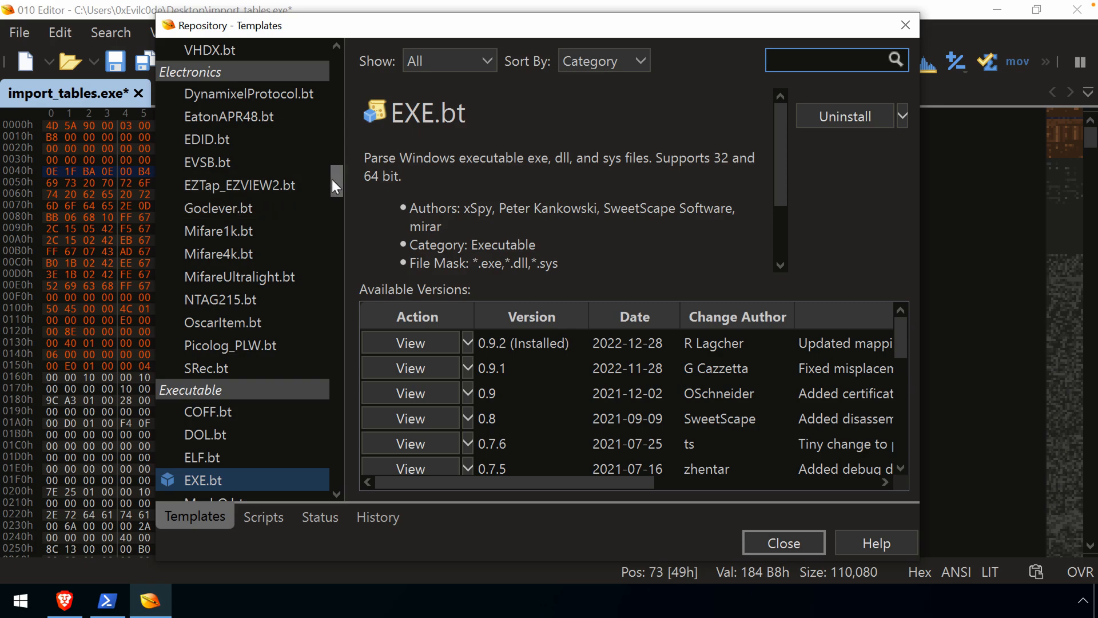
# Read the ELF.bt and MachO.bt template details, then close the repository.
pyautogui.scroll(-3)
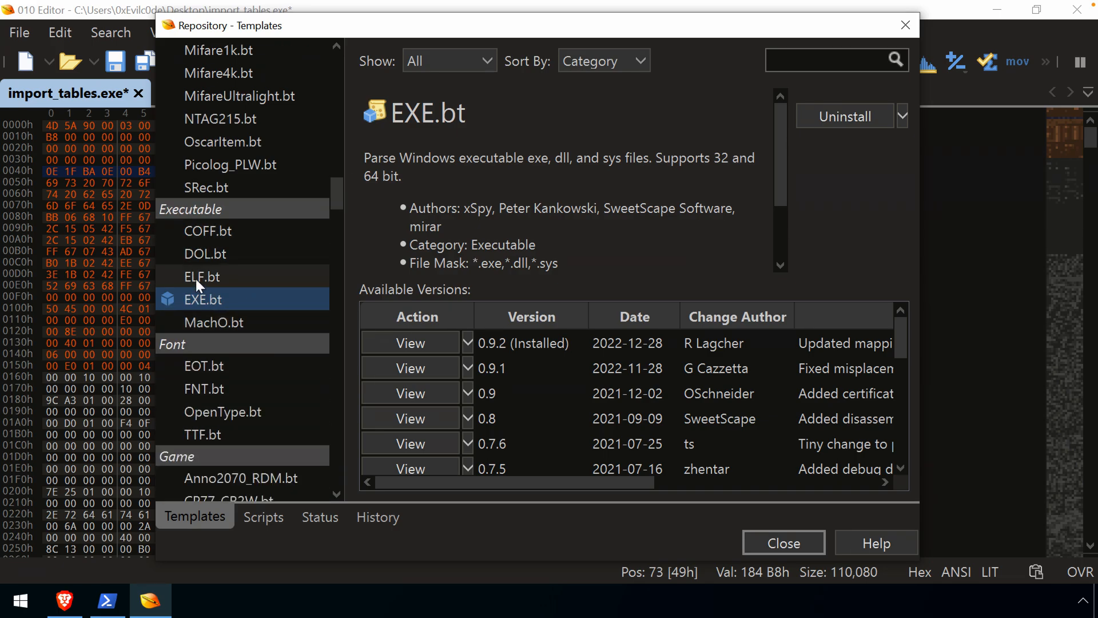
pyautogui.click(202, 276)
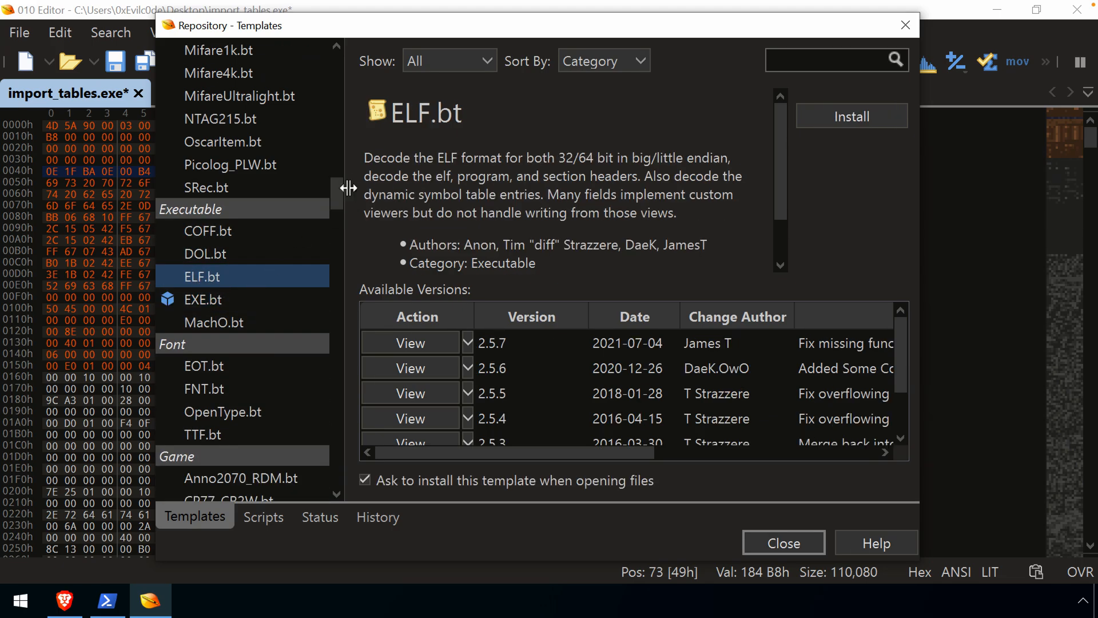
pyautogui.click(215, 323)
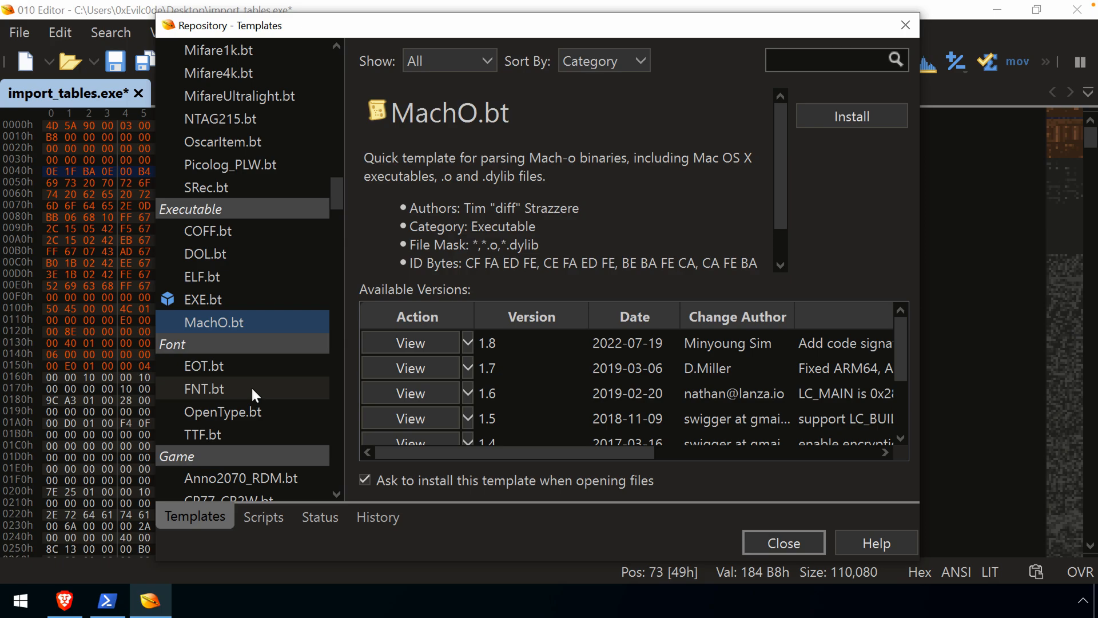
pyautogui.scroll(-3)
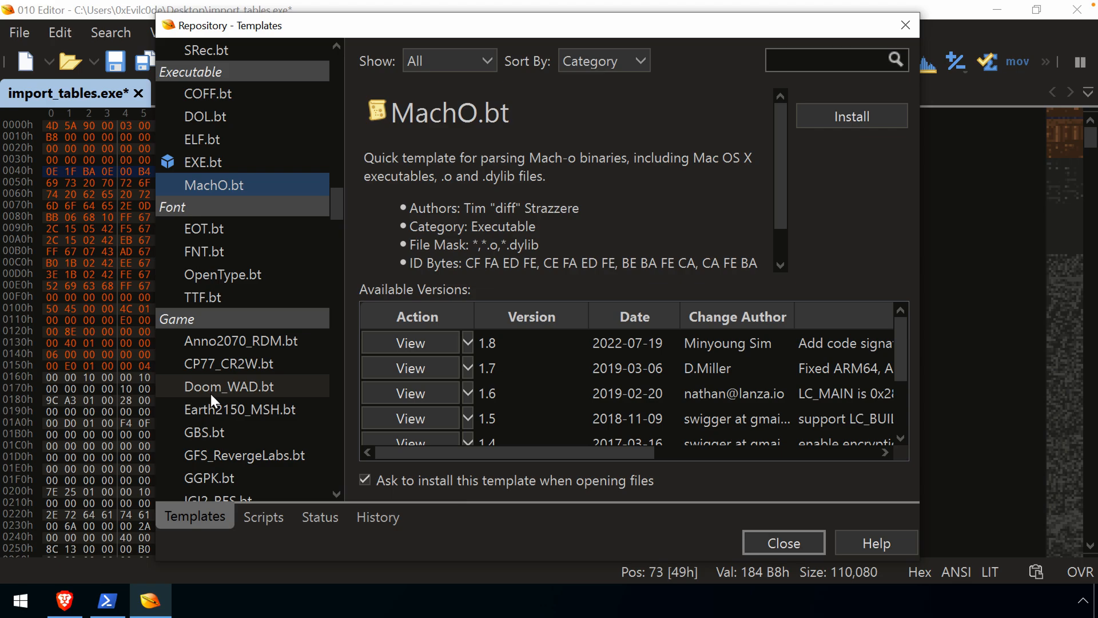
pyautogui.click(783, 542)
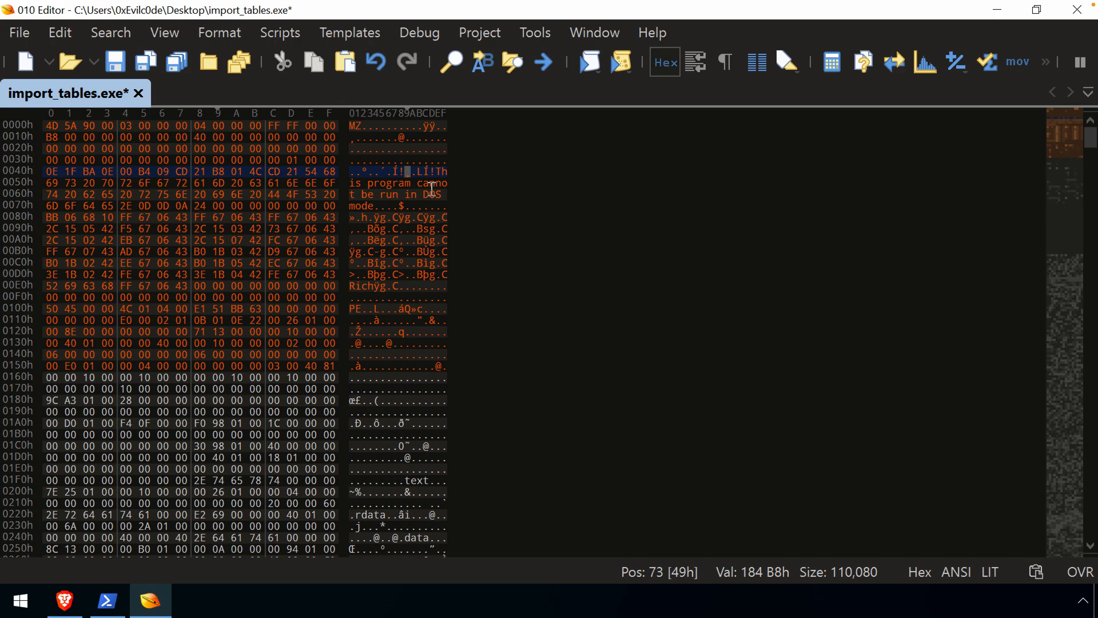
# Run Templates > Executable > EXE on import_tables.exe and expand DosHeader showing the 5A4Dh MZ signature.
pyautogui.click(349, 32)
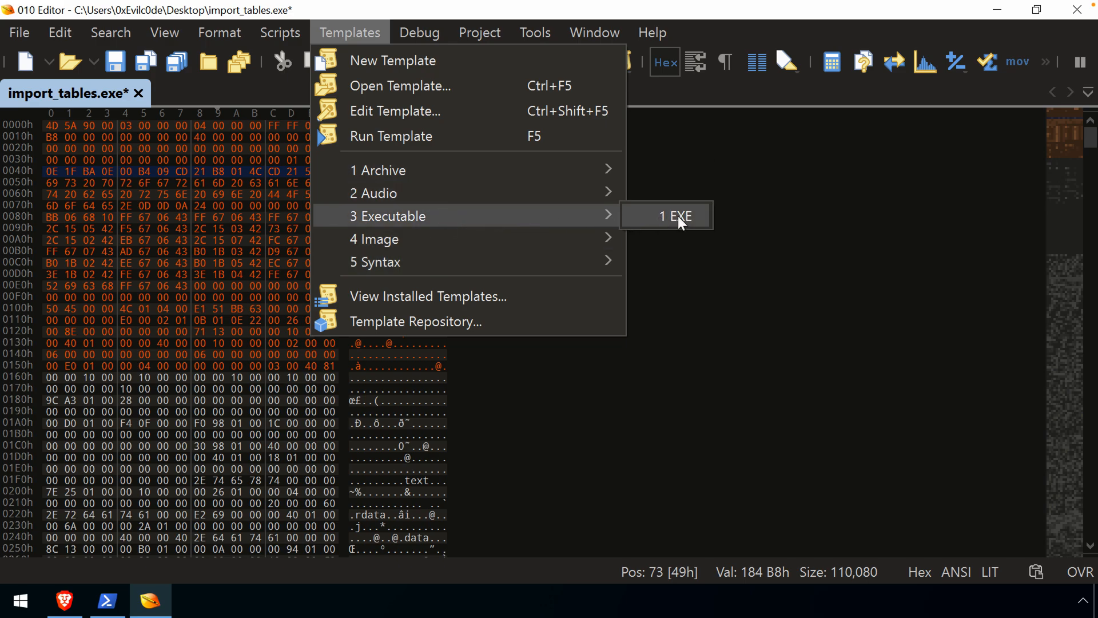
pyautogui.click(663, 216)
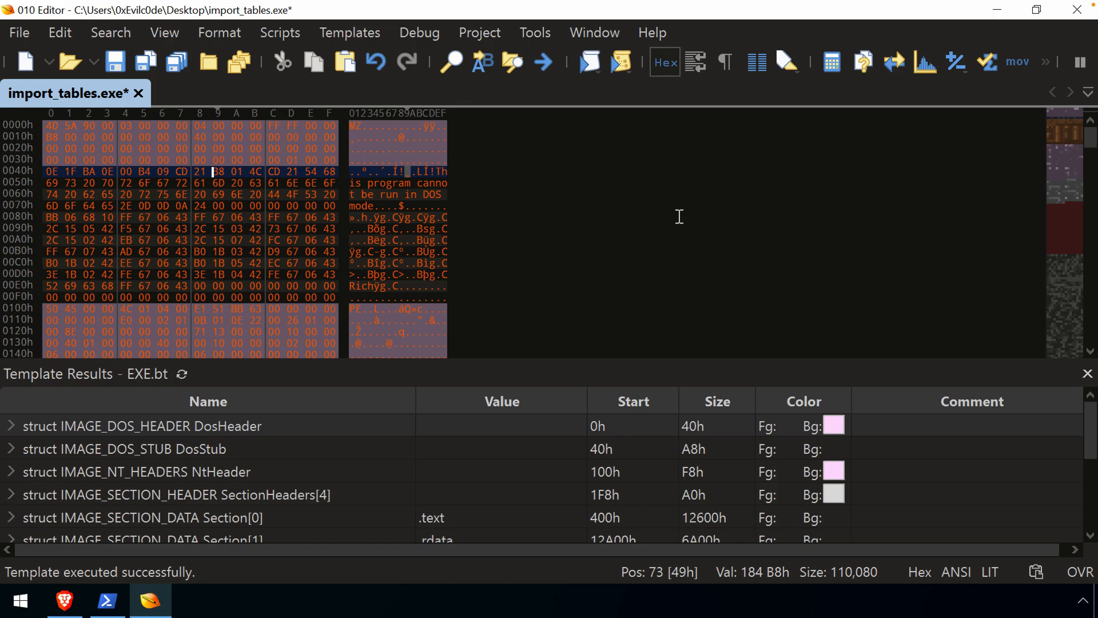
pyautogui.moveTo(544, 358)
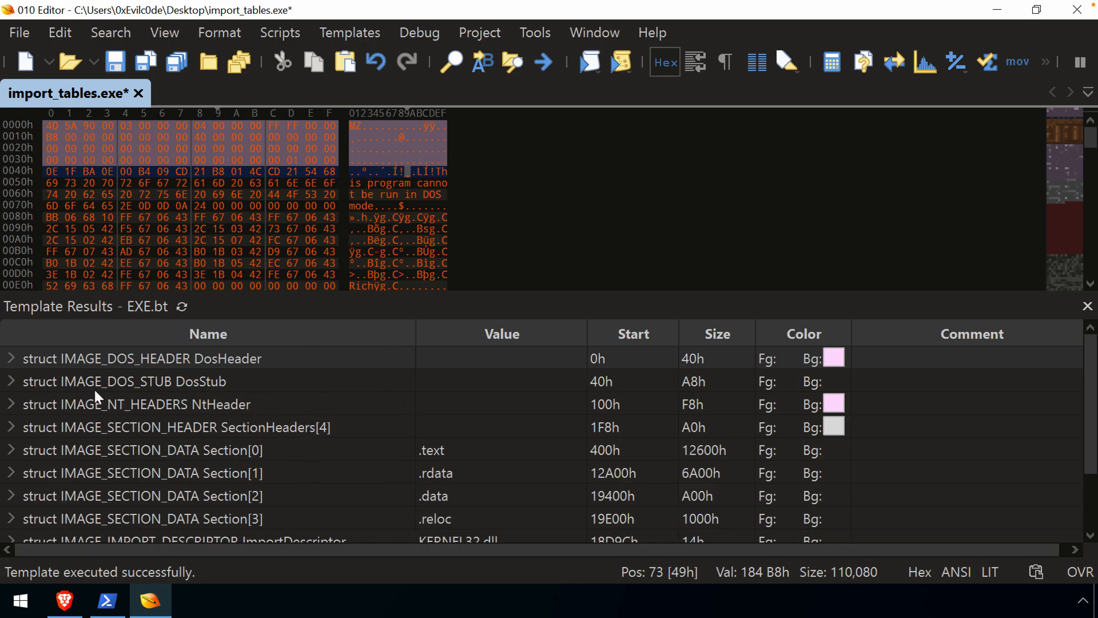
pyautogui.click(10, 358)
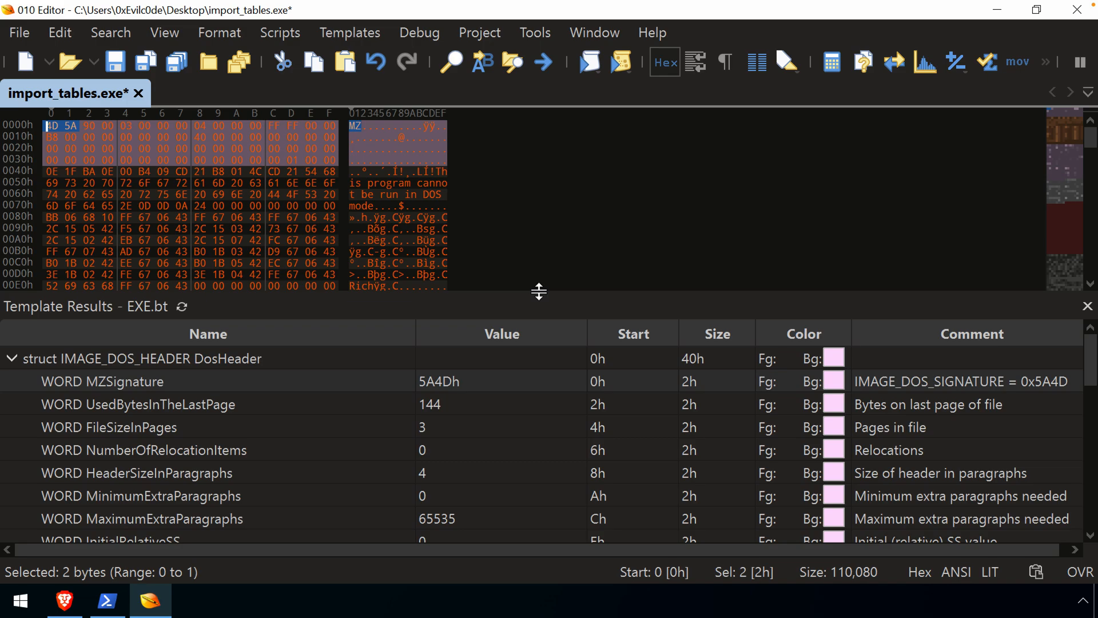
pyautogui.moveTo(403, 346)
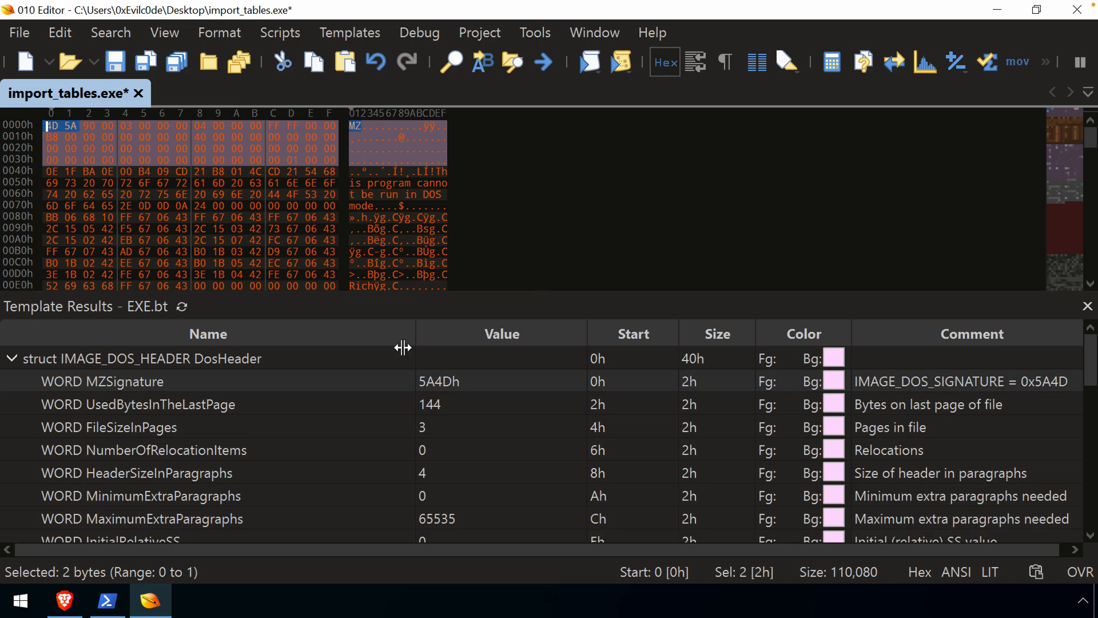
# Collapse DosHeader and mark the NtHeader and SectionHeaders[4] bytes (160 bytes at 1F8h) in the hex view.
pyautogui.click(11, 358)
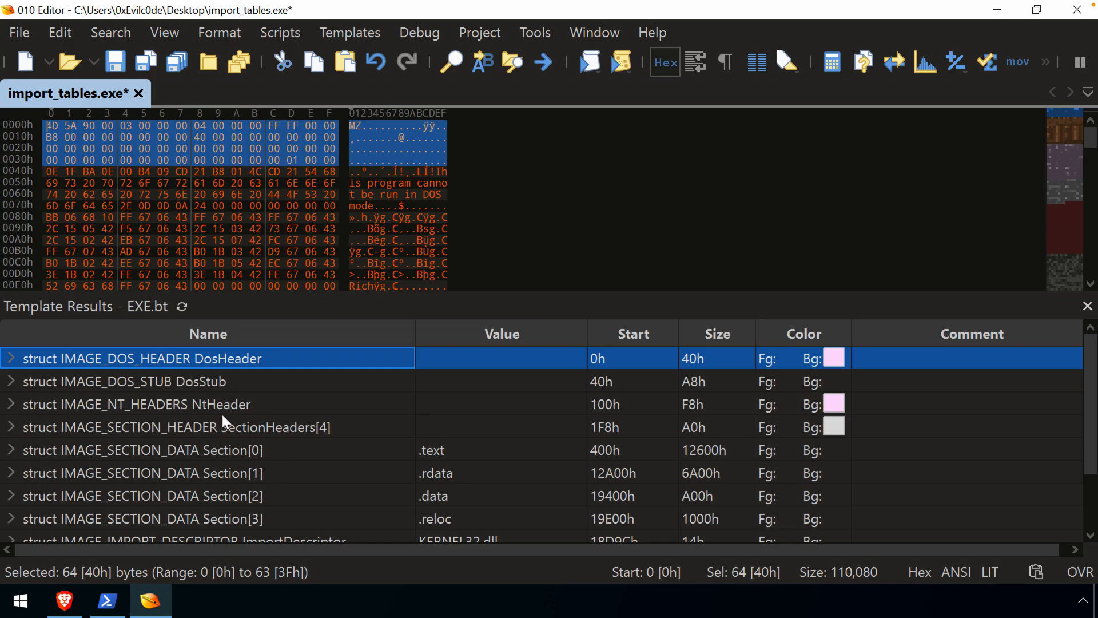
pyautogui.moveTo(220, 411)
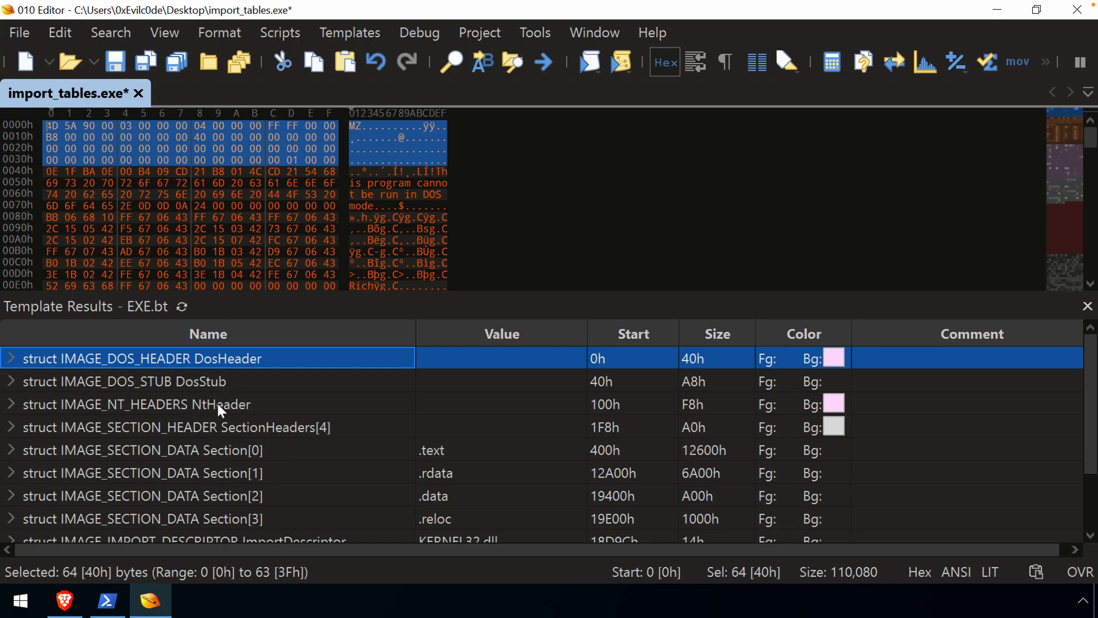
pyautogui.moveTo(183, 371)
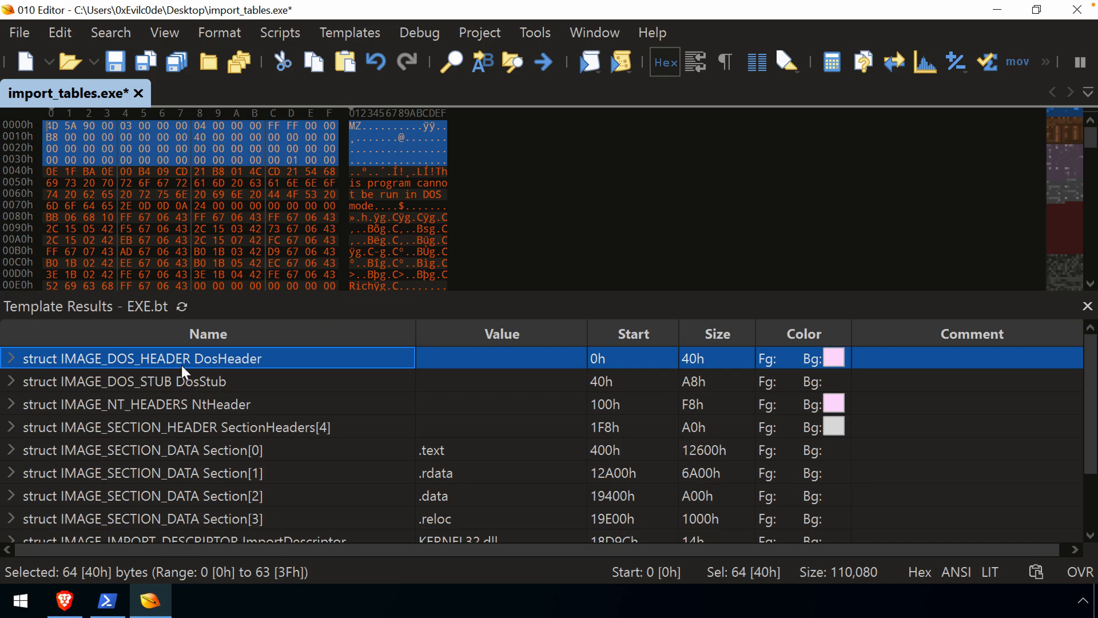
pyautogui.click(135, 404)
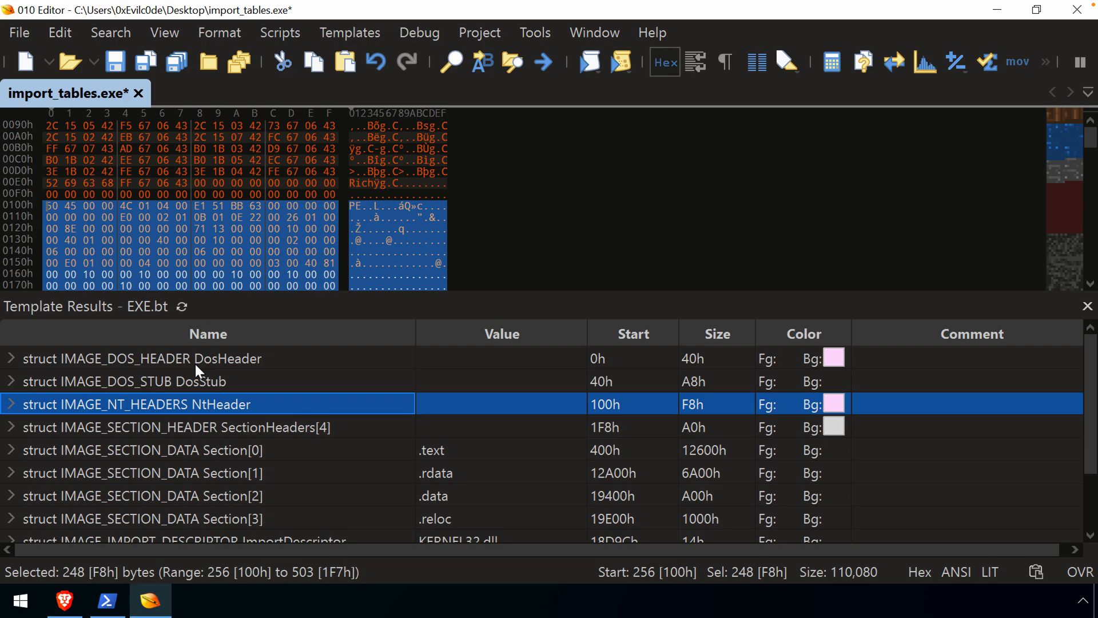
pyautogui.click(185, 427)
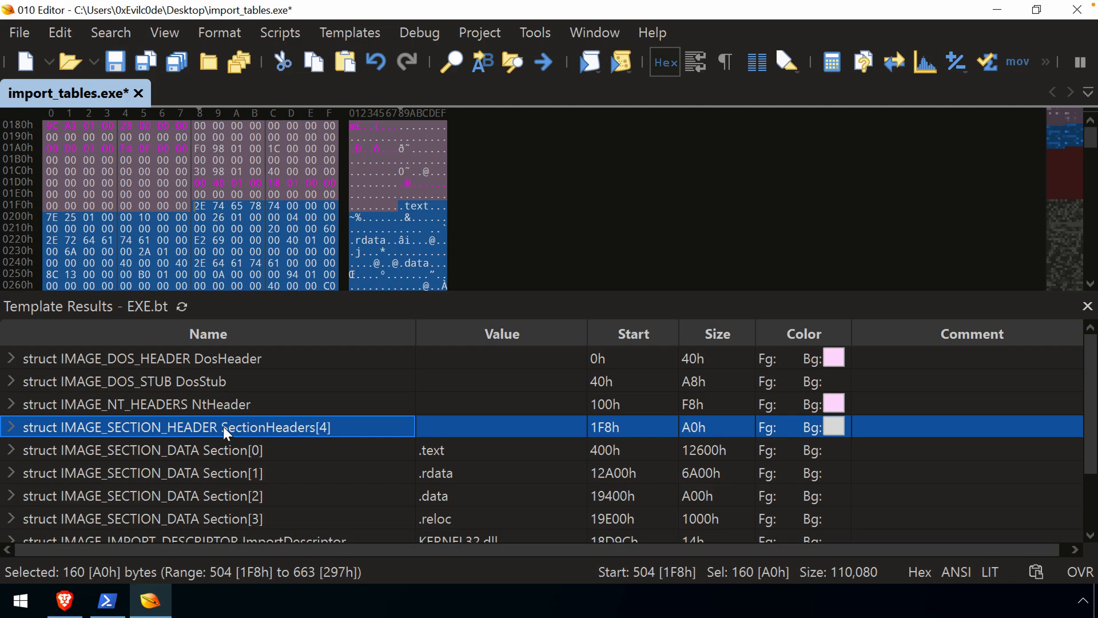
pyautogui.click(349, 32)
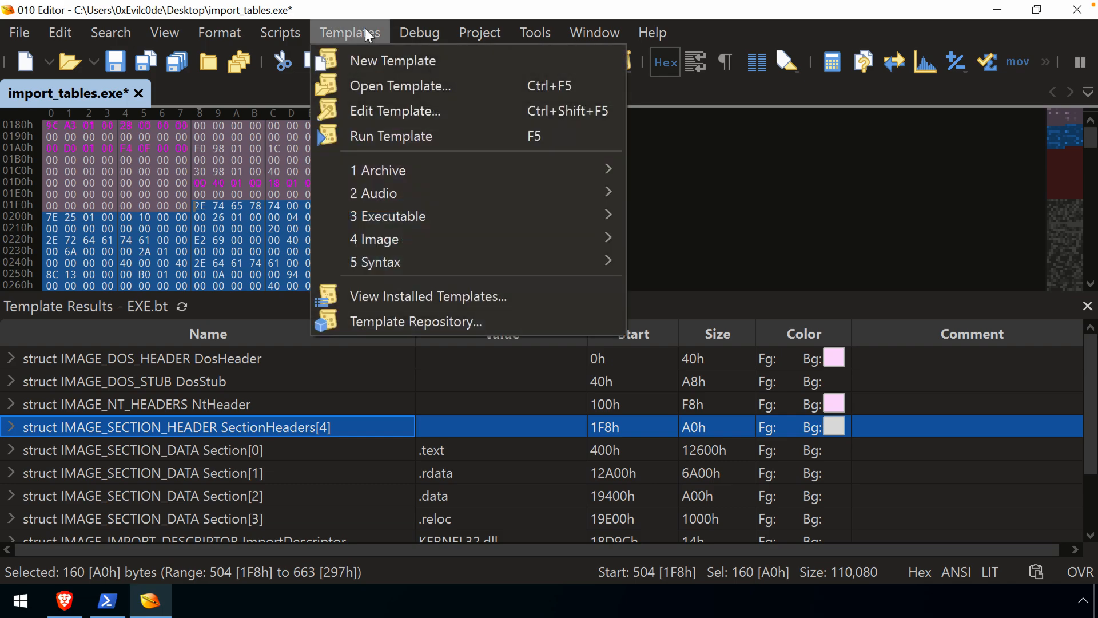
pyautogui.moveTo(395, 111)
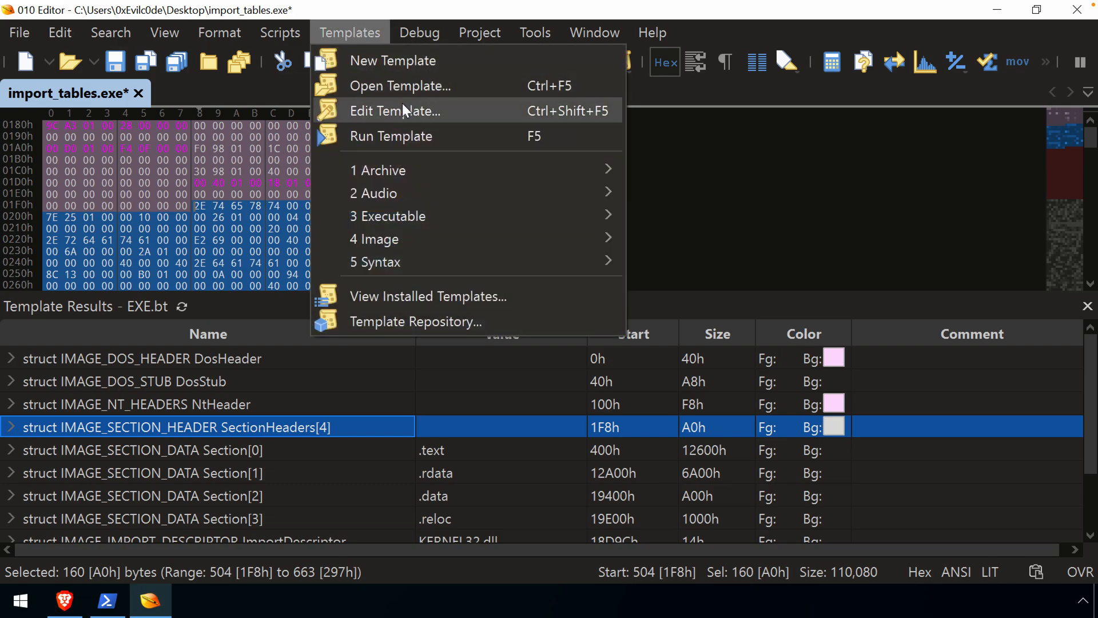
# Open EXE.bt's source via Edit Template in a floating tab showing its 0.9.2 header comments.
pyautogui.click(394, 111)
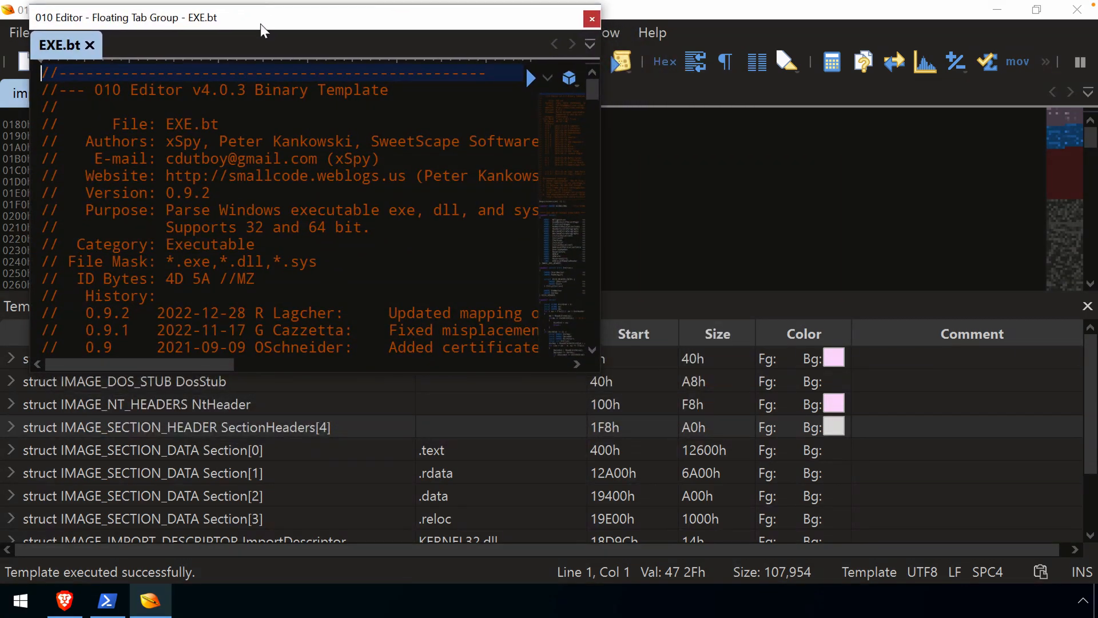
pyautogui.moveTo(603, 377)
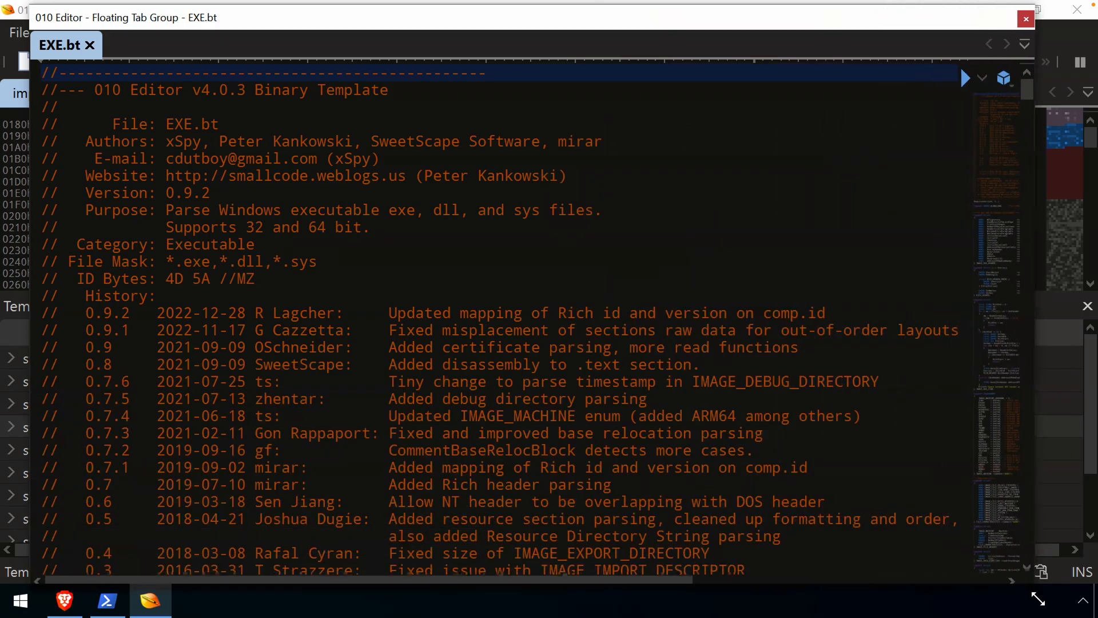
# Enlarge the EXE.bt window and scroll past the DOS header structs to the IMAGE_MACHINE enum and Characteristics.
pyautogui.click(965, 77)
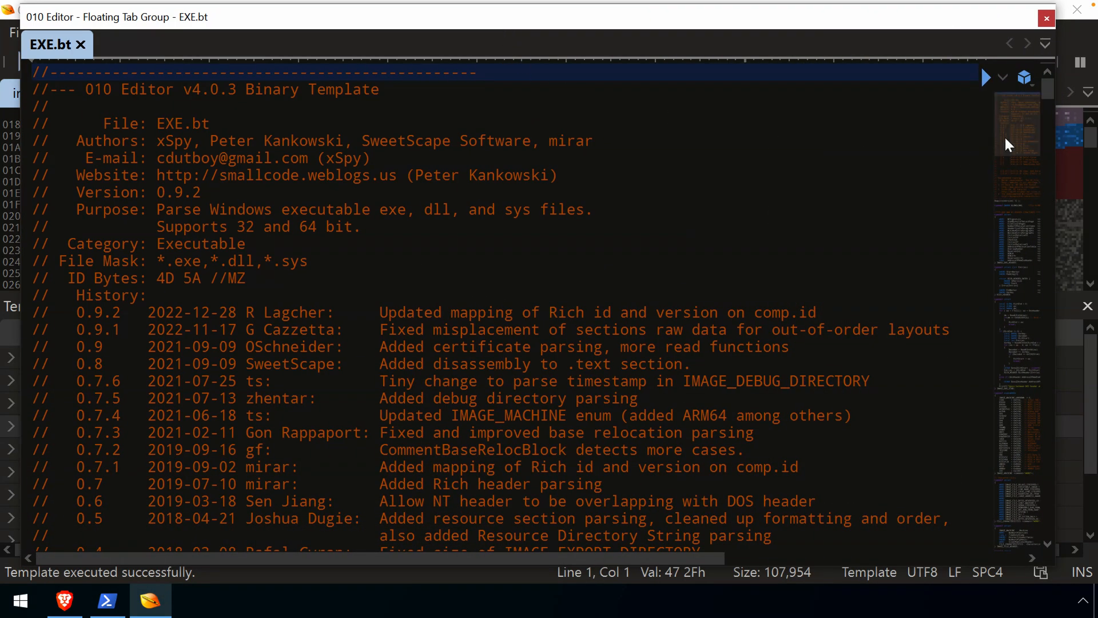
pyautogui.scroll(-3)
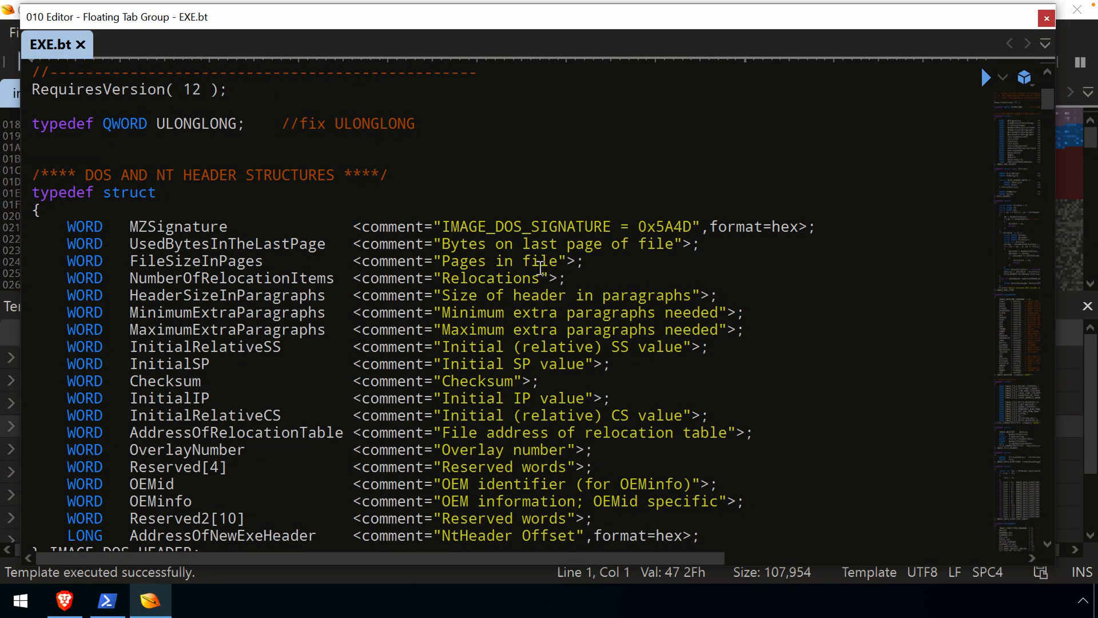
pyautogui.scroll(-3)
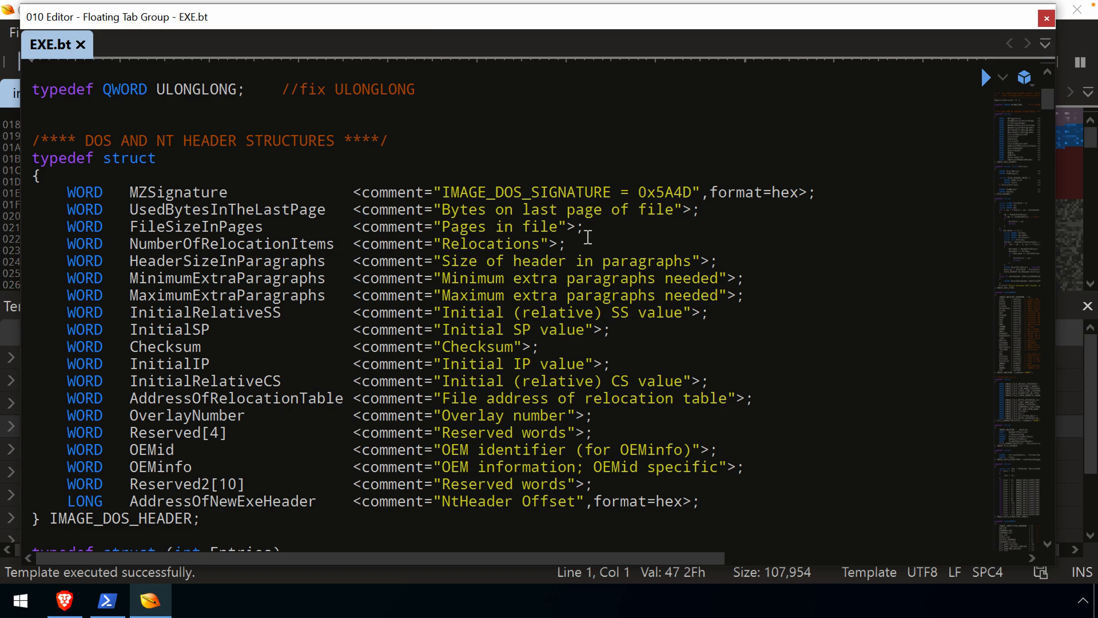
pyautogui.scroll(-3)
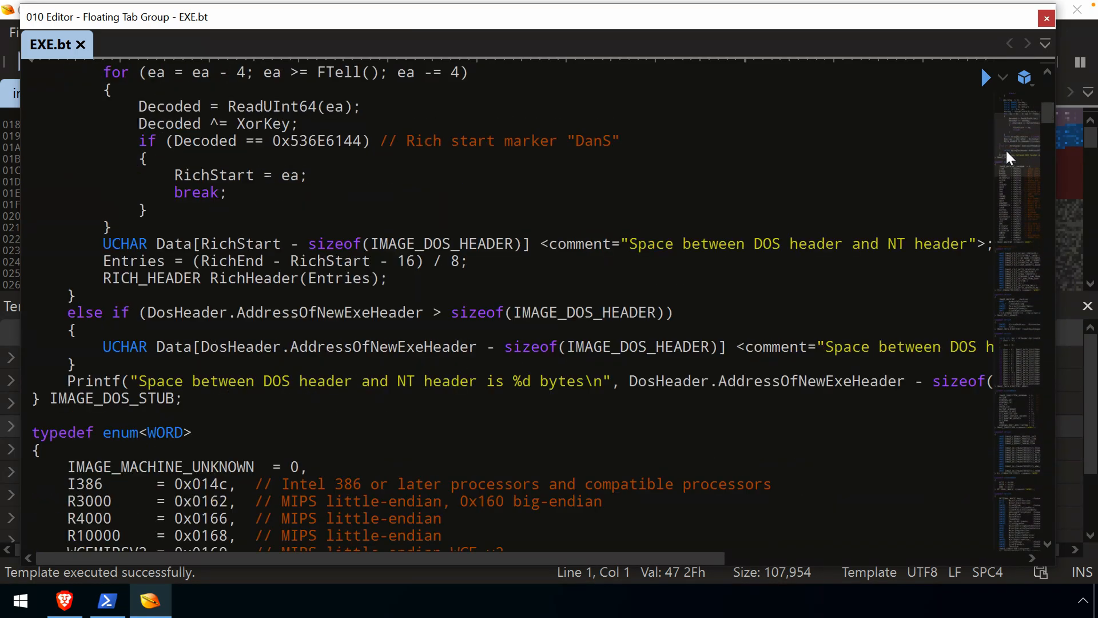
pyautogui.scroll(-3)
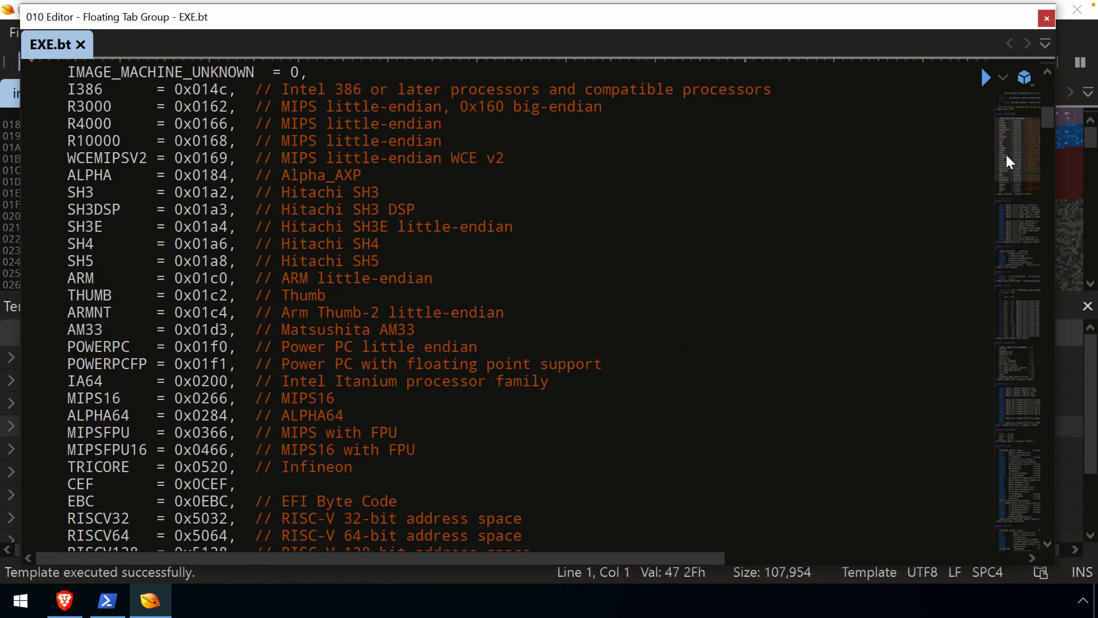
pyautogui.scroll(-3)
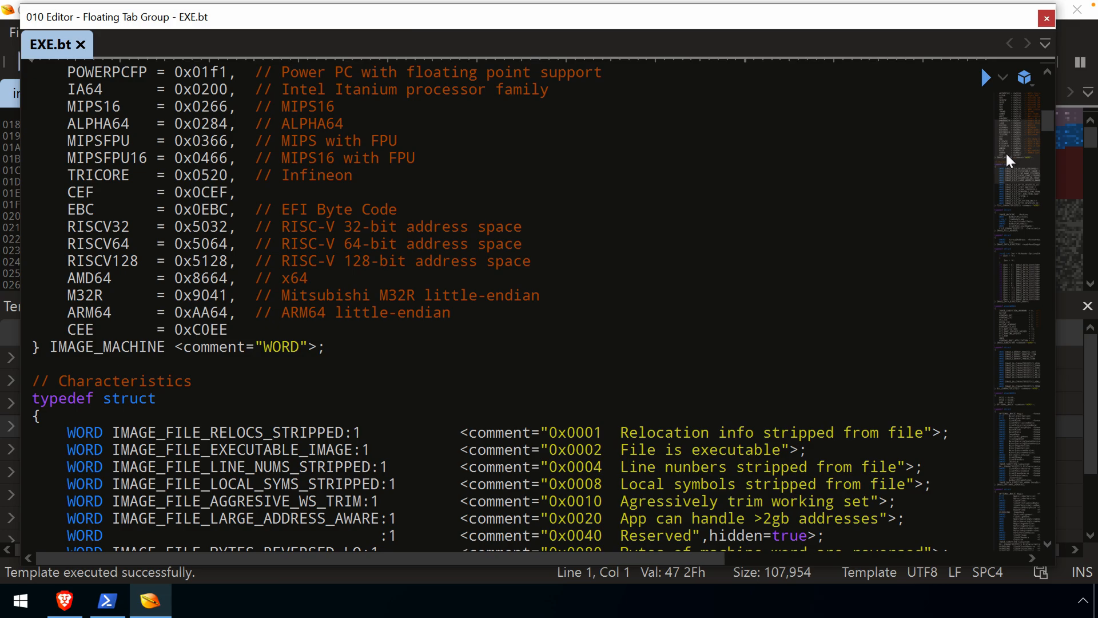